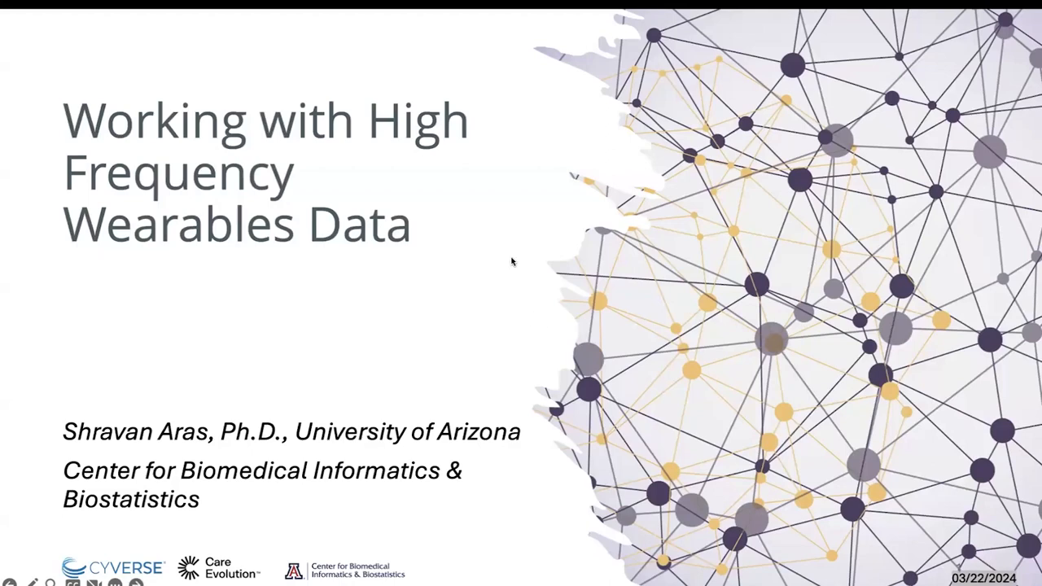
mouse_move(558, 343)
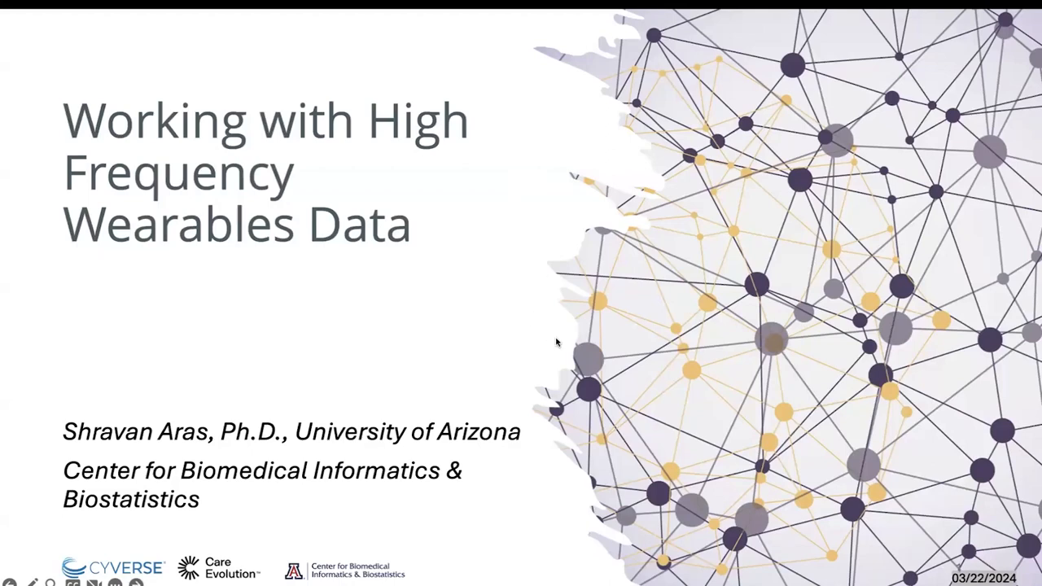
mouse_move(533, 201)
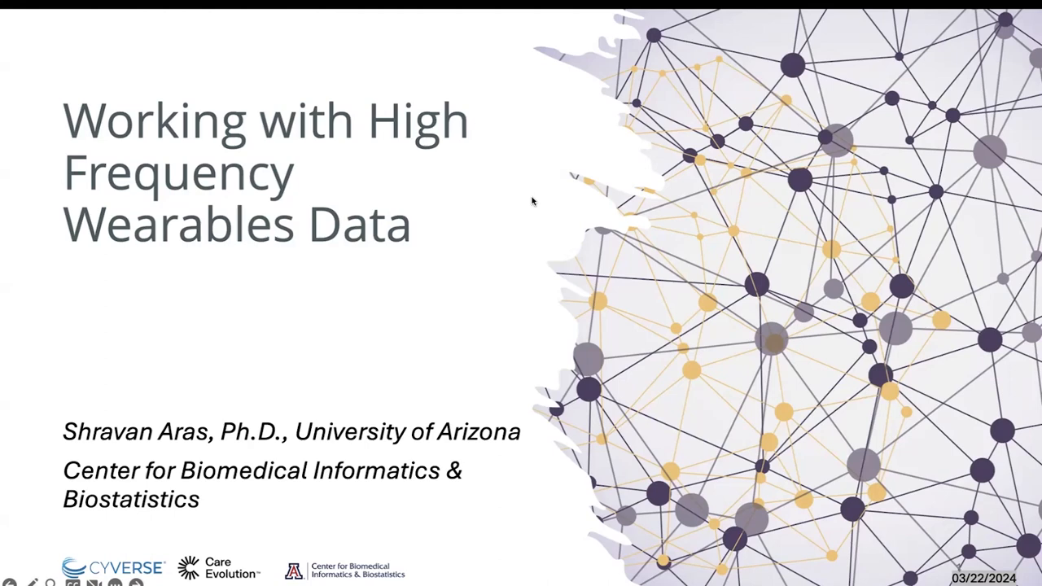
mouse_move(453, 185)
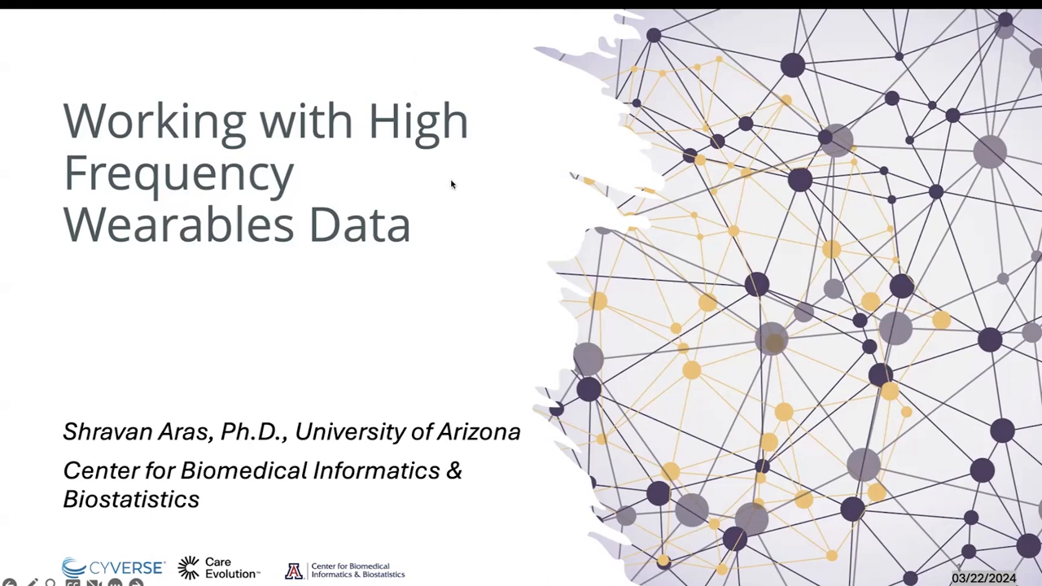
mouse_move(458, 257)
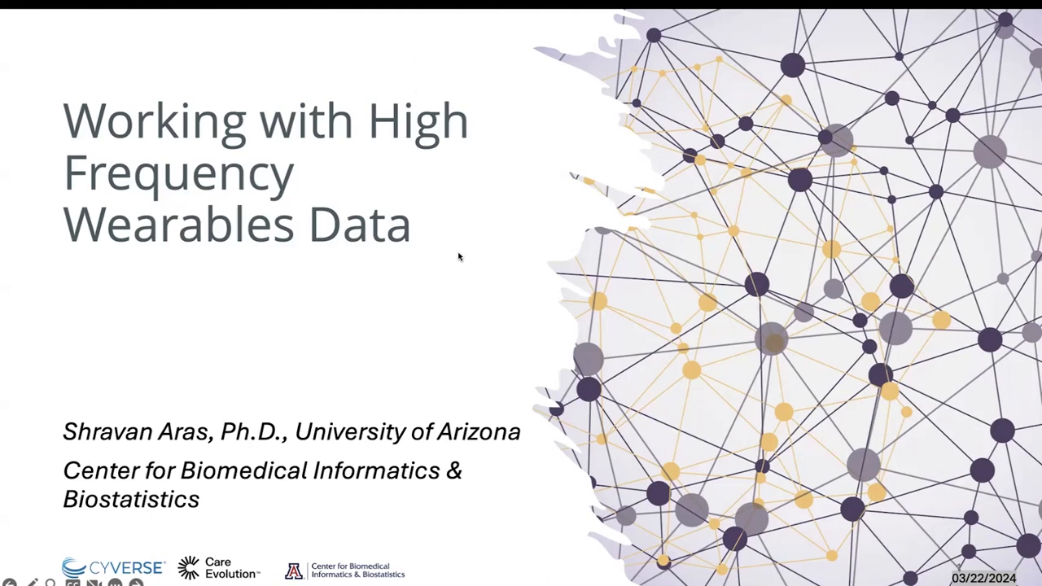
mouse_move(482, 227)
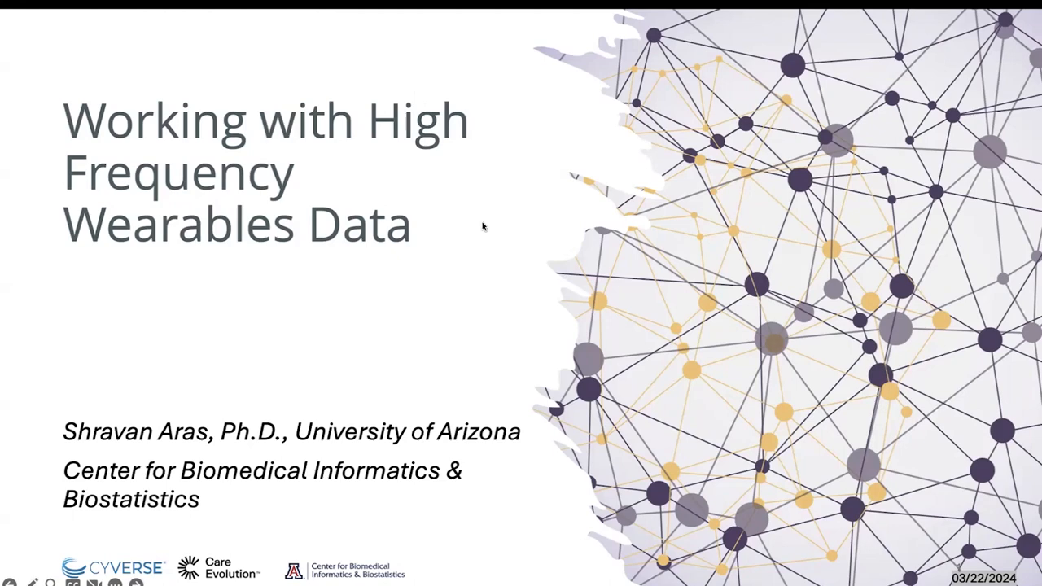
mouse_move(432, 101)
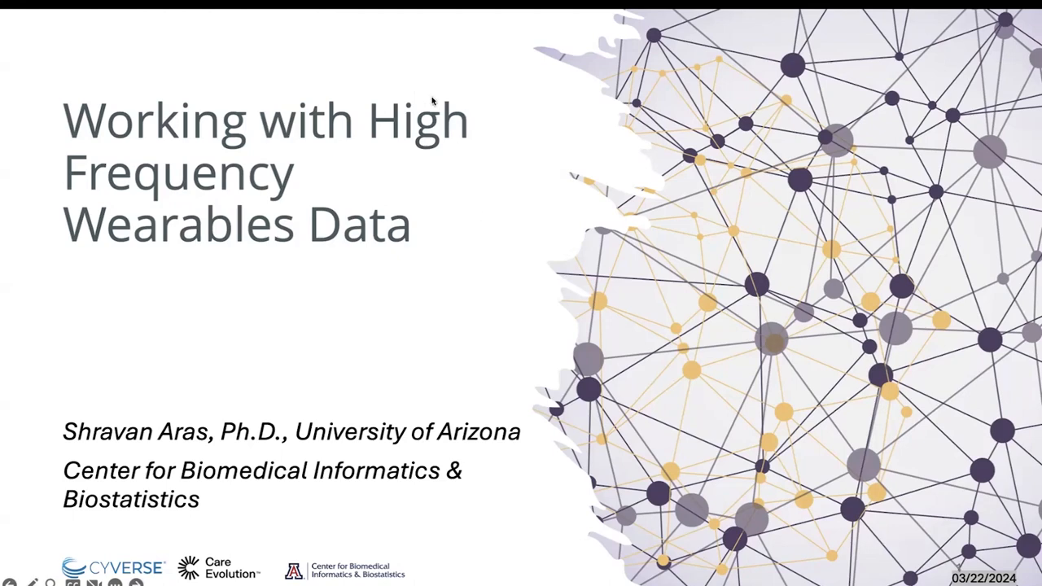
mouse_move(477, 181)
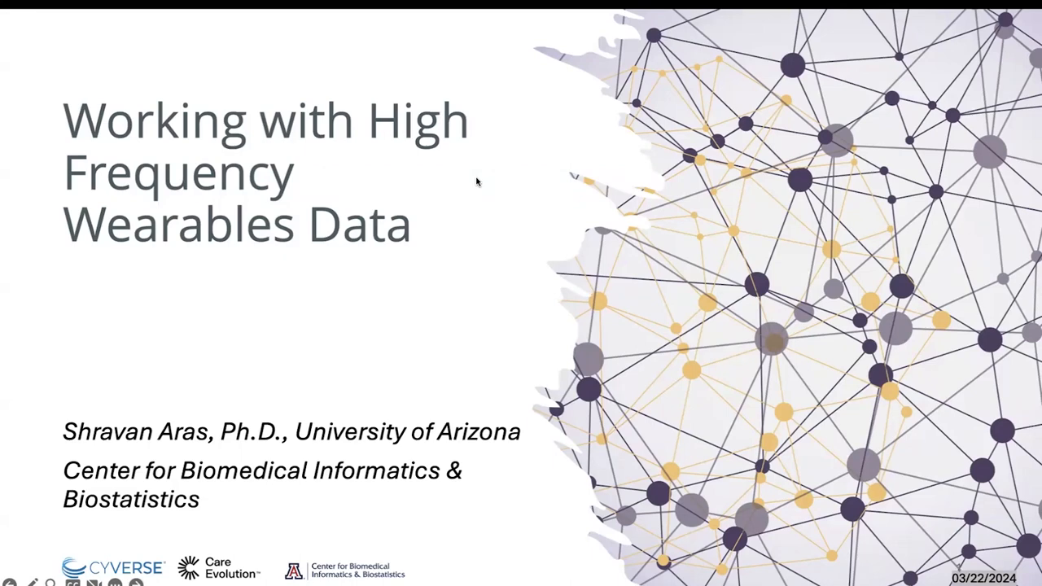
mouse_move(513, 304)
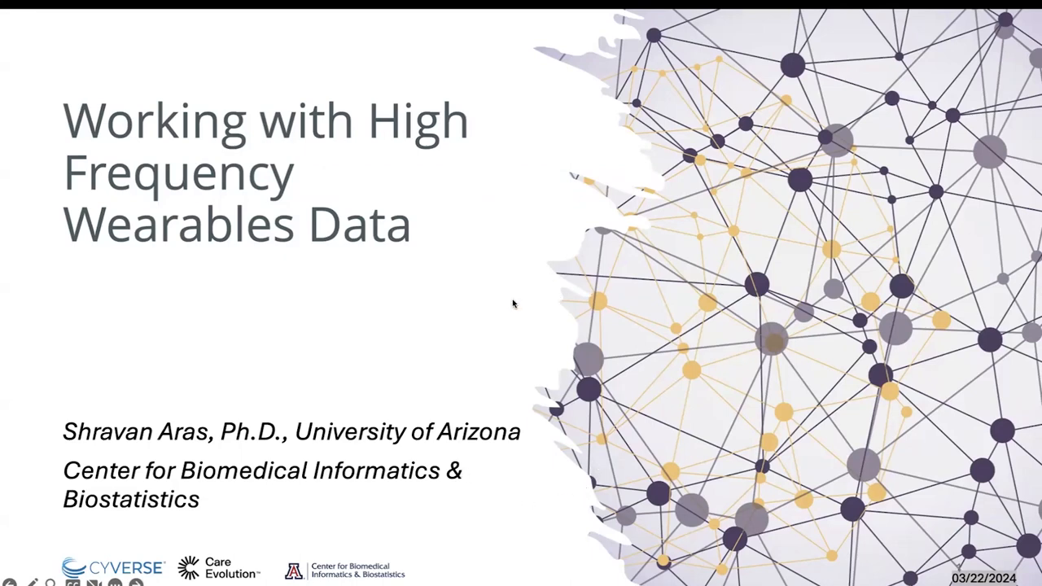
mouse_move(421, 177)
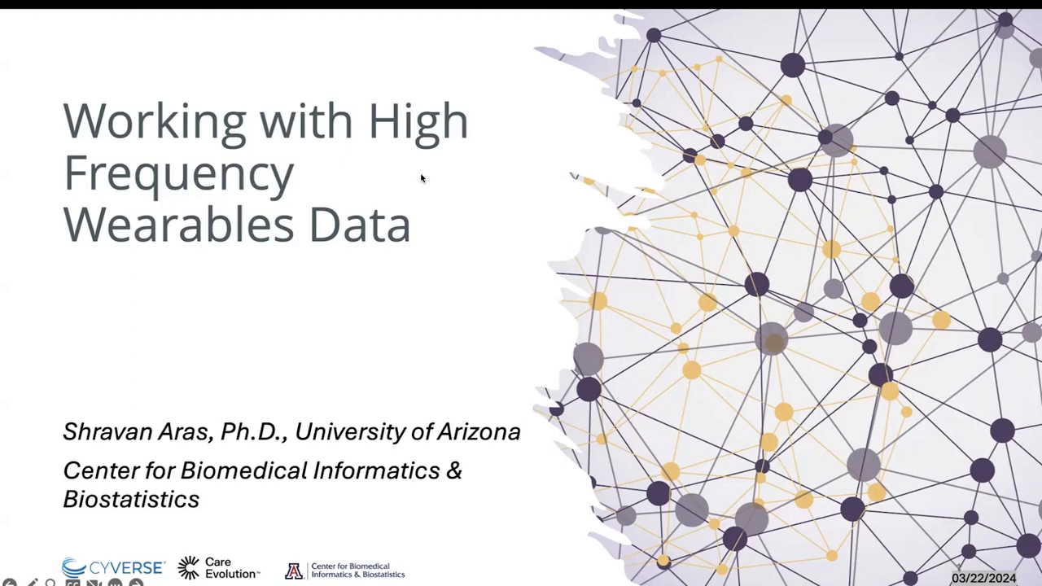
mouse_move(571, 288)
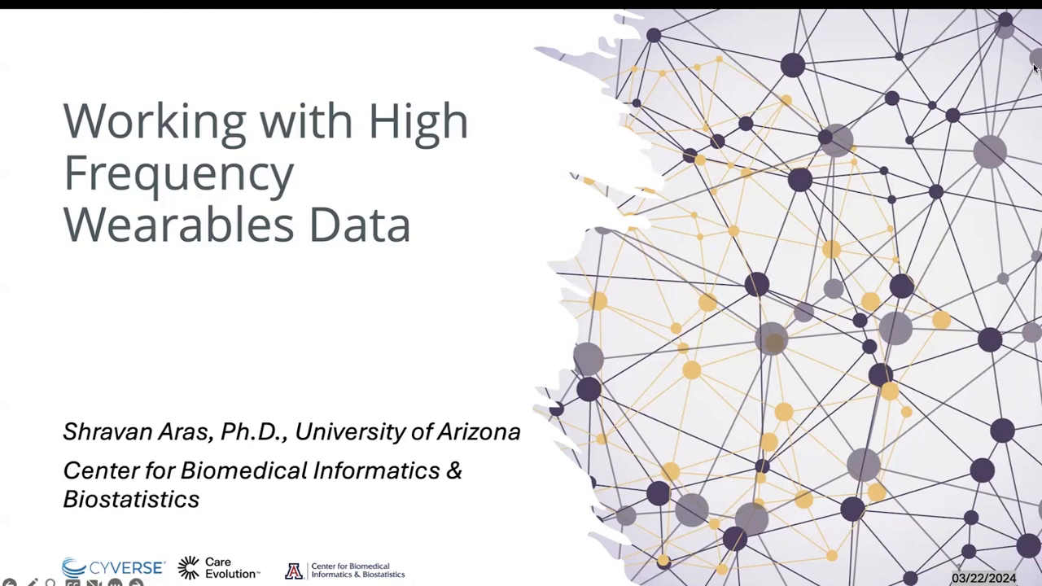
mouse_move(989, 2)
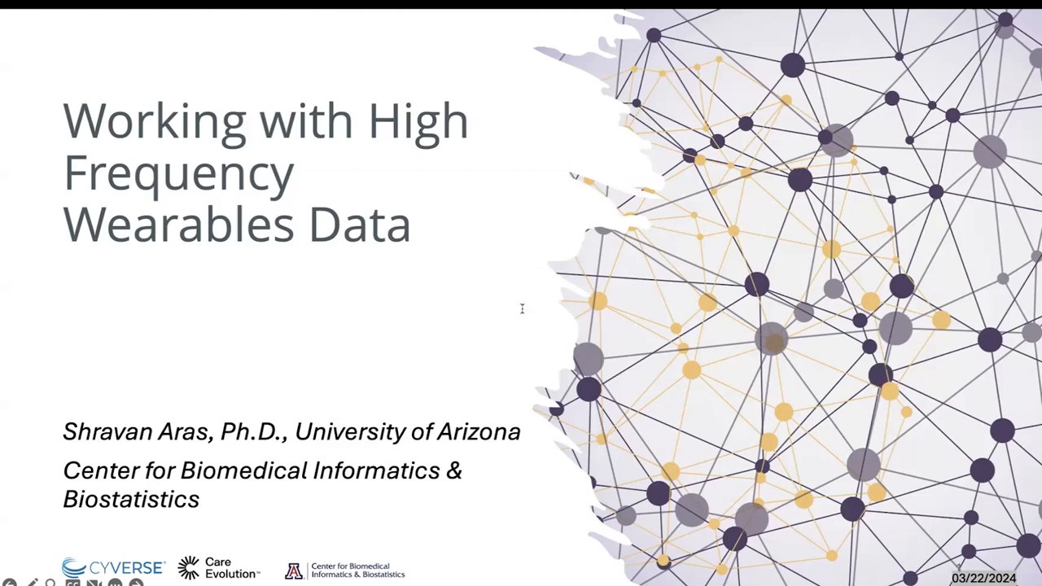
mouse_move(489, 343)
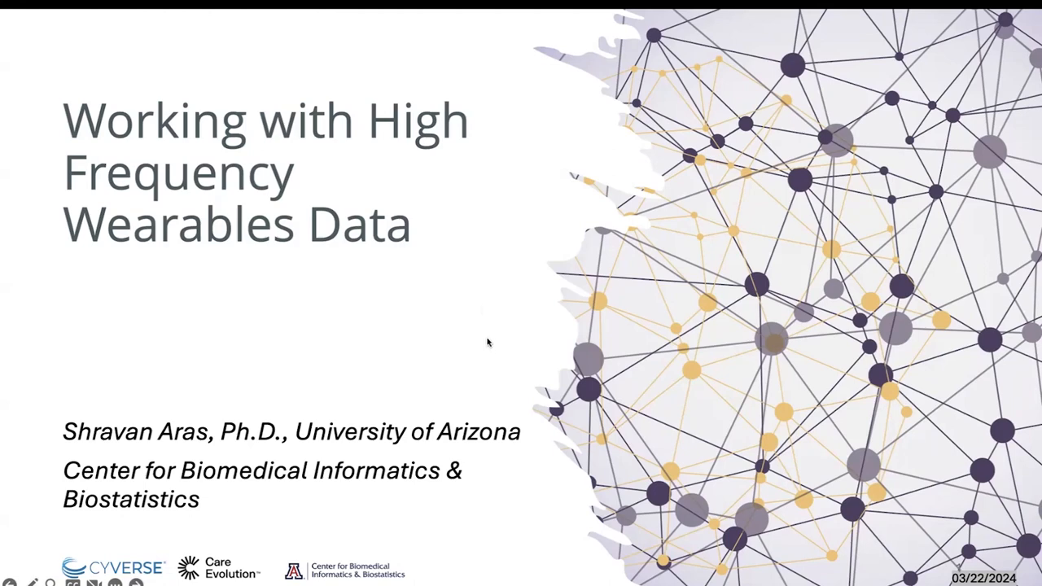
mouse_move(416, 96)
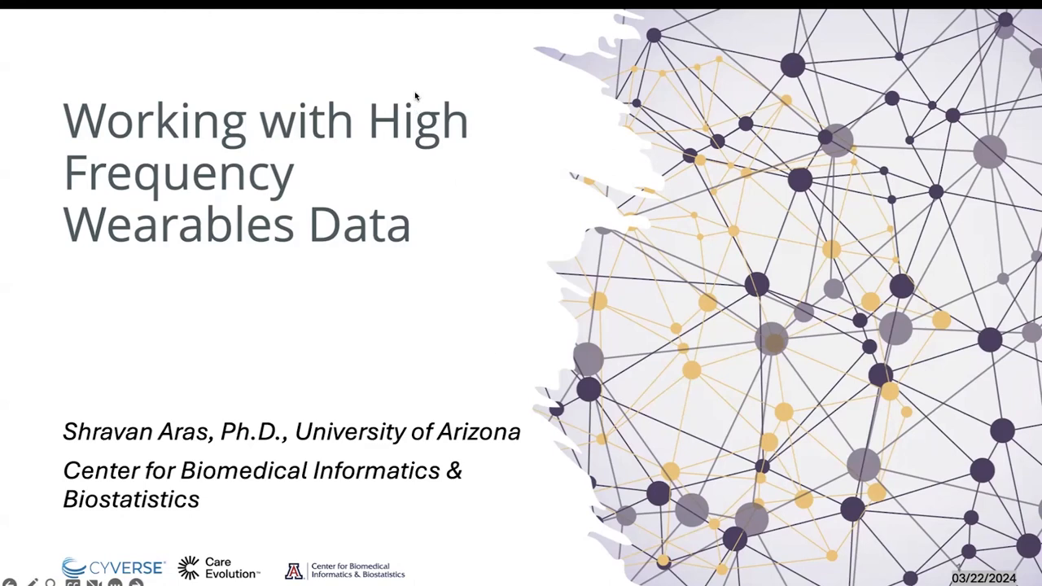
mouse_move(518, 488)
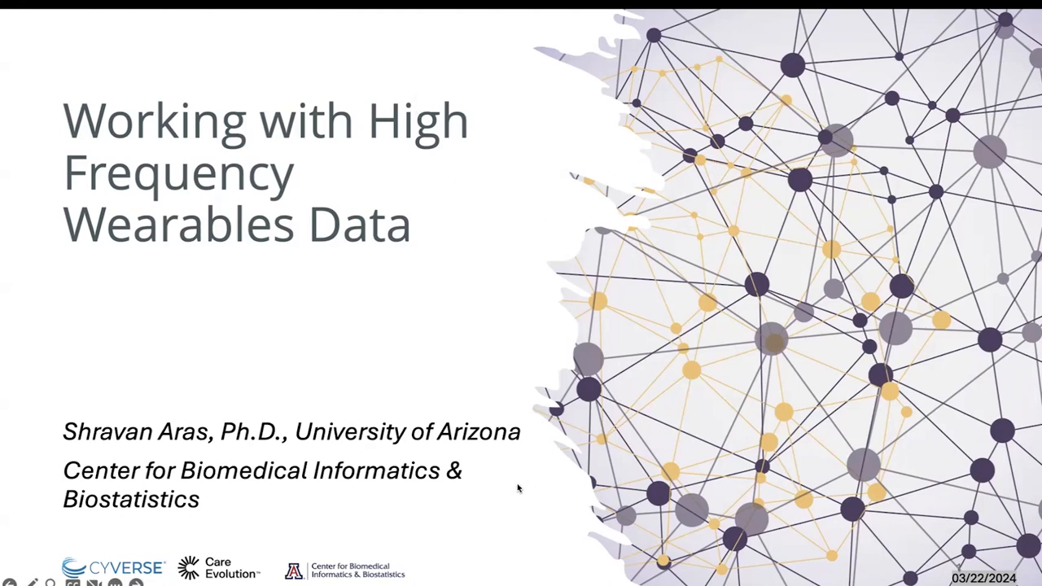
mouse_move(499, 272)
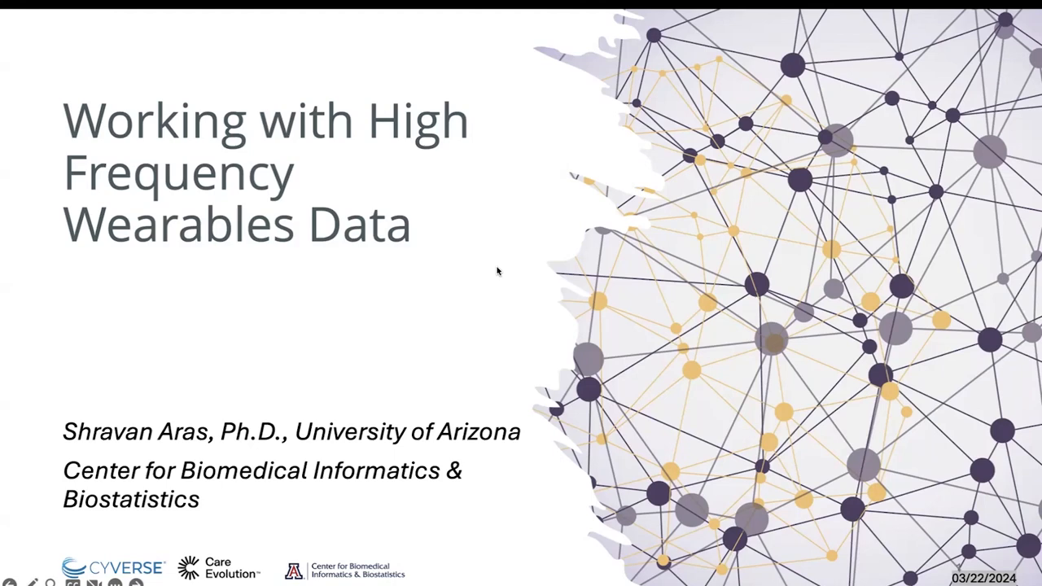
mouse_move(510, 224)
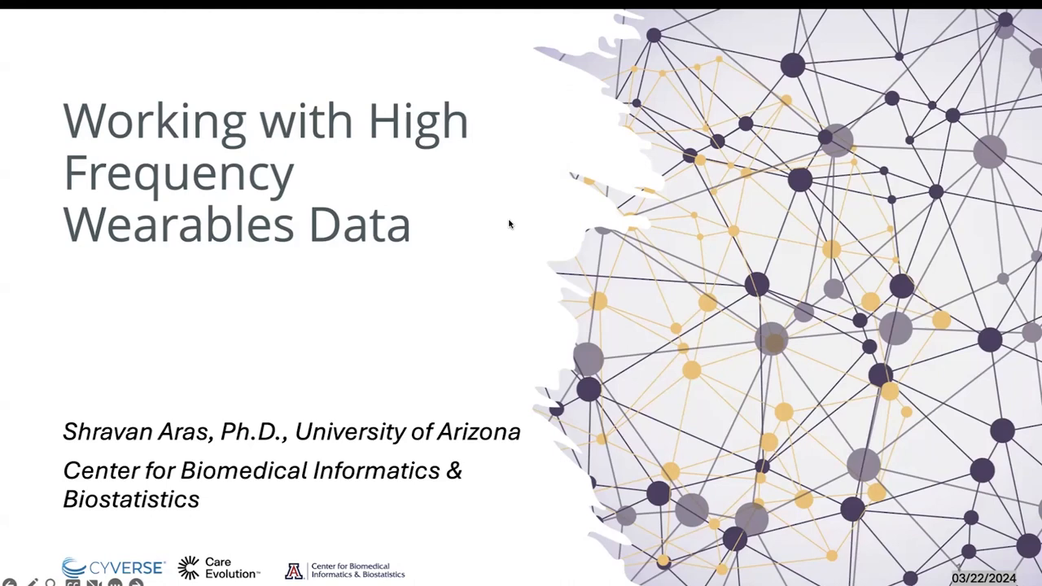
mouse_move(491, 285)
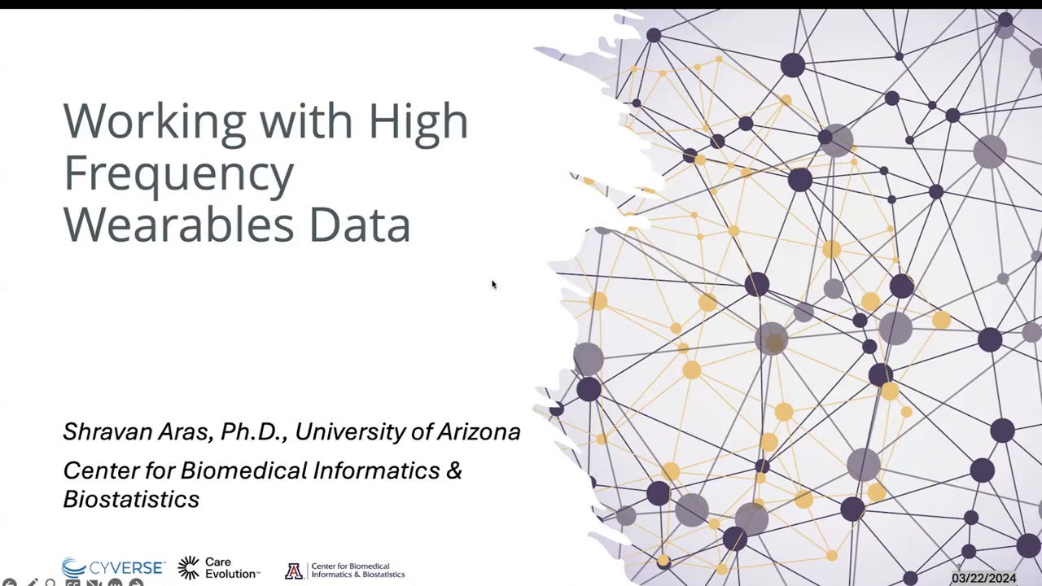
mouse_move(488, 235)
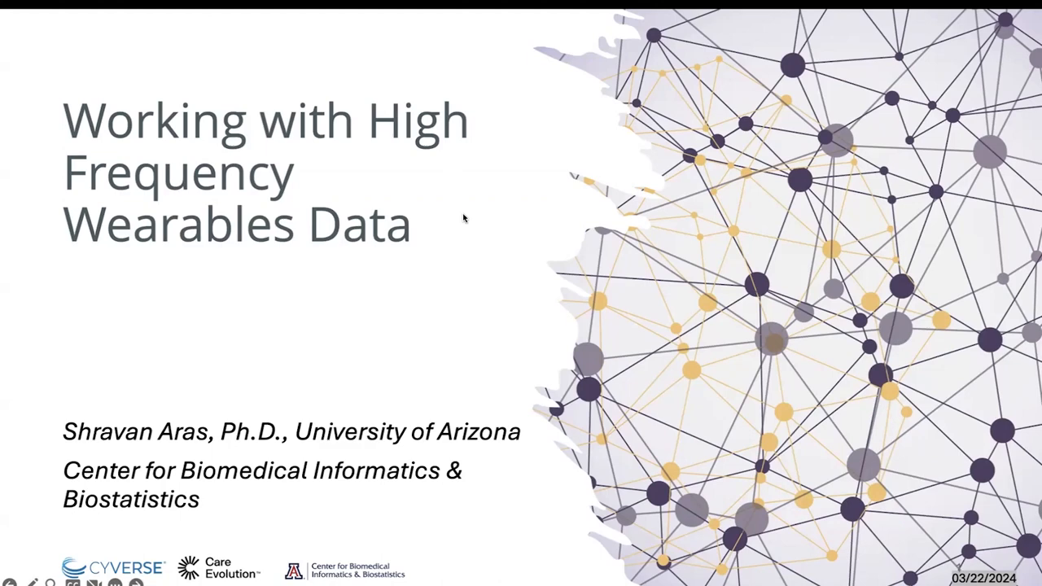
mouse_move(421, 87)
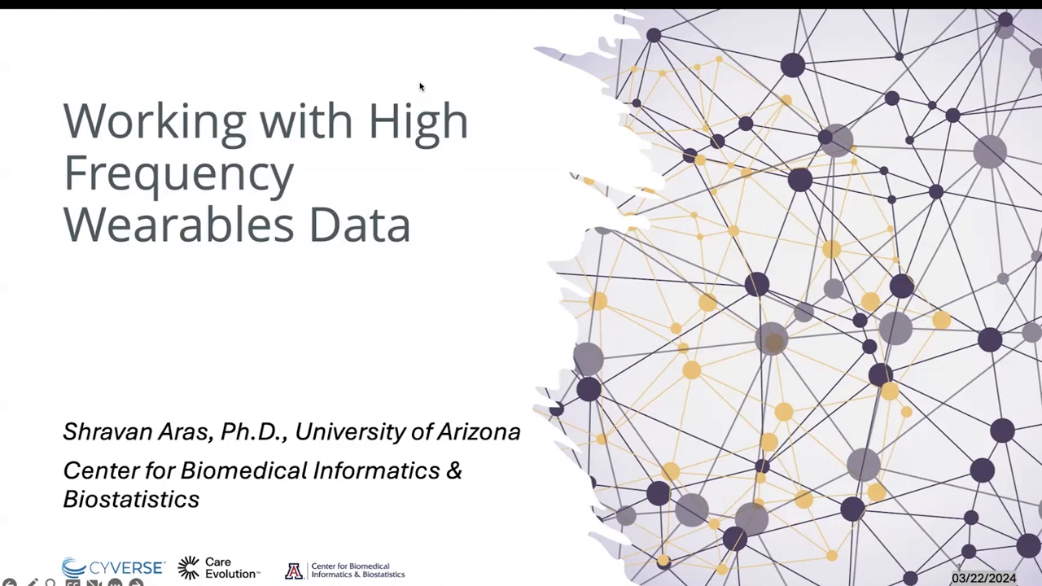
mouse_move(510, 334)
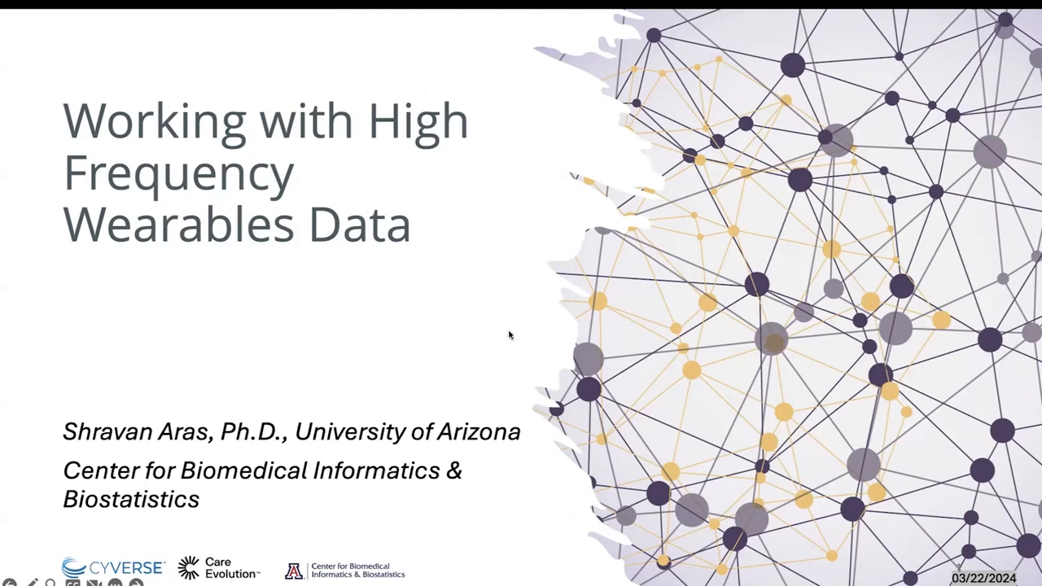
Advance the slideshow past the SensorKit iPhone and Apple Watch metrics slide
key(right)
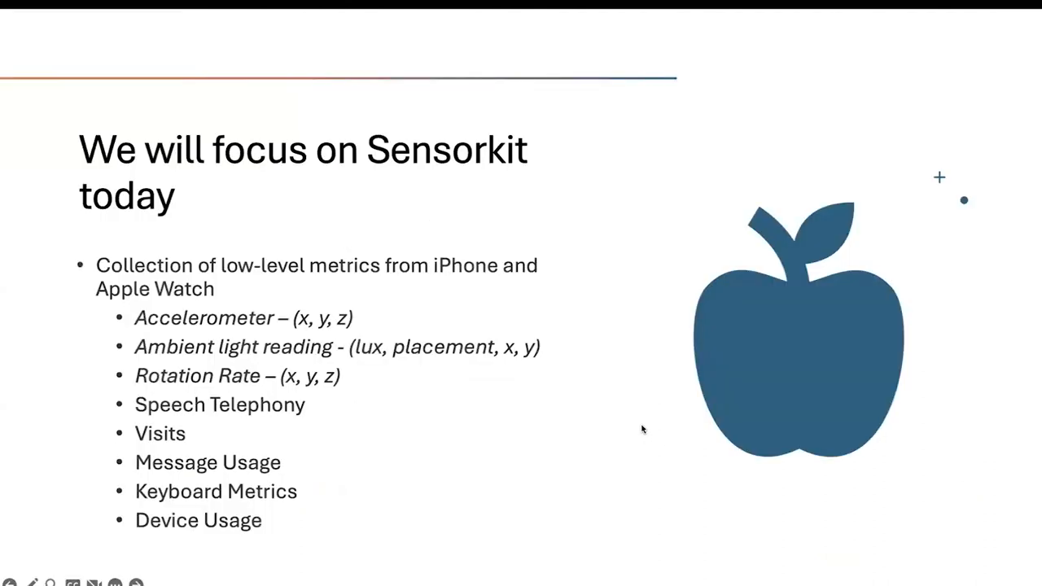
mouse_move(679, 214)
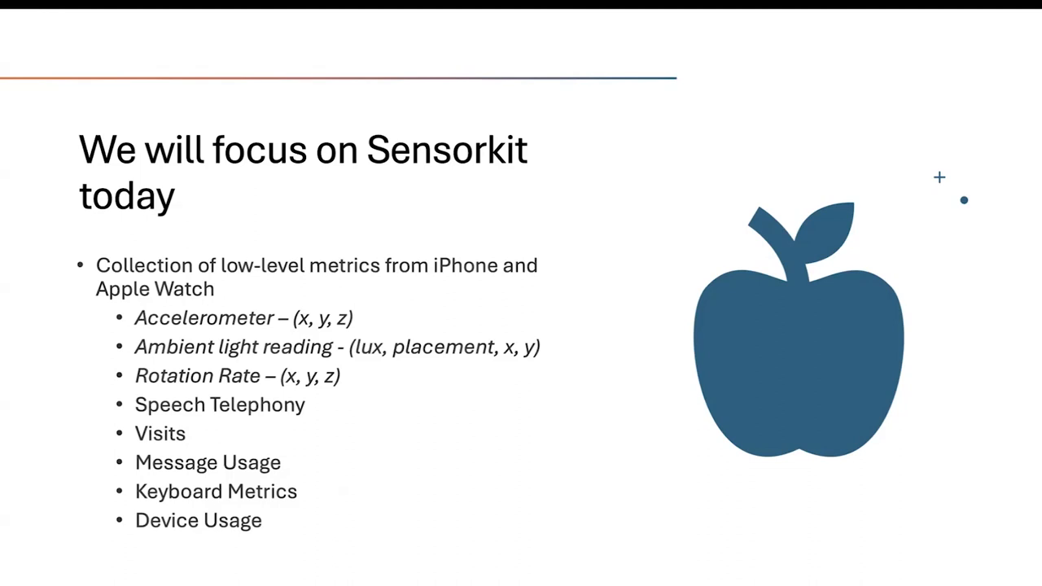
key(Right)
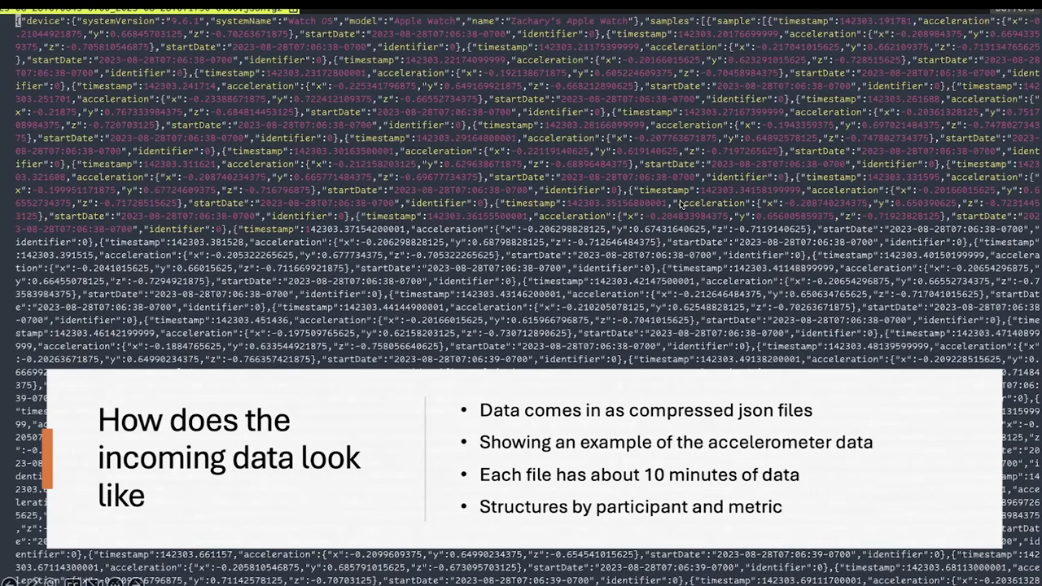
Advance through 'Some of the challenges with this' to 'Our Cave Man Solution'
key(Right)
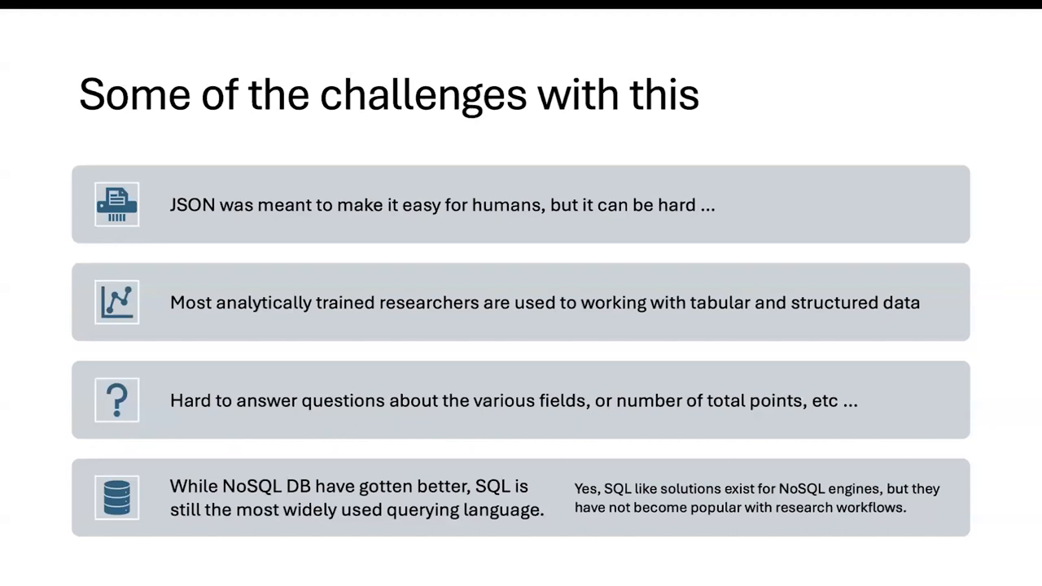
key(Right)
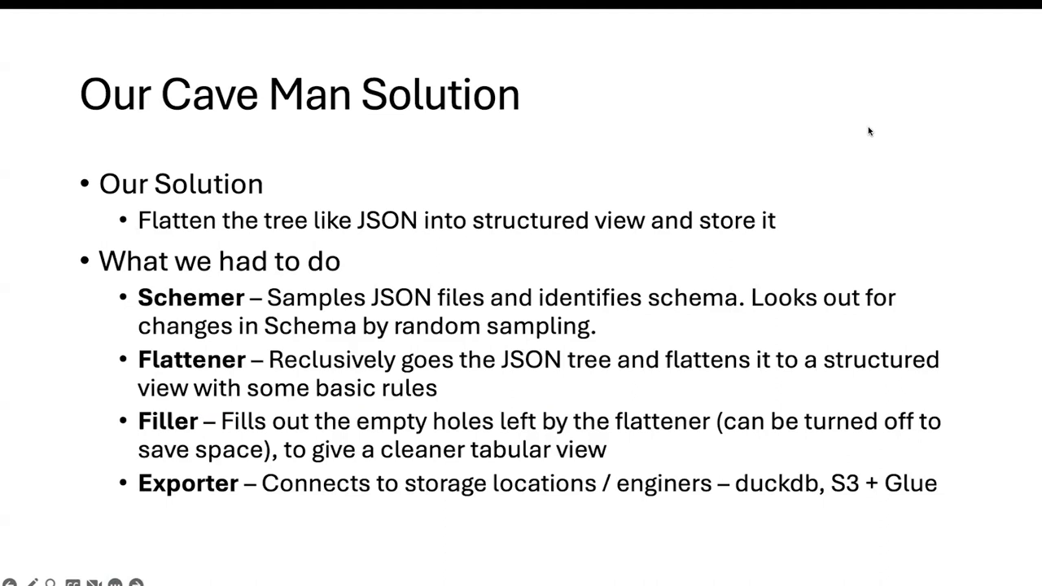
key(Right)
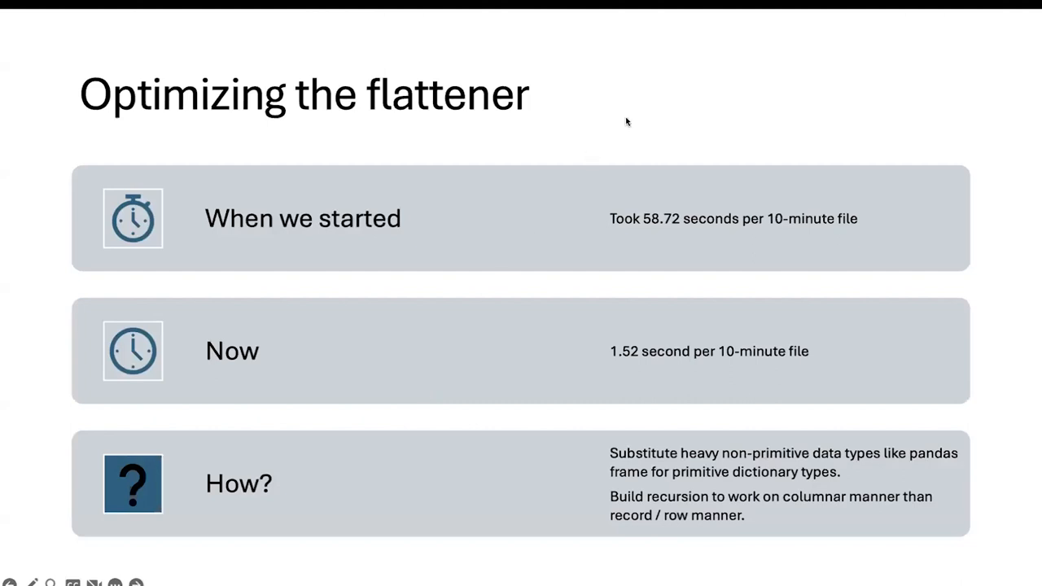
key(Right)
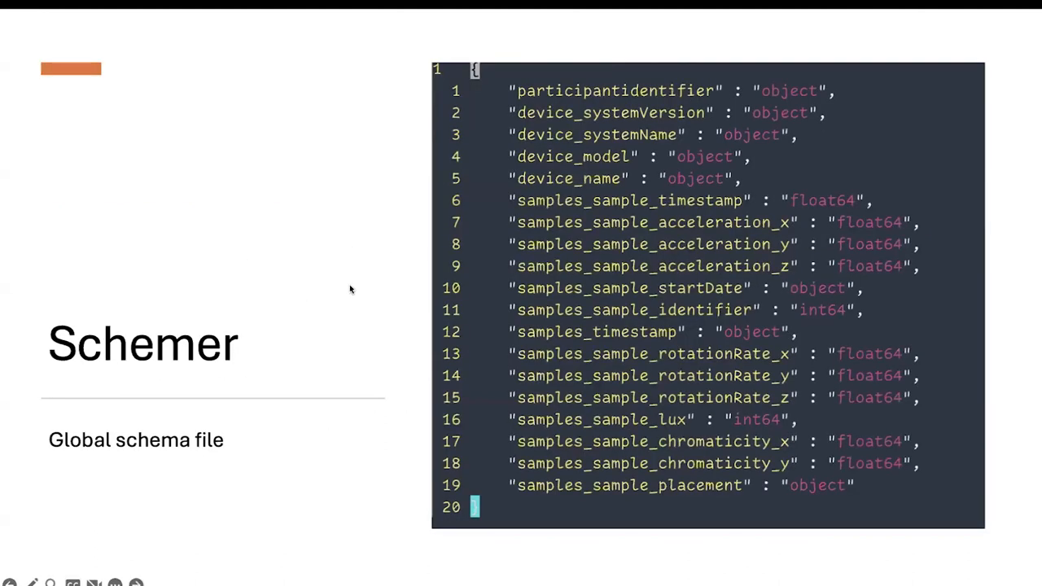
mouse_move(340, 231)
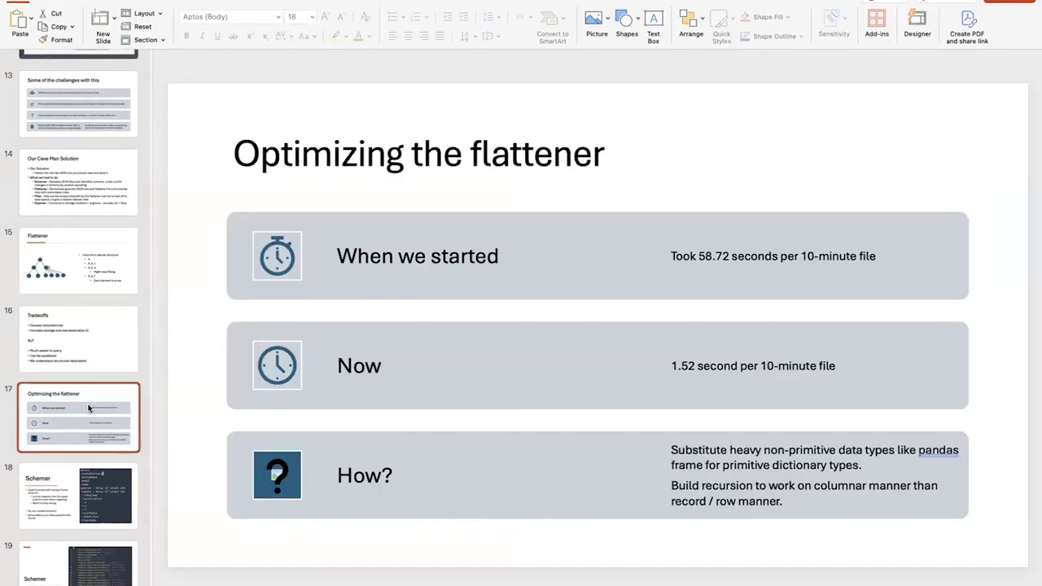
Step back through slides 14 and 13 to the JSON data challenges slide
click(78, 182)
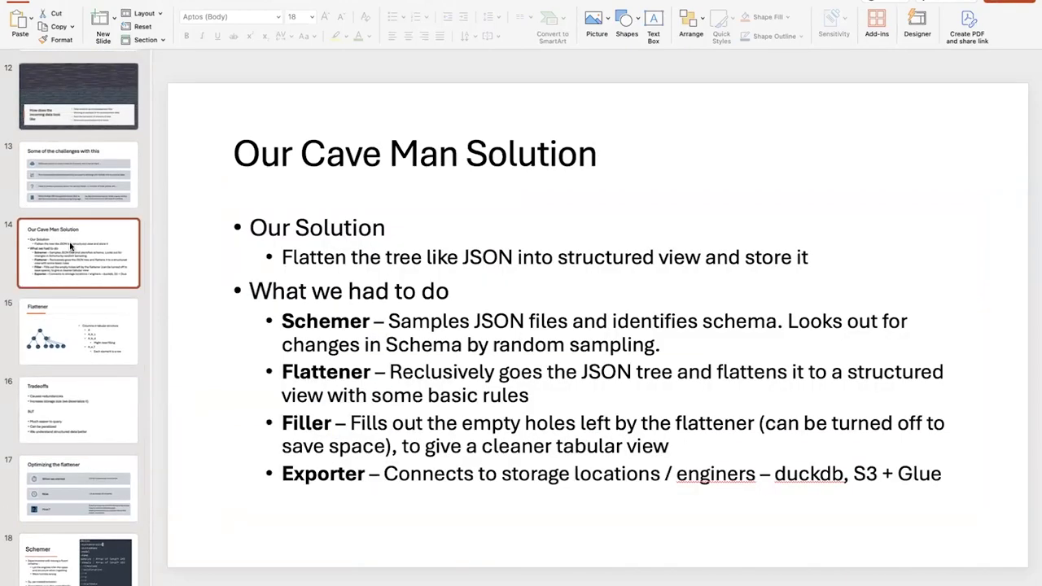
click(78, 174)
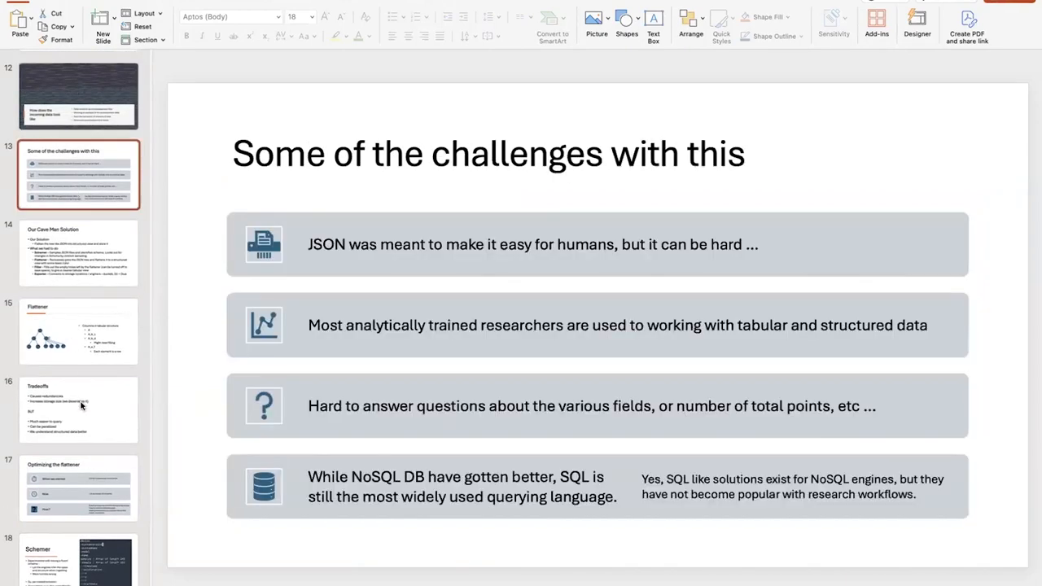
click(78, 488)
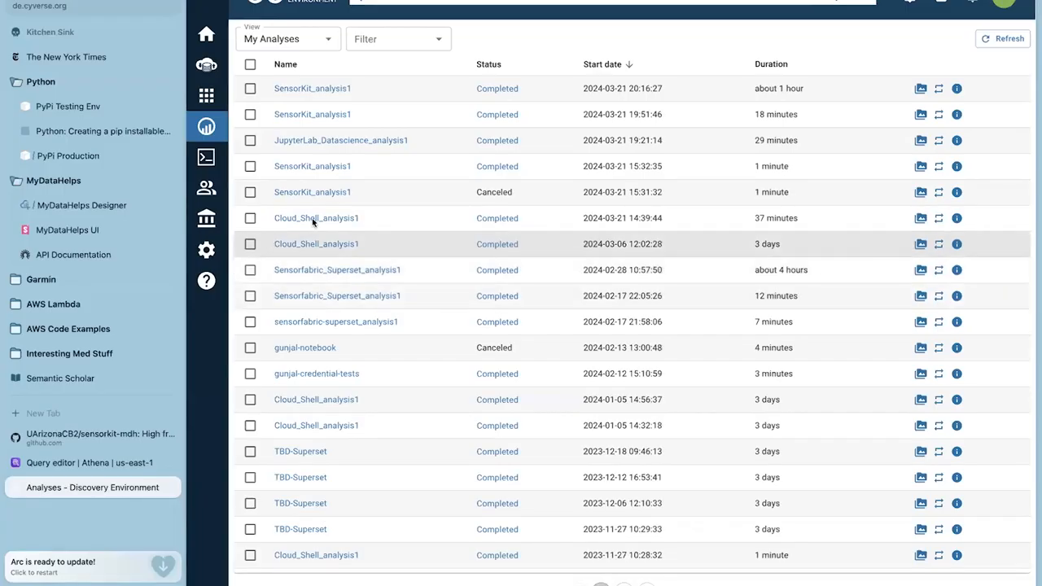
mouse_move(674, 61)
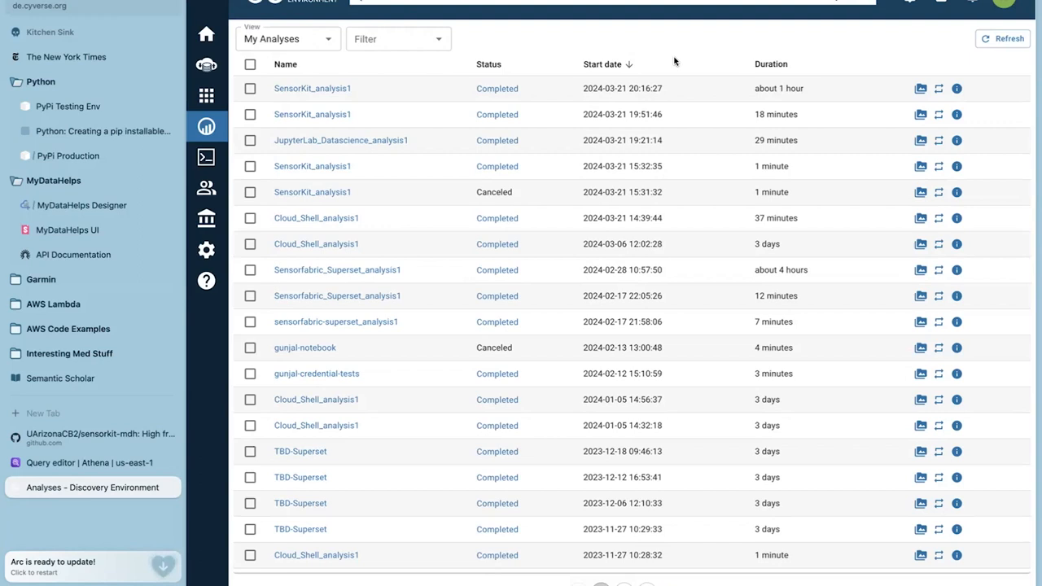
Show the Featured Apps list and open the SensorKit app launch form
click(206, 96)
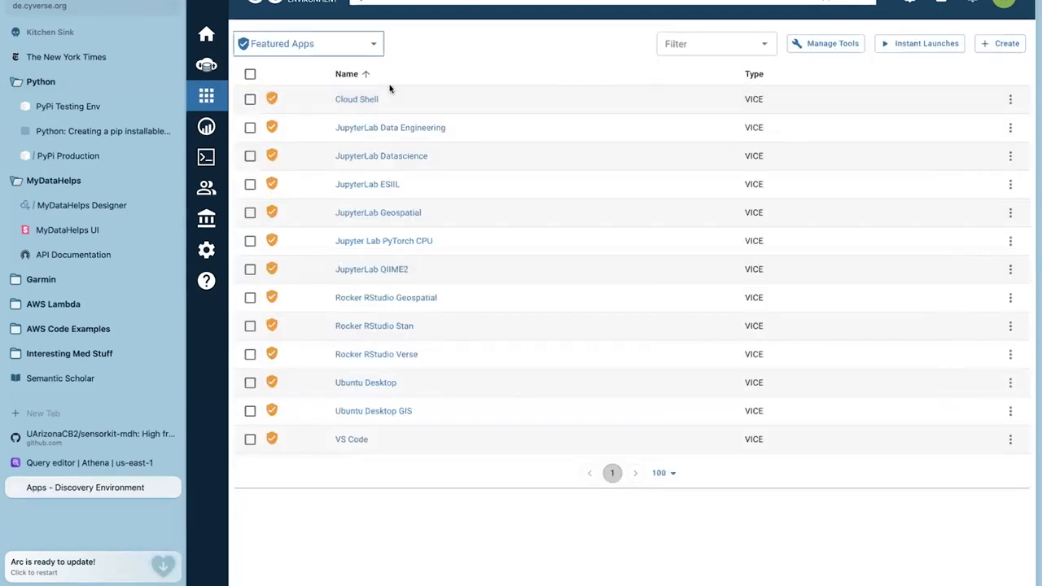
click(308, 44)
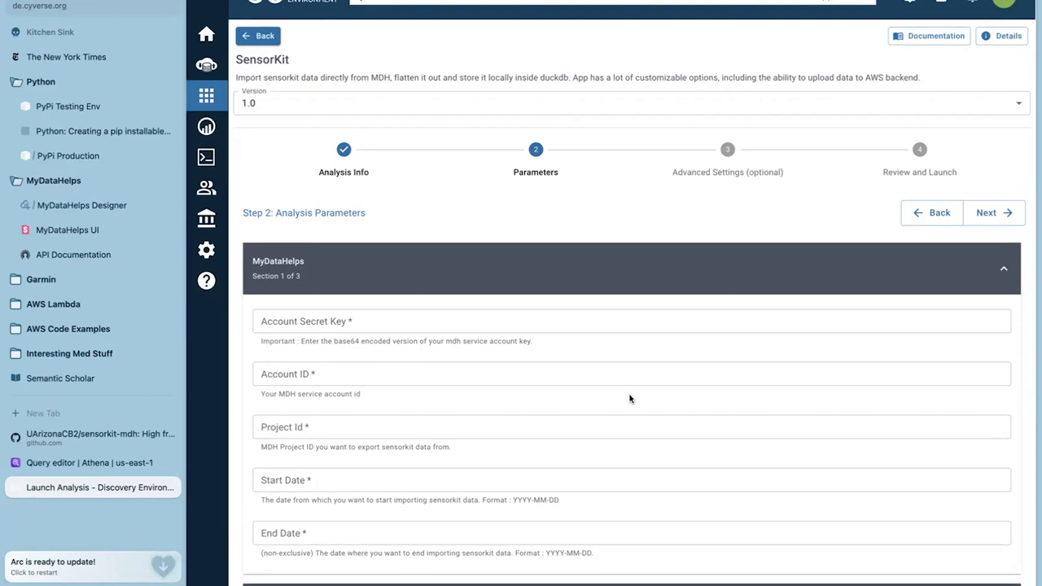
Advance the SensorKit launch form to Analysis Parameters, with Local DuckDB file mydb.db
scroll(down, 3)
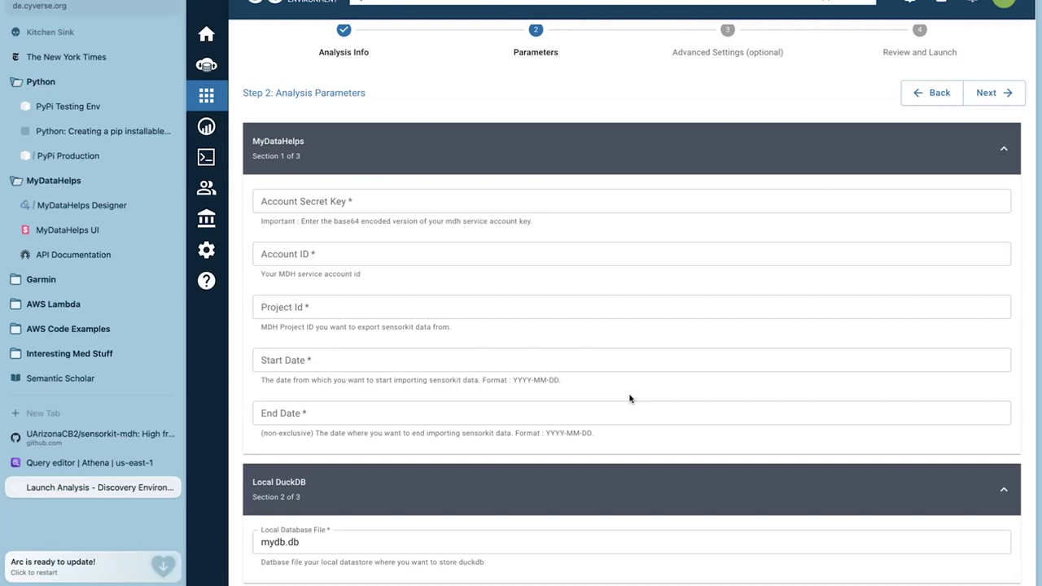
click(397, 201)
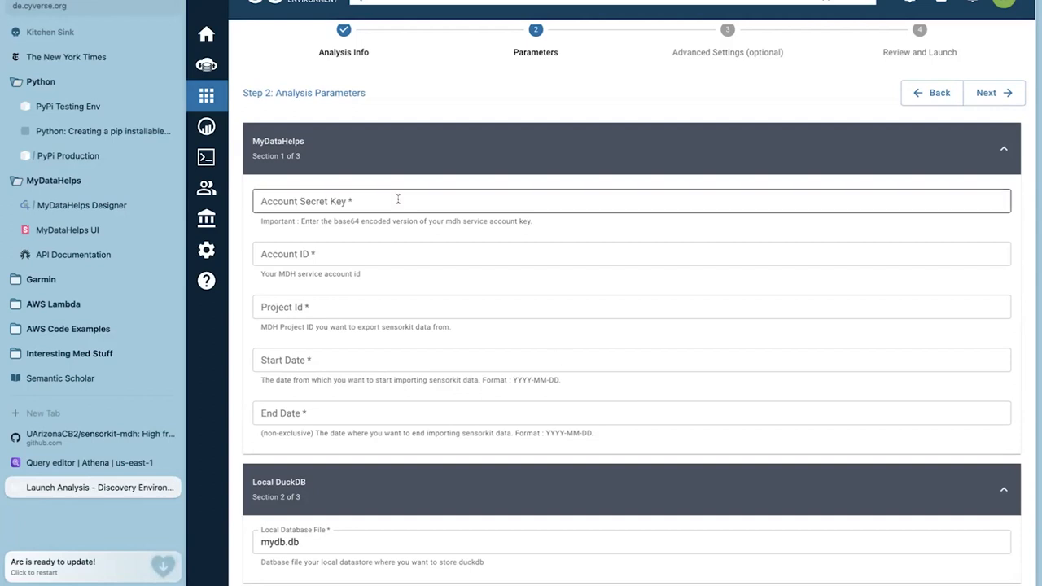
click(1004, 148)
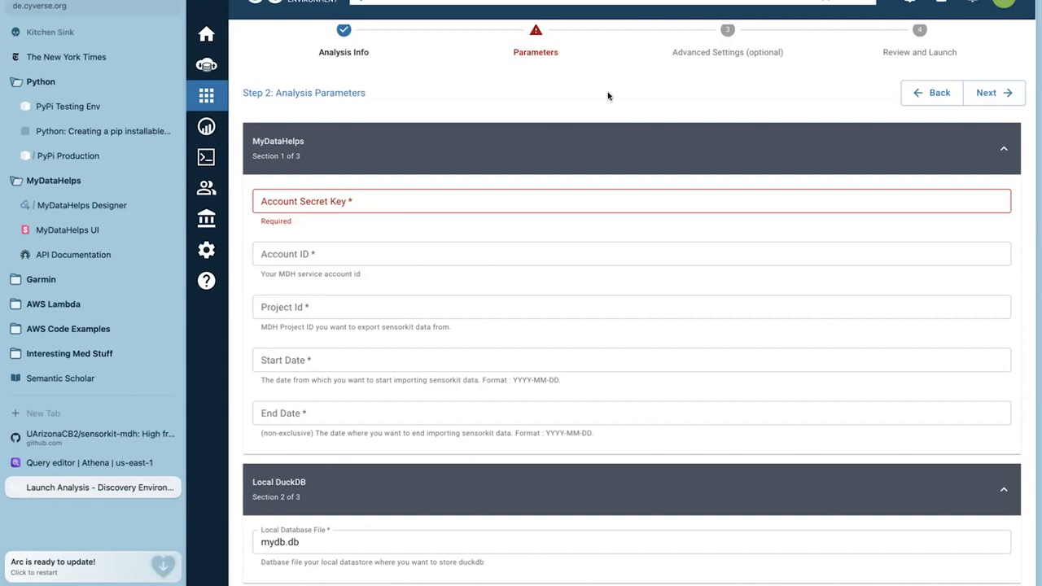
mouse_move(588, 107)
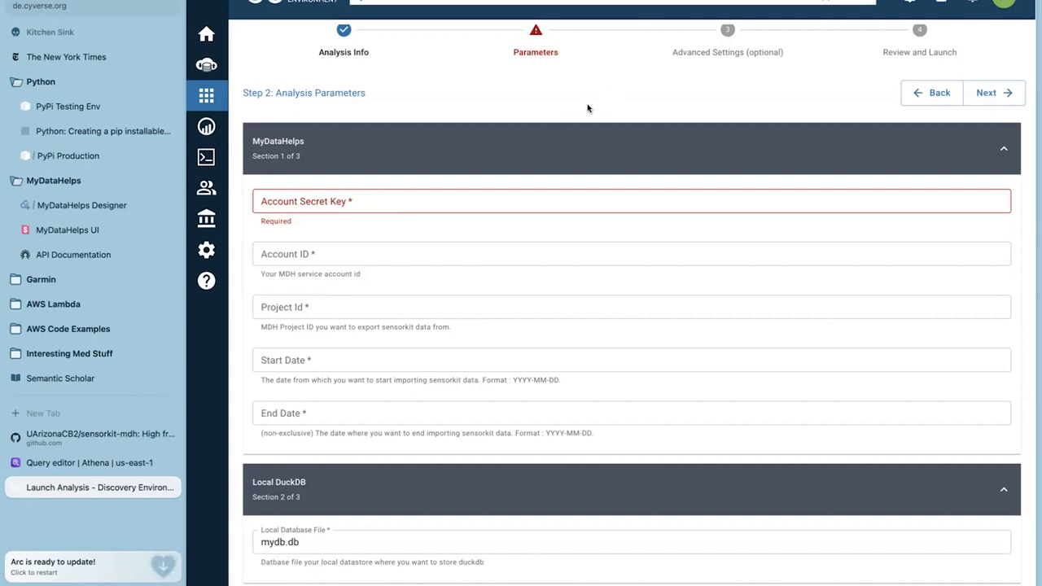
click(632, 201)
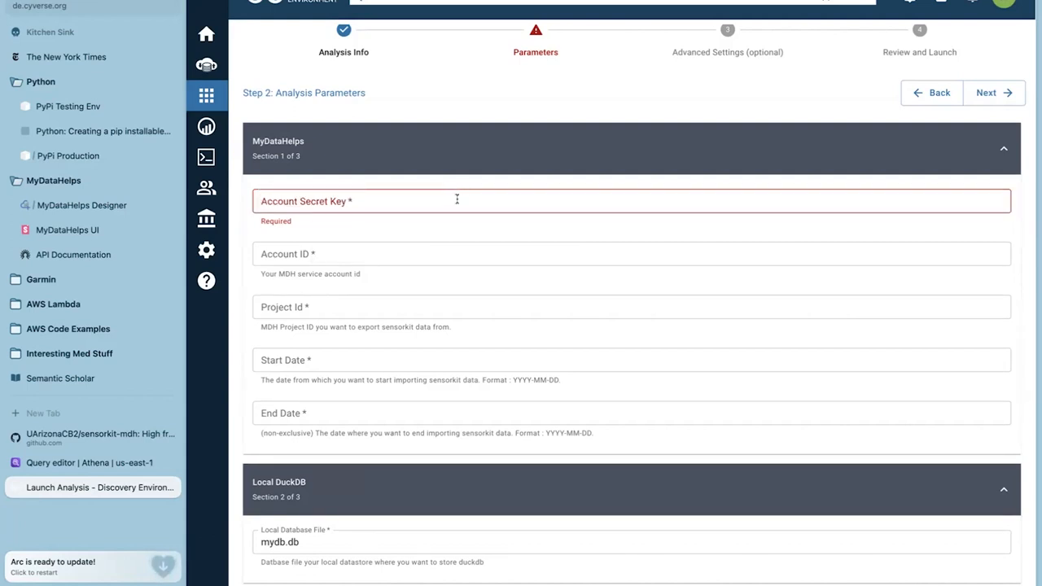
click(456, 201)
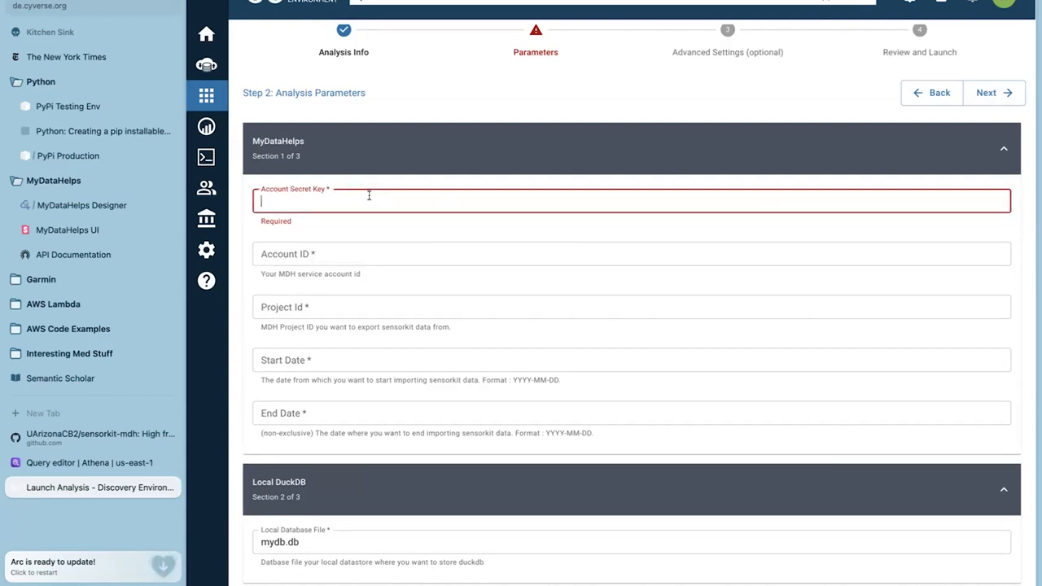
click(632, 253)
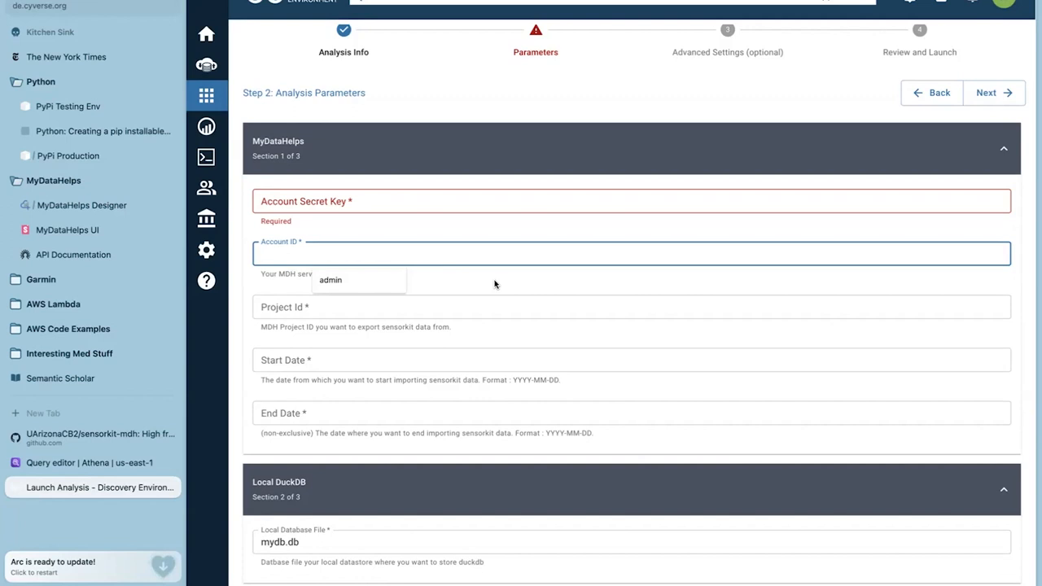
click(632, 306)
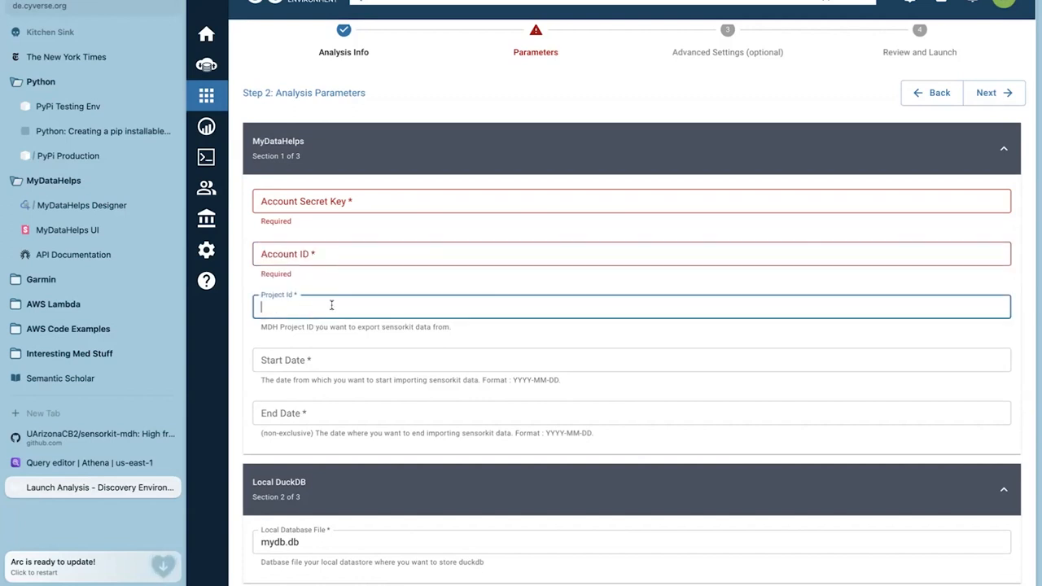
scroll(down, 3)
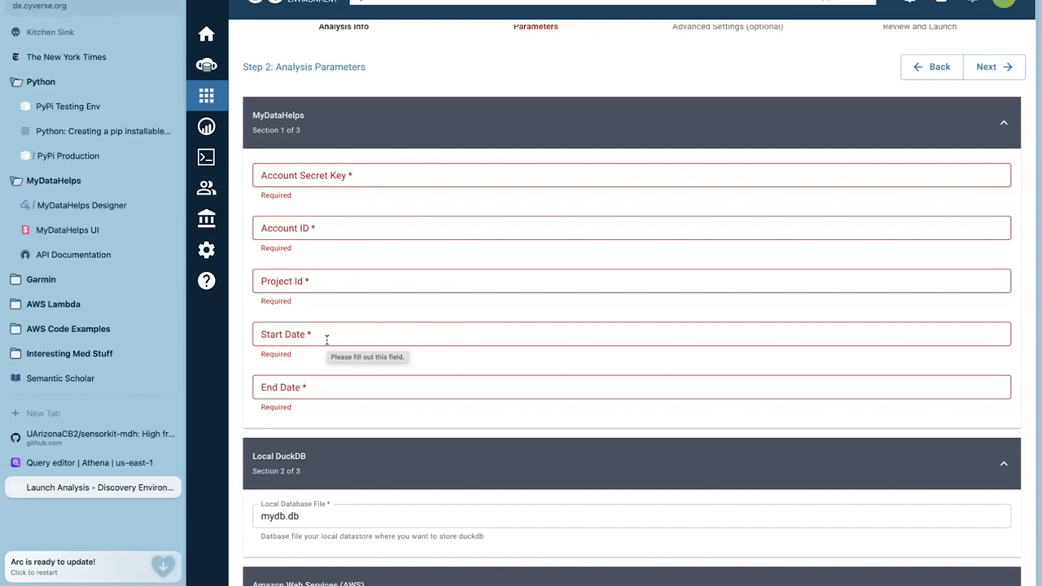
mouse_move(308, 357)
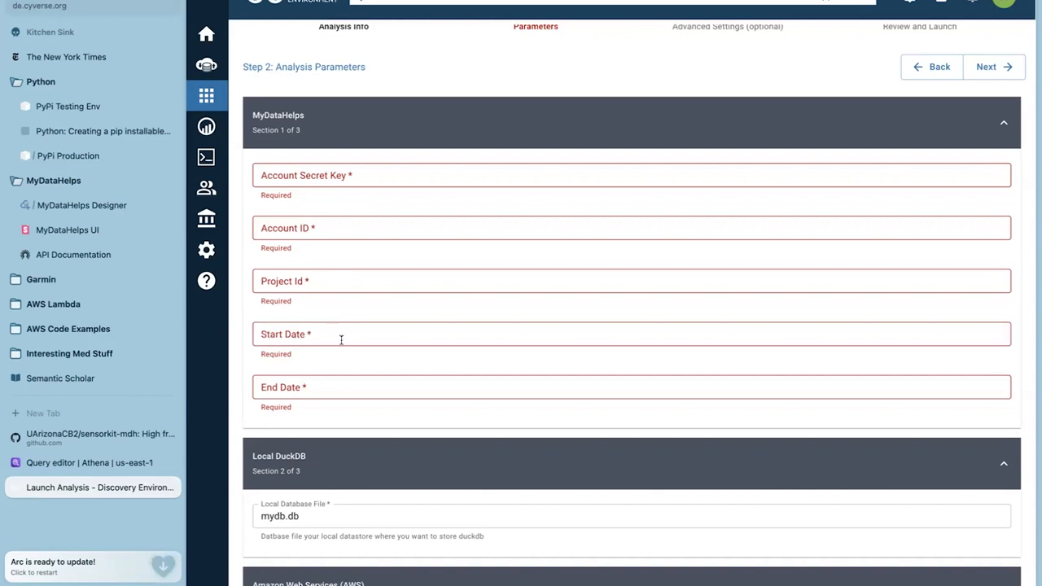
click(631, 387)
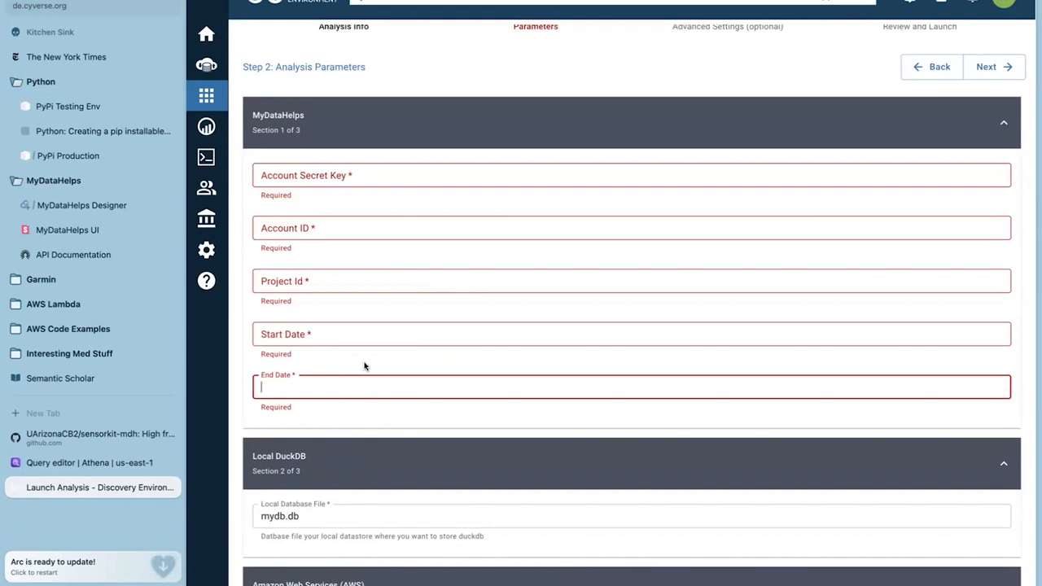
scroll(down, 3)
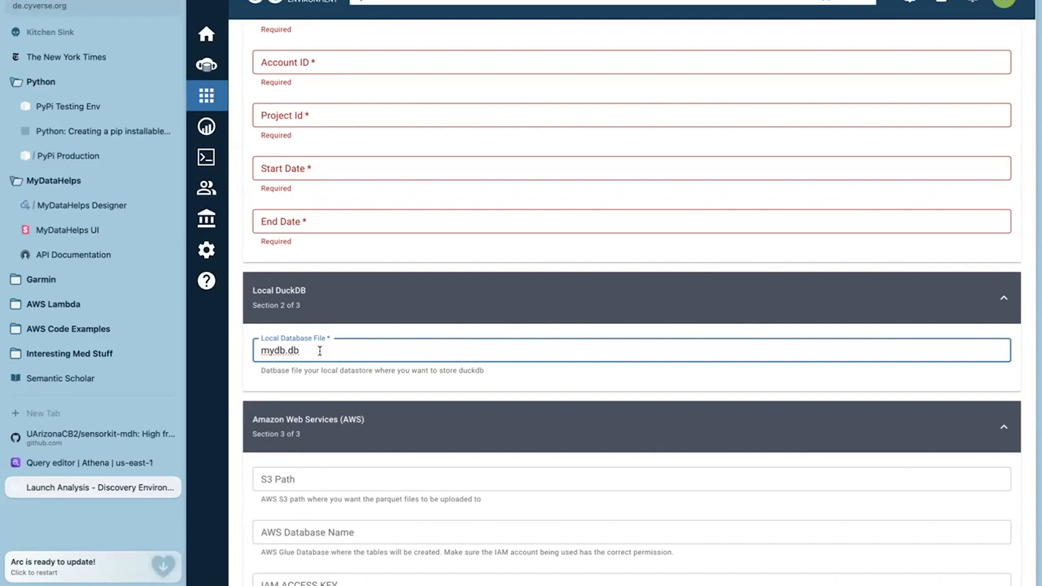
scroll(down, 3)
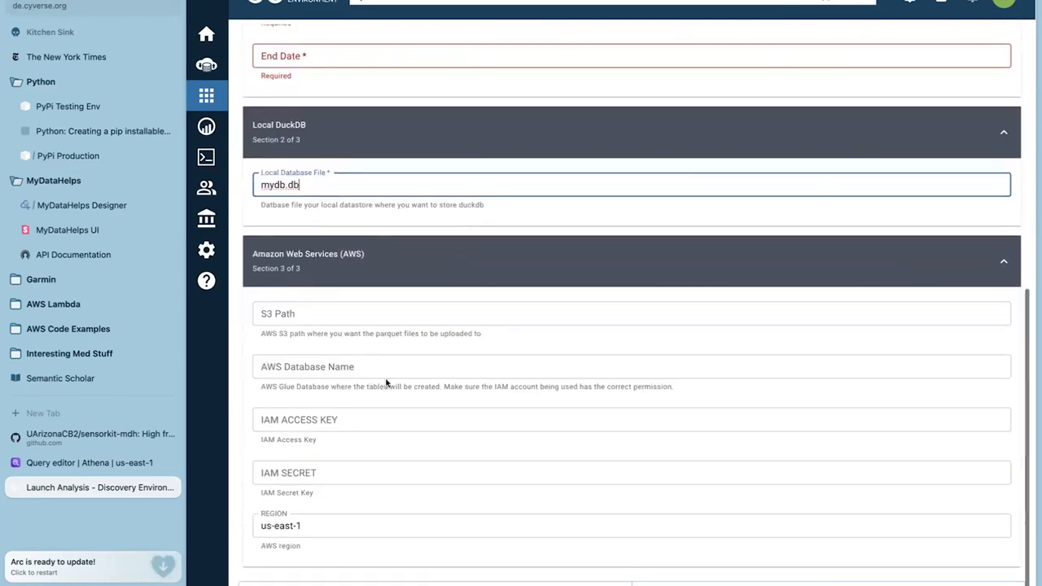
click(422, 472)
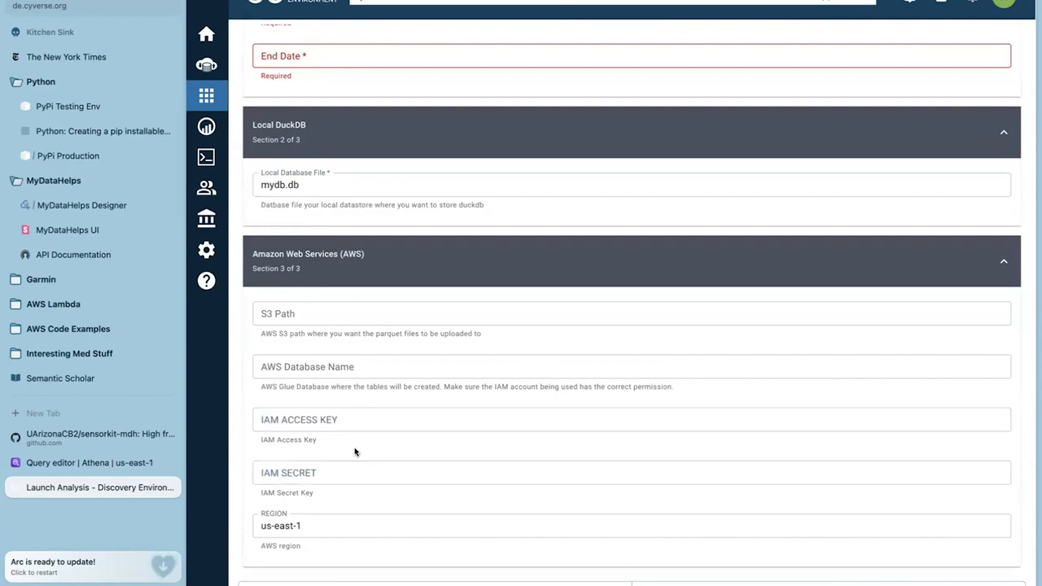
mouse_move(376, 435)
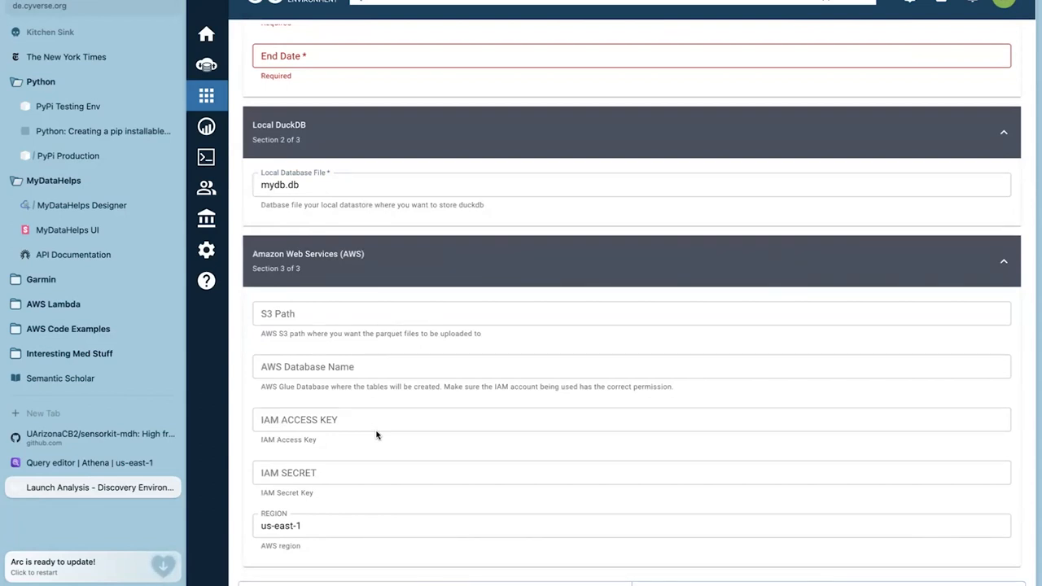
click(488, 367)
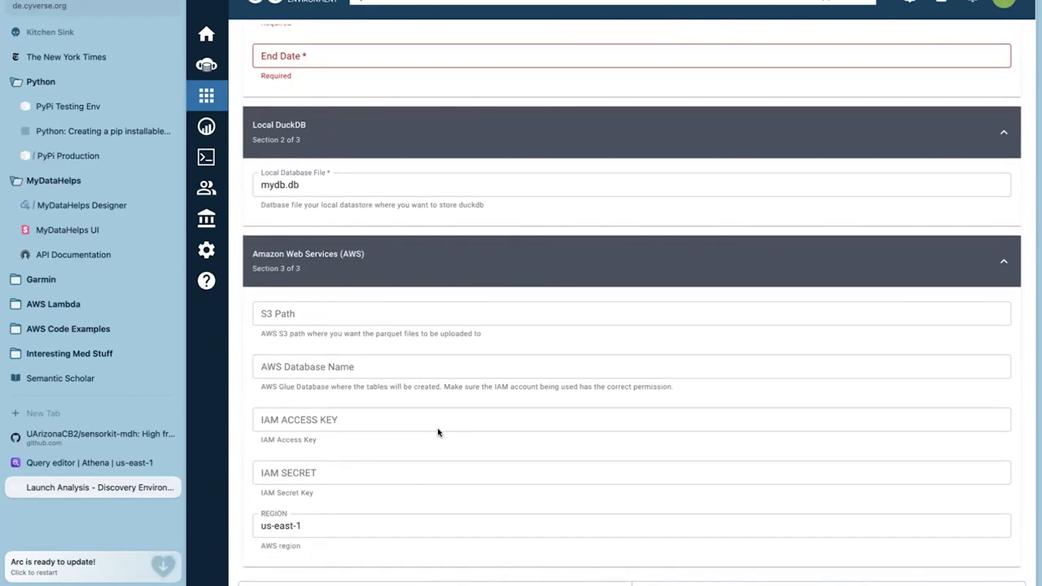
mouse_move(486, 346)
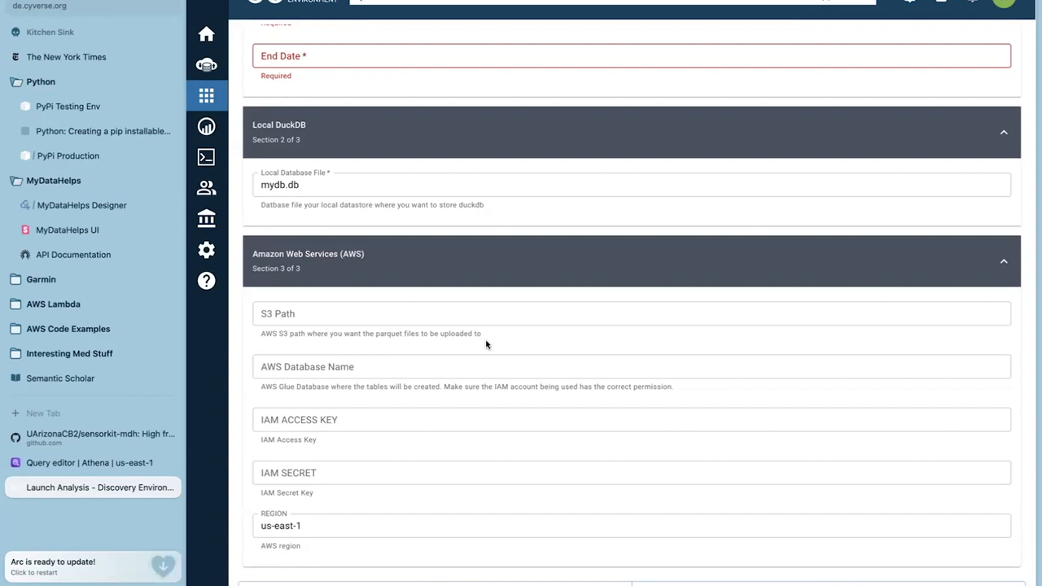
scroll(up, 3)
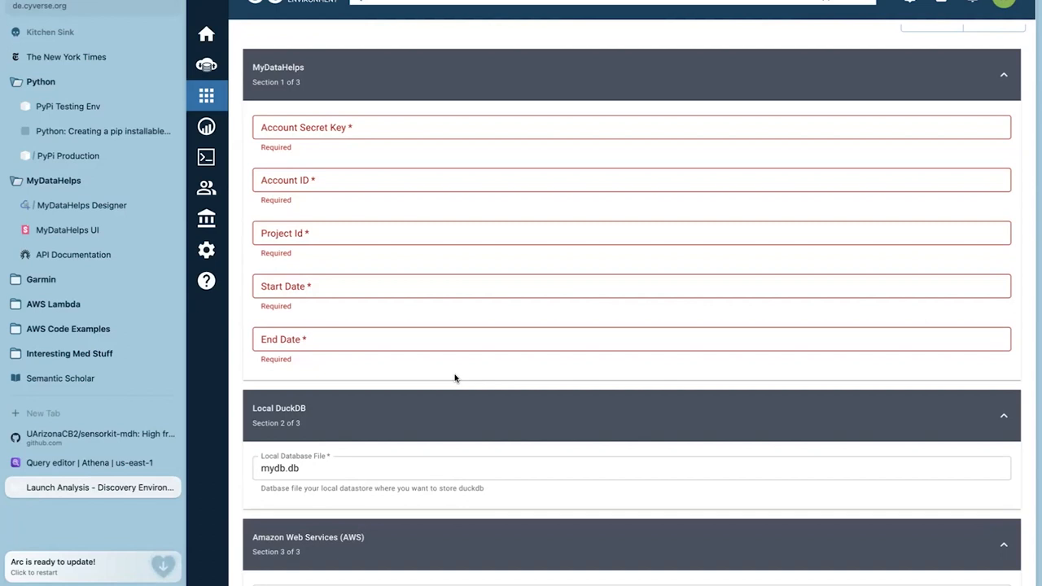
mouse_move(503, 250)
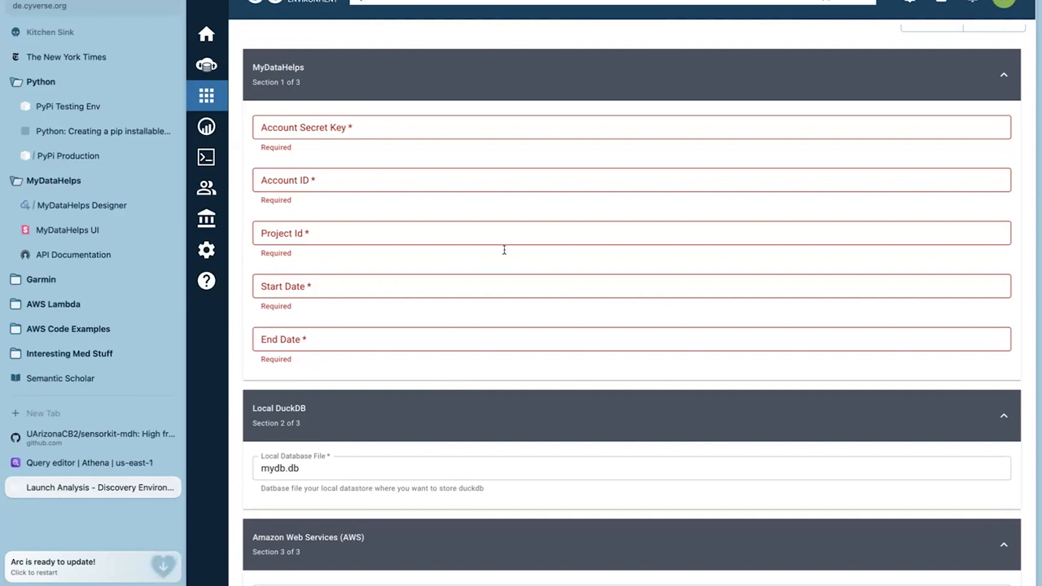
mouse_move(657, 11)
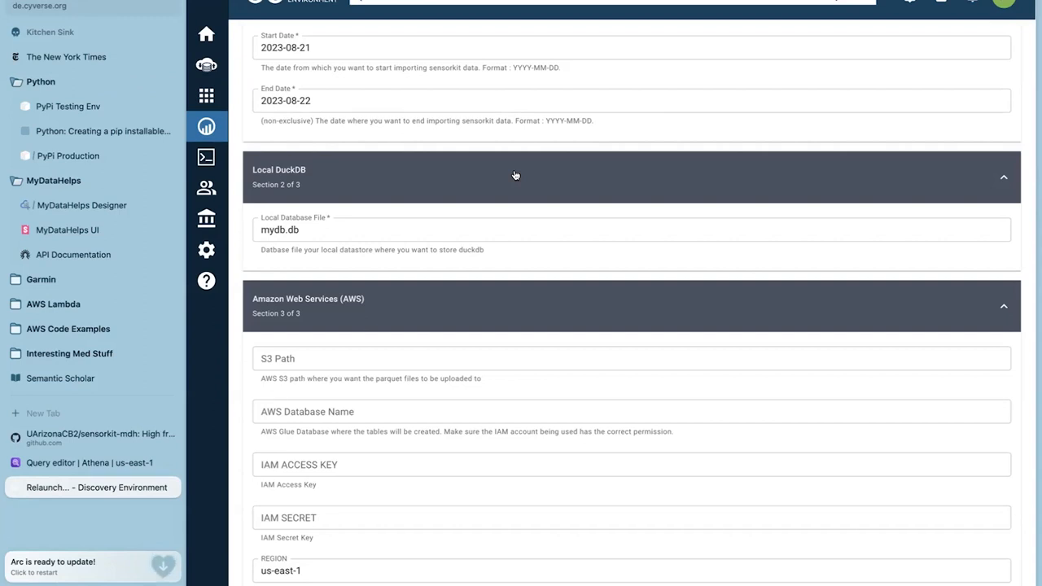
mouse_move(444, 163)
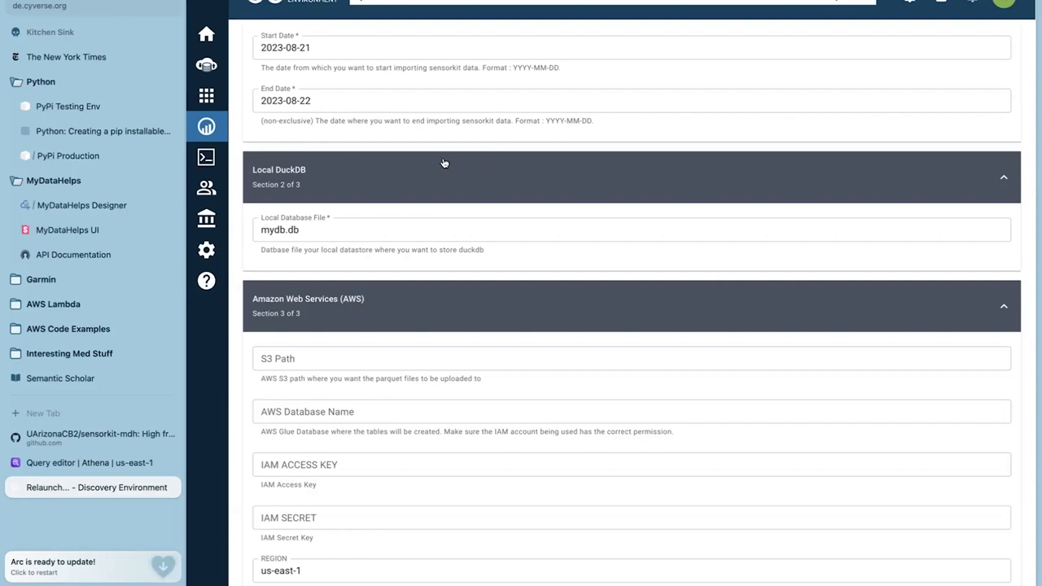
mouse_move(640, 10)
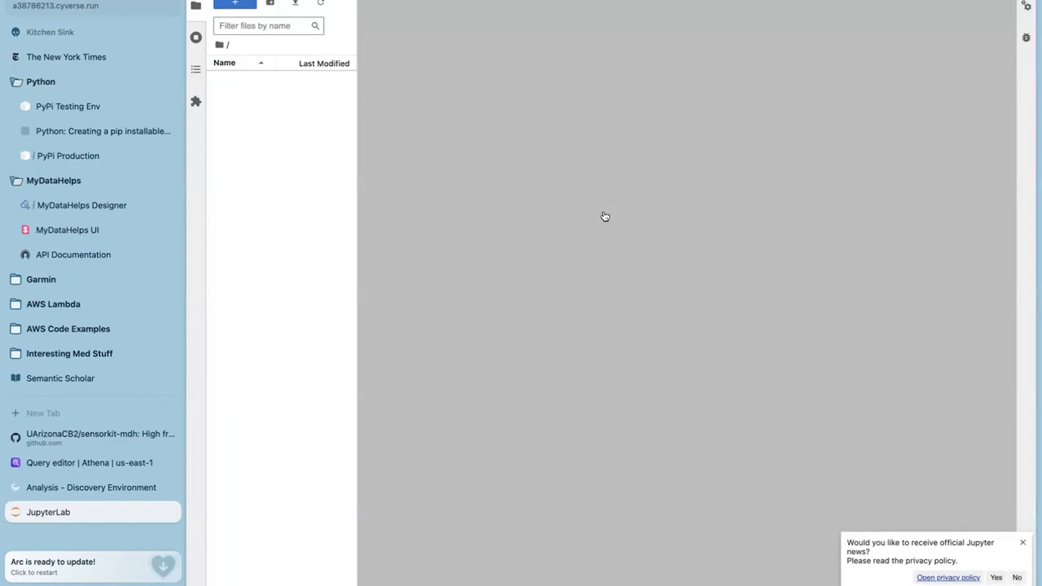
Open the running 2023-08-21 to 2023-08-22 export analysis in JupyterLab
click(235, 3)
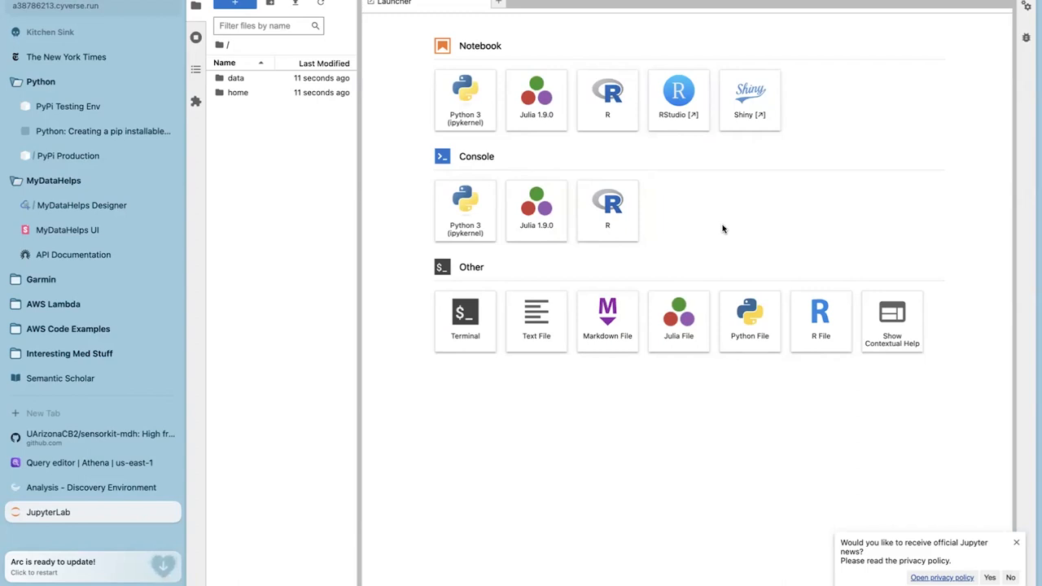
mouse_move(608, 210)
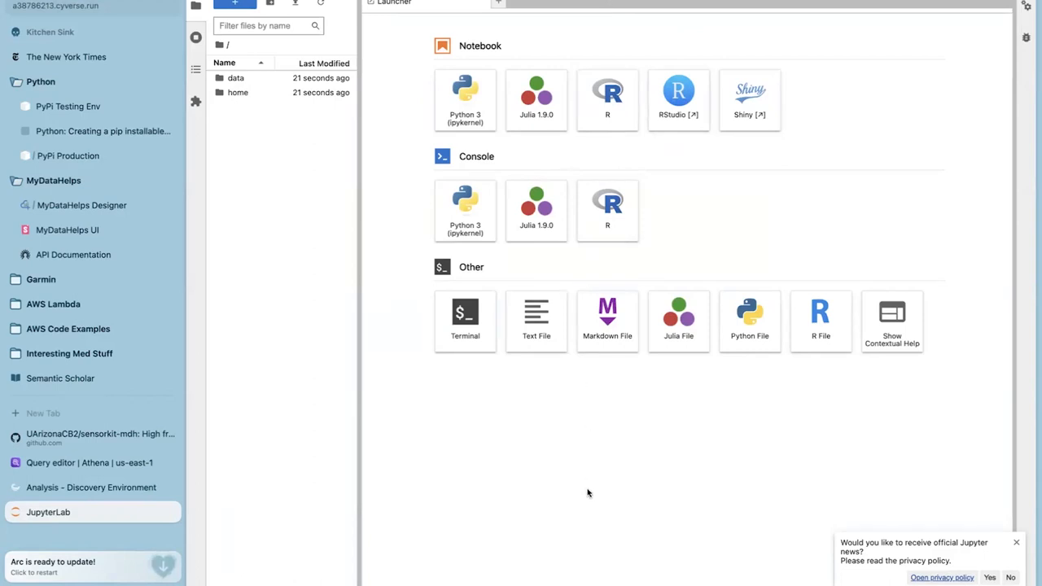
mouse_move(611, 428)
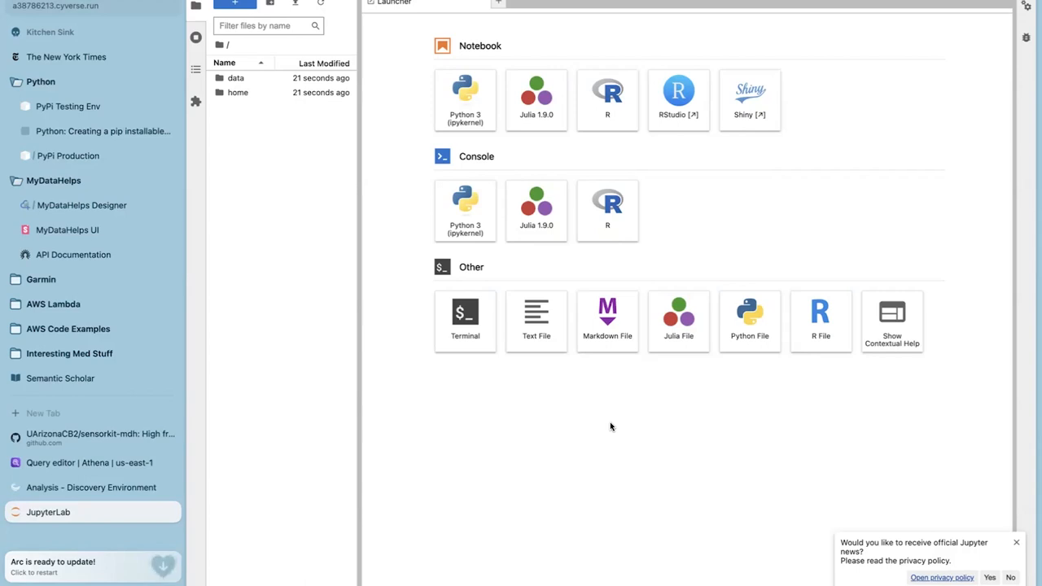
mouse_move(465, 321)
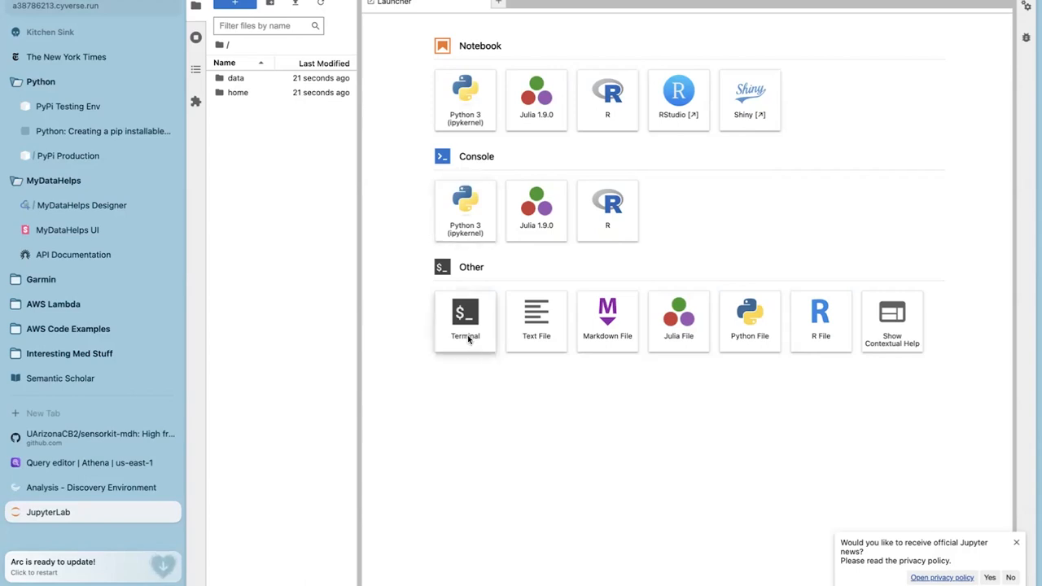
Start a JupyterLab terminal listing data and home, then view the sensorkit-mdh repository
click(465, 317)
text(ls)
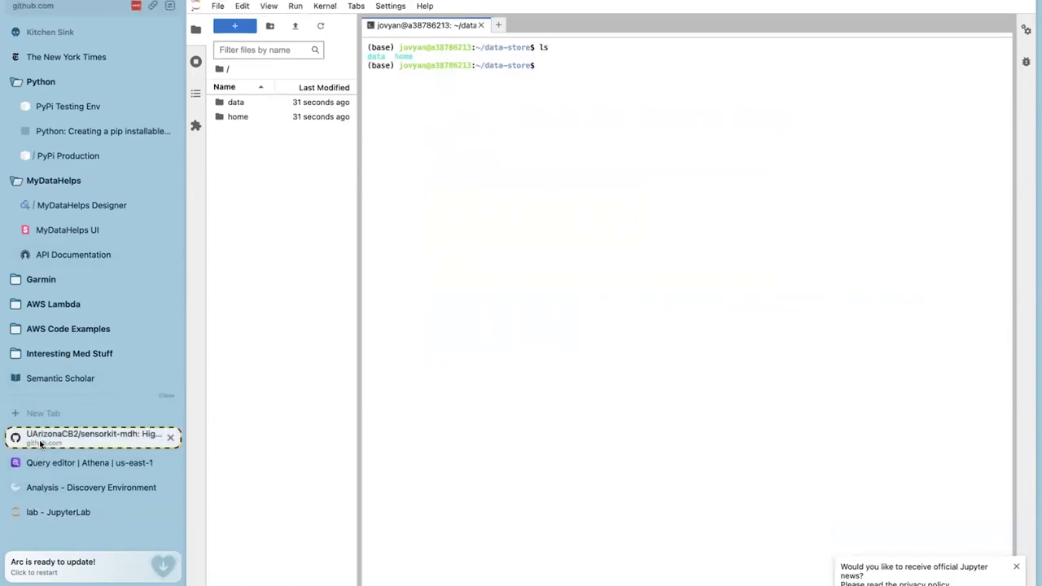
click(92, 434)
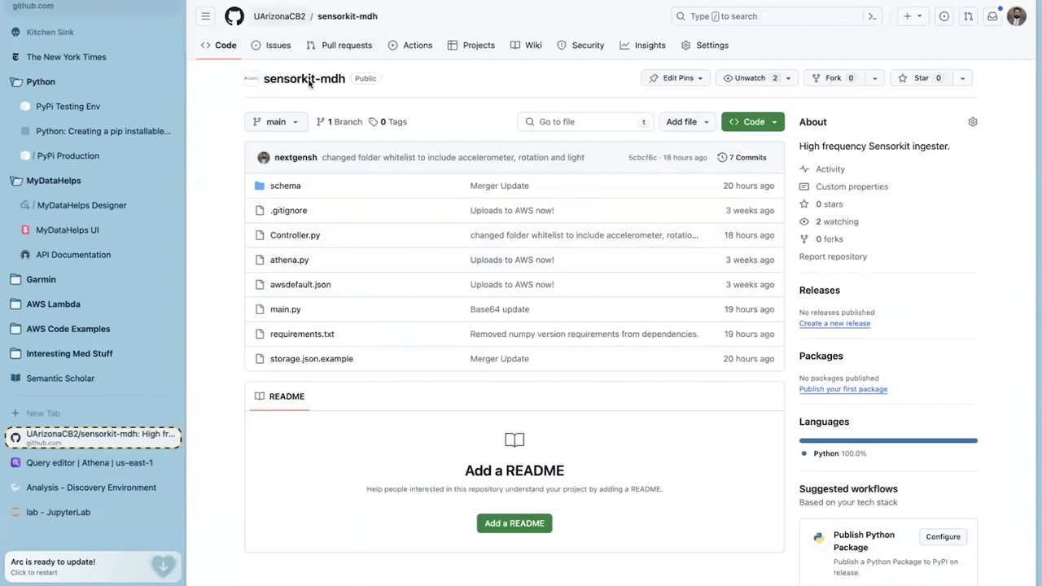
Browse UArizonaCB2 repositories to cyverse-sensorkit-helper and check its clone address
click(279, 15)
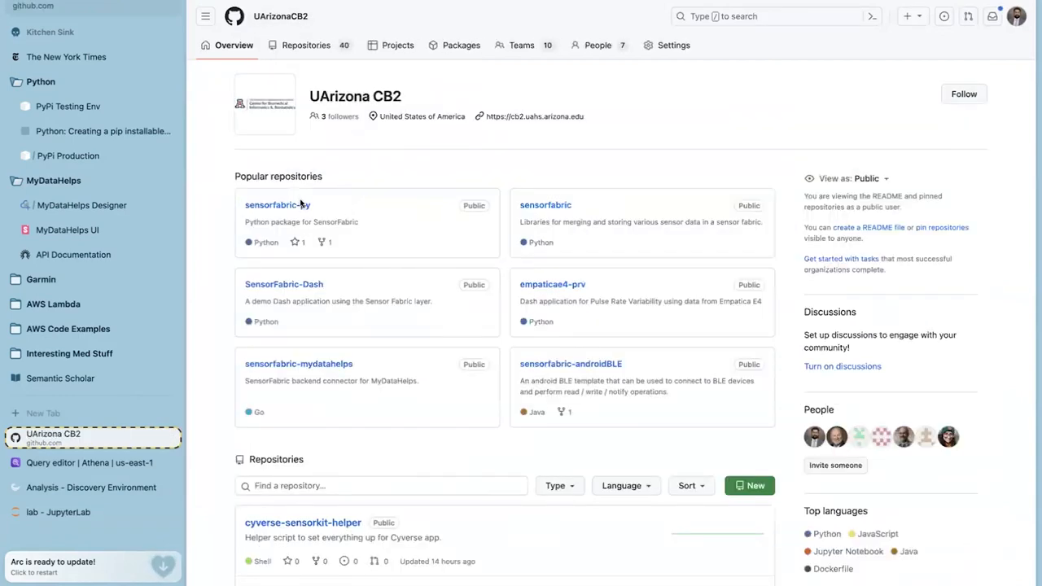
click(306, 45)
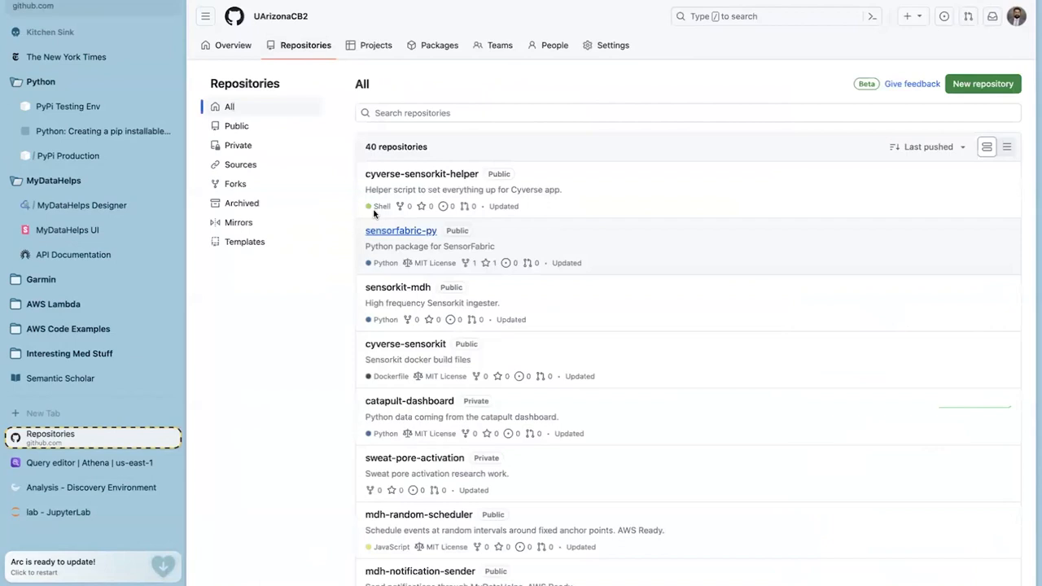
click(421, 173)
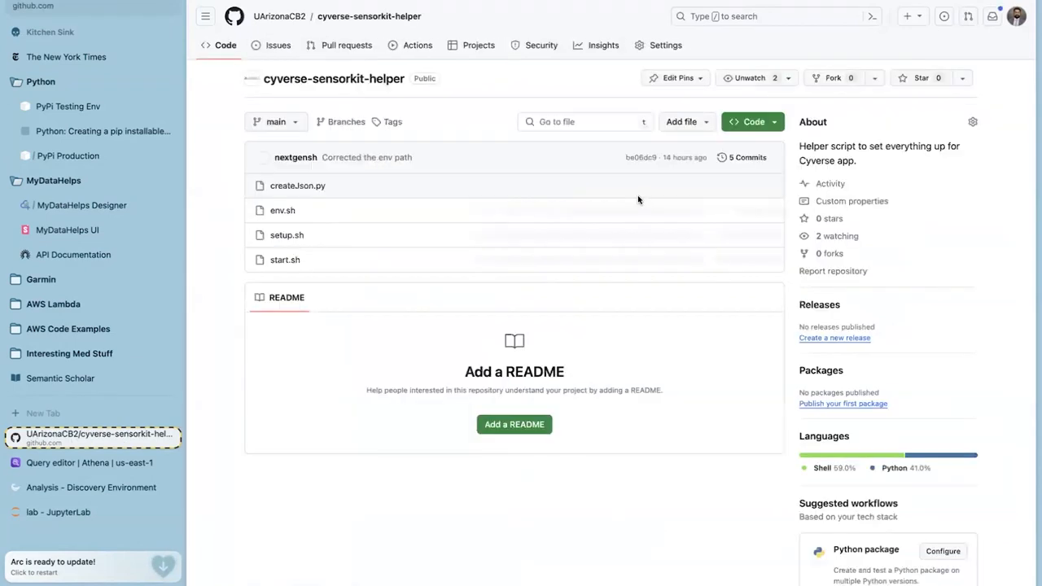
click(751, 121)
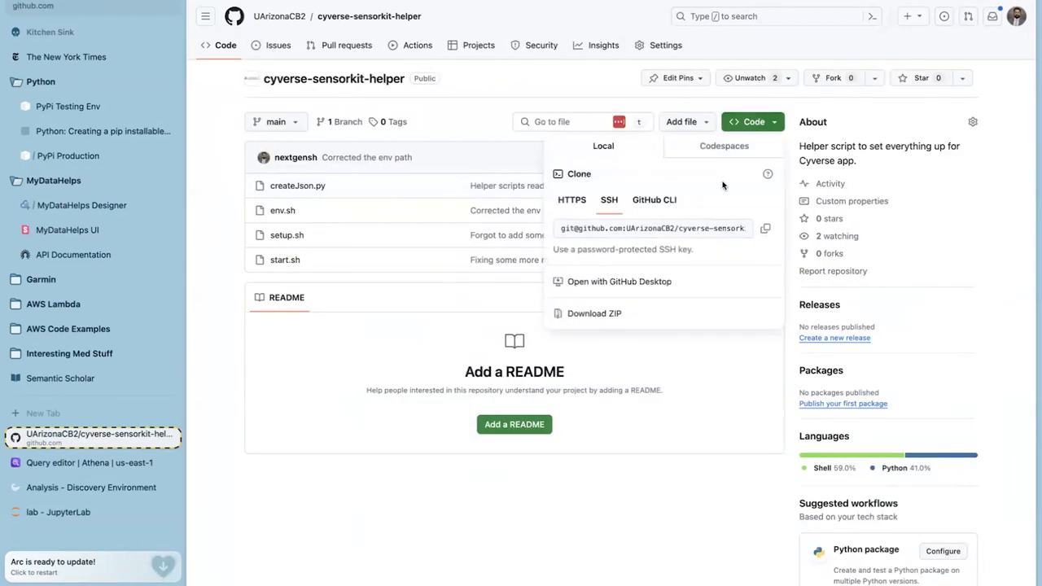
click(619, 90)
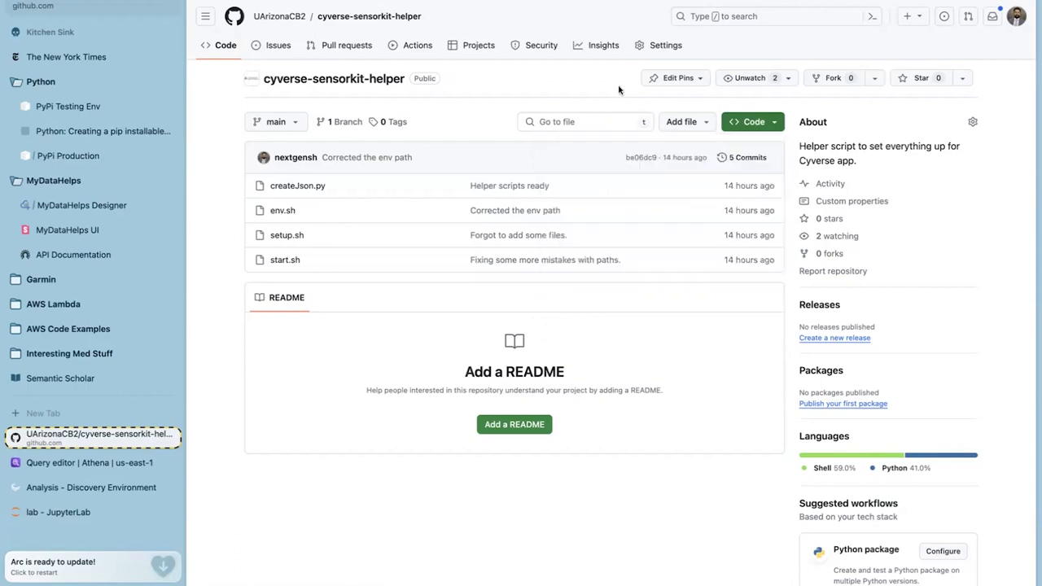
Switch back through the browser tabs to the JupyterLab terminal
click(90, 462)
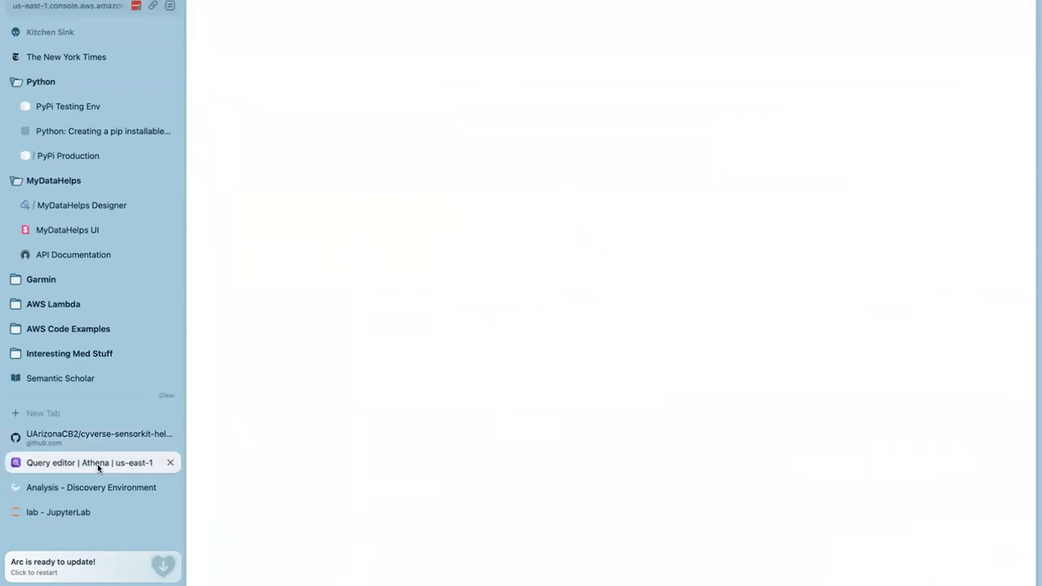
click(90, 462)
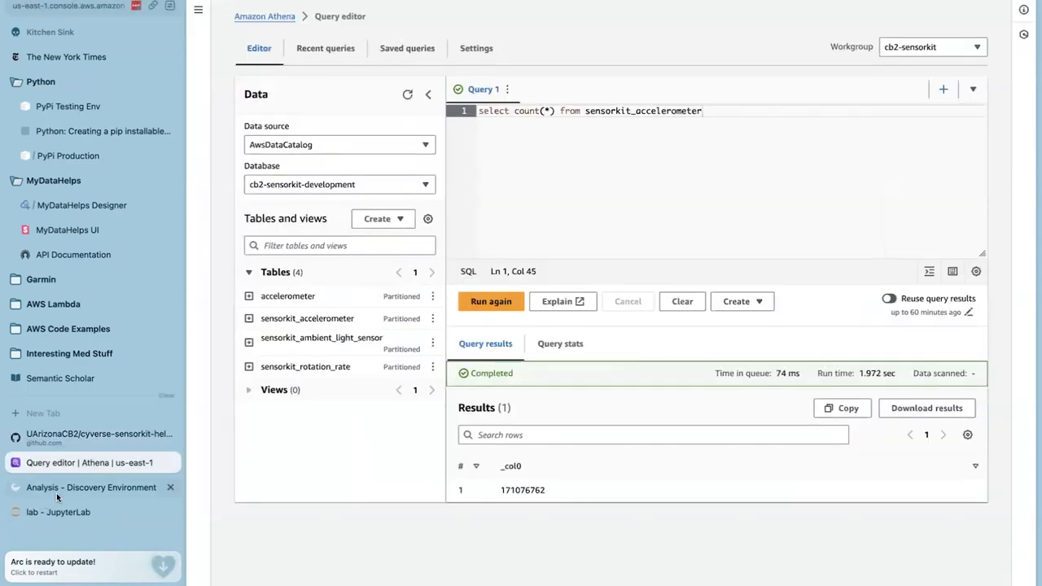
click(58, 512)
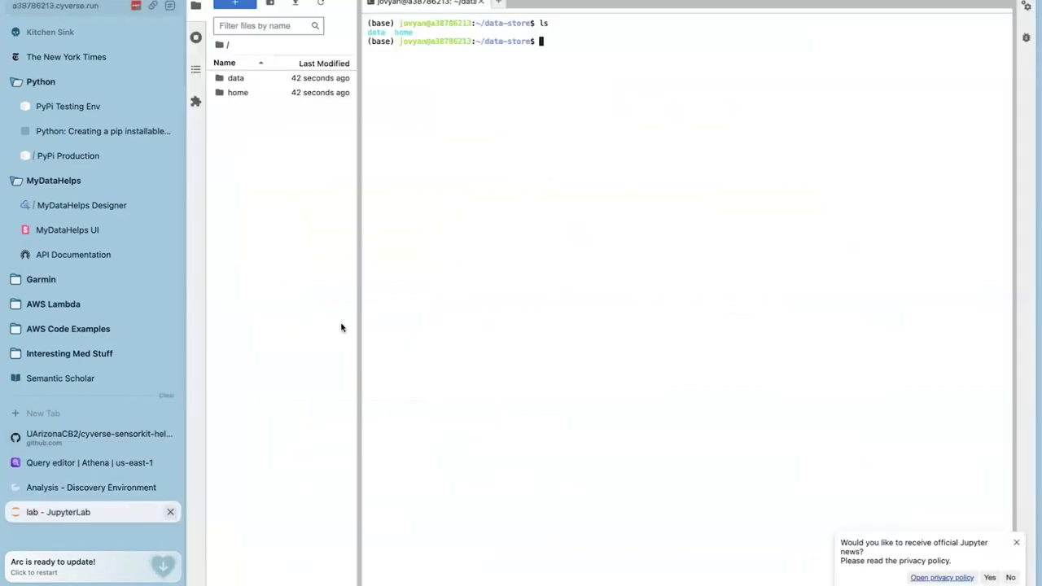
Download cyverse-sensorkit-helper.git with wget, then remove it
text(wget https://github.com/UArizonaCB2/cyverse-sensorkit-helper.git)
text(ls)
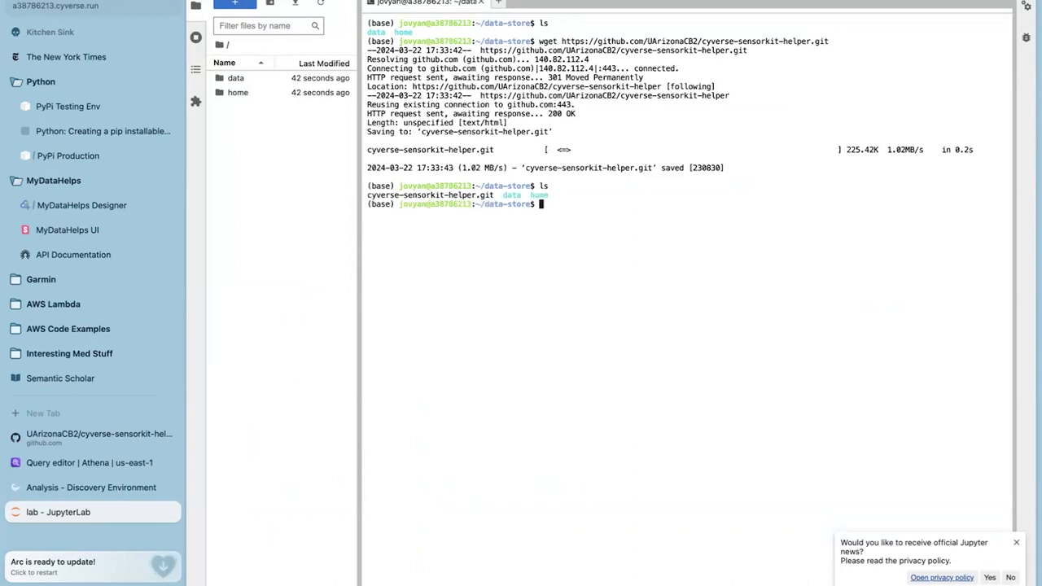
text(rm -r cyverse-sensorkit-helper.git)
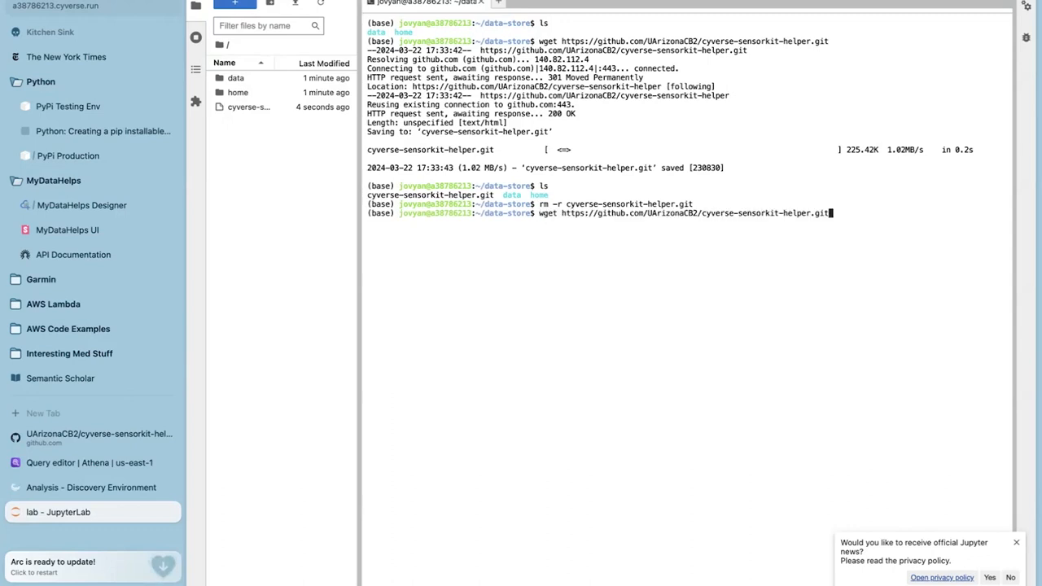
key(Enter)
text(c)
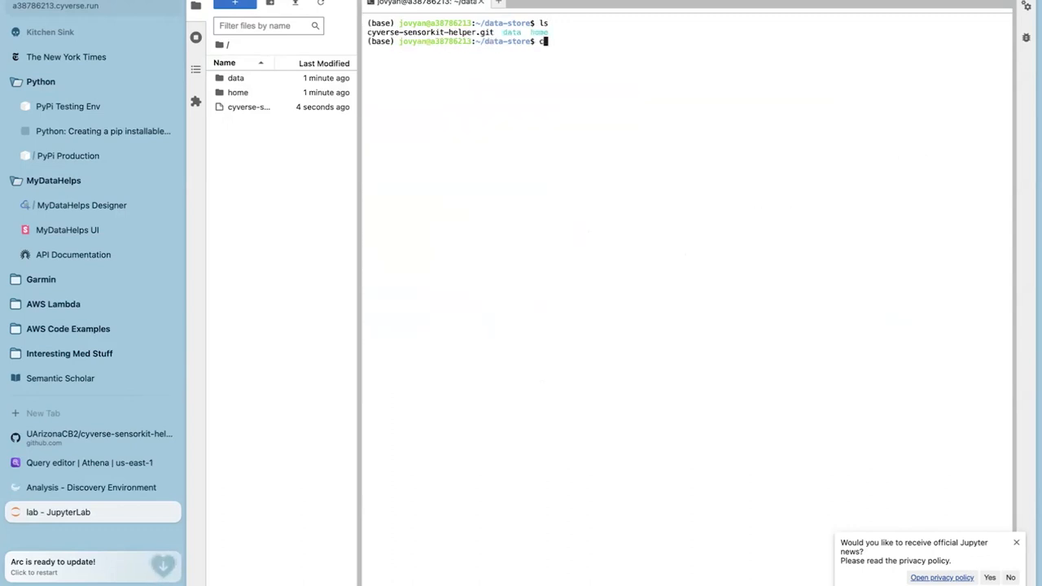
List the folder, delete cyverse-sensorkit-helper.git, and fetch the repository URL again
text(ld)
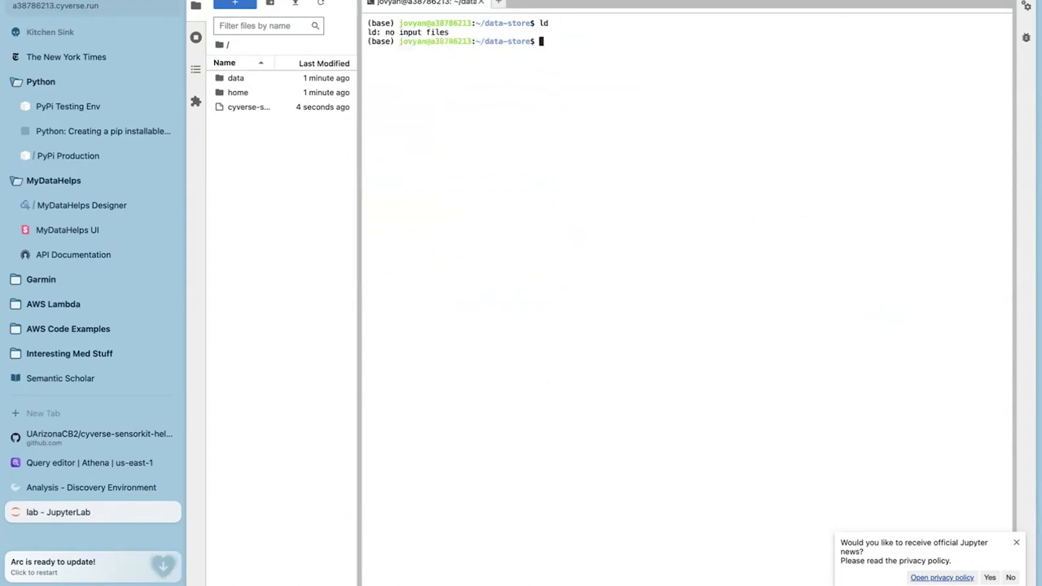
text(ls)
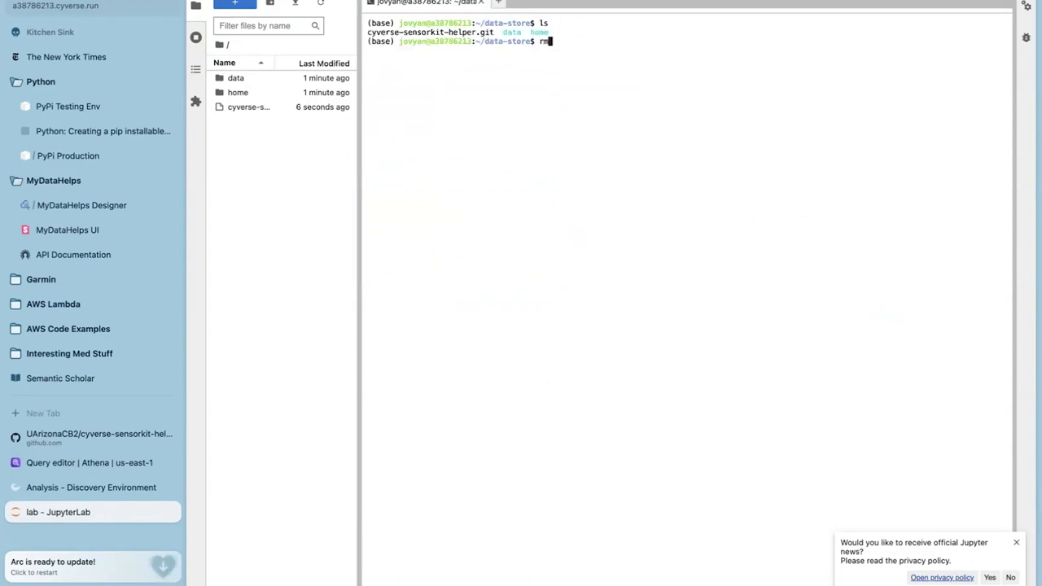
text(-r cyverse-sensorkit-helper.git)
text(wge)
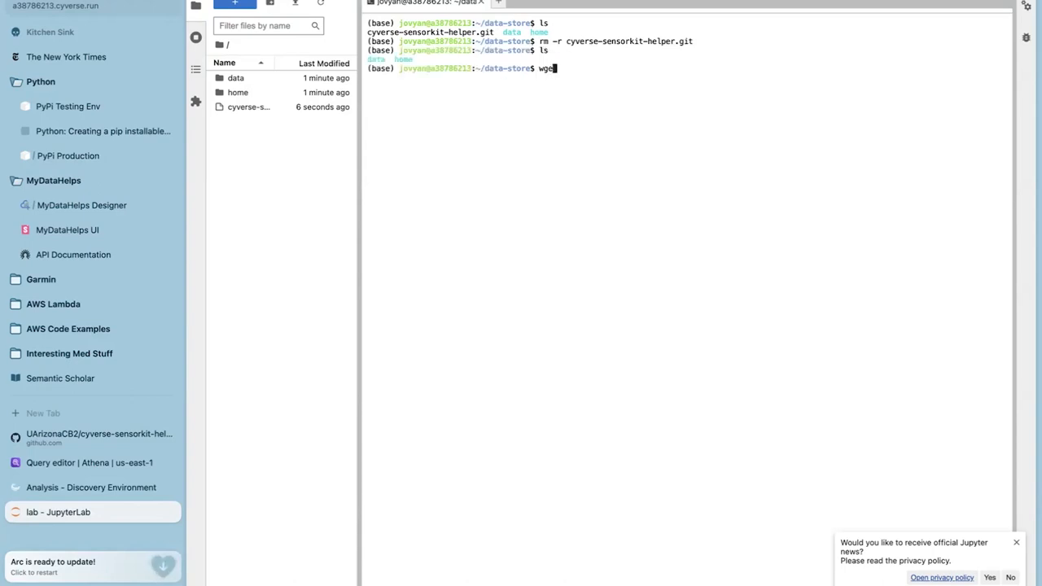
text(https://github.com/UArizonaCB2/cyverse-sensorkit-helper.git)
text(ls)
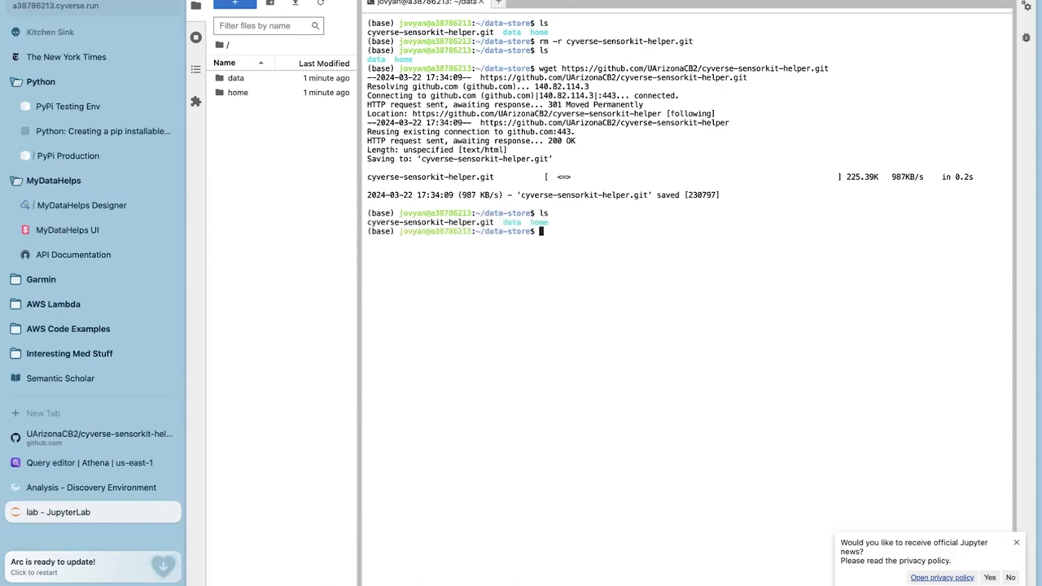
text(rm r)
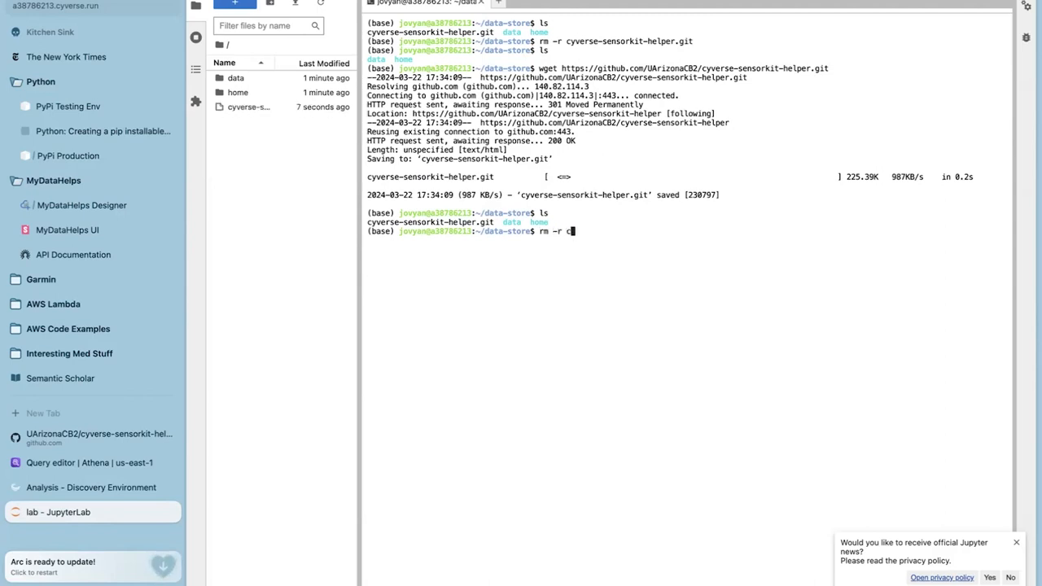
Git clone cyverse-sensorkit-helper and run bash setup.sh to install dependencies
text(git clone https://github.com/UArizonaCB2/cyverse-sensorkit-helper.git)
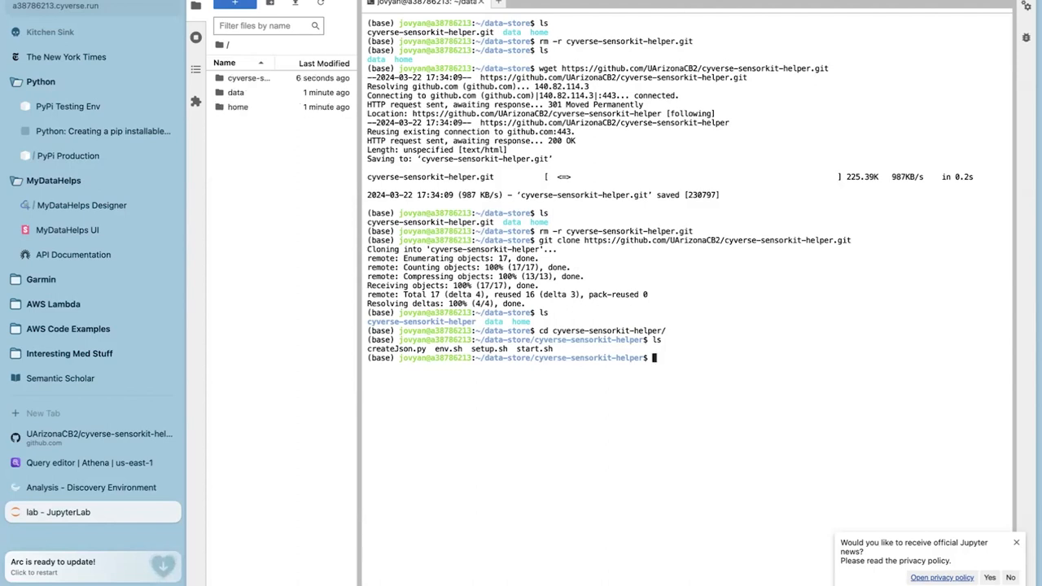
text(bash setup.sh)
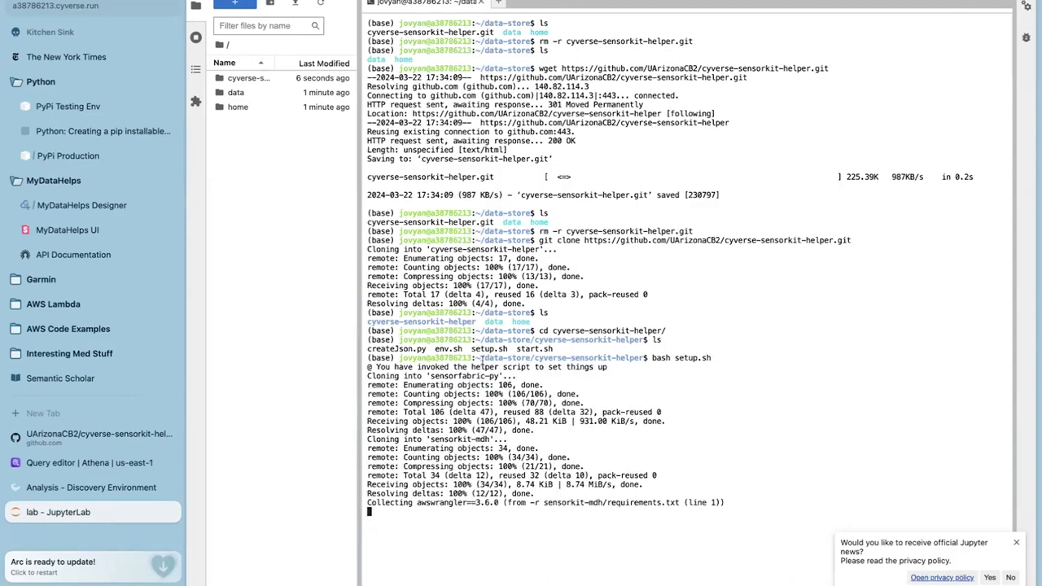
Scroll the setup.sh output as pip installs the sensorkit-mdh Python requirements
scroll(down, 3)
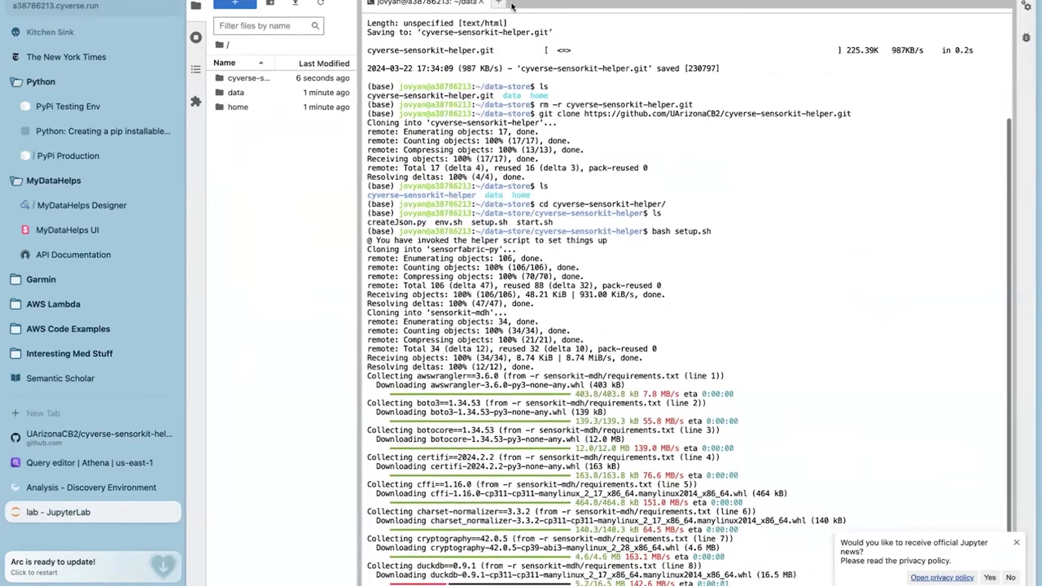
scroll(down, 3)
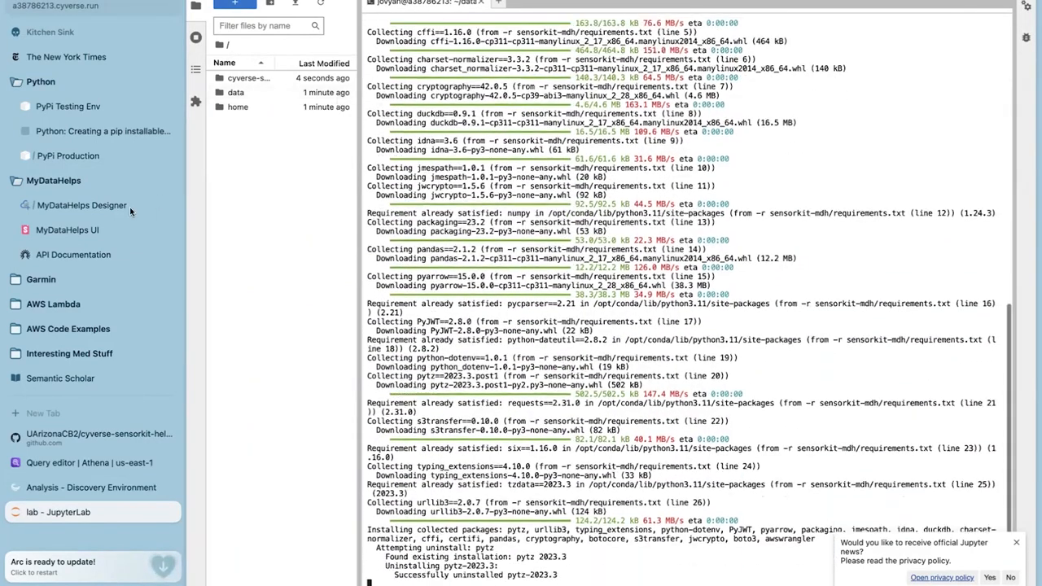
Go from the cyverse-sensorkit-helper page to UArizonaCB2's repositories and open sensorkit-mdh
click(92, 434)
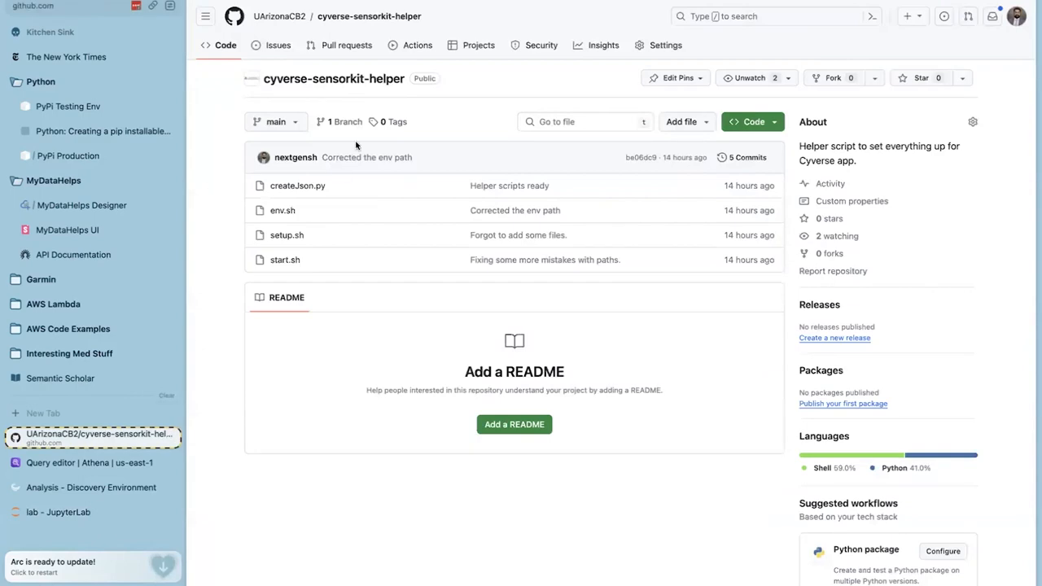
click(279, 15)
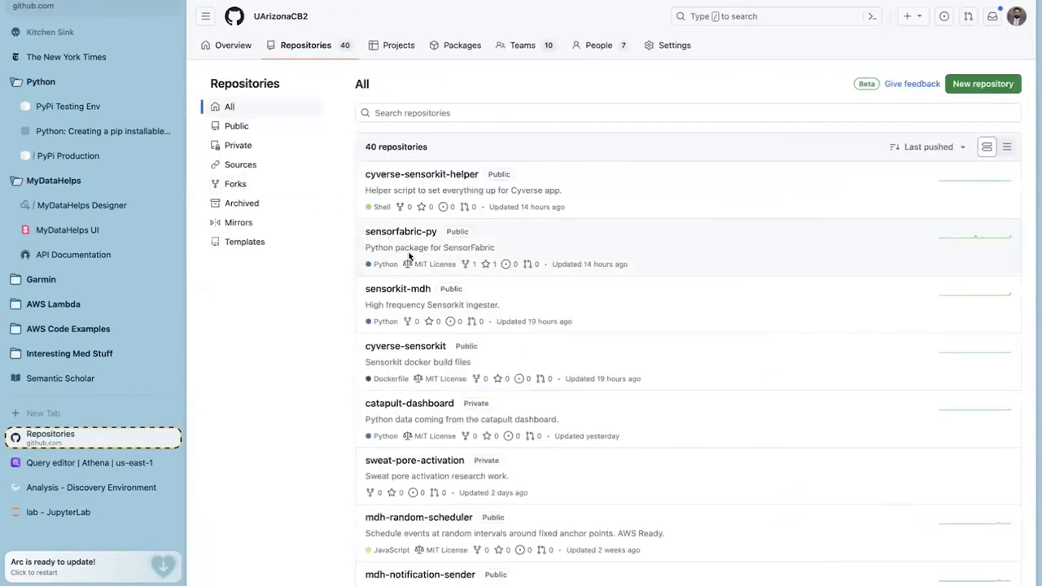
click(397, 289)
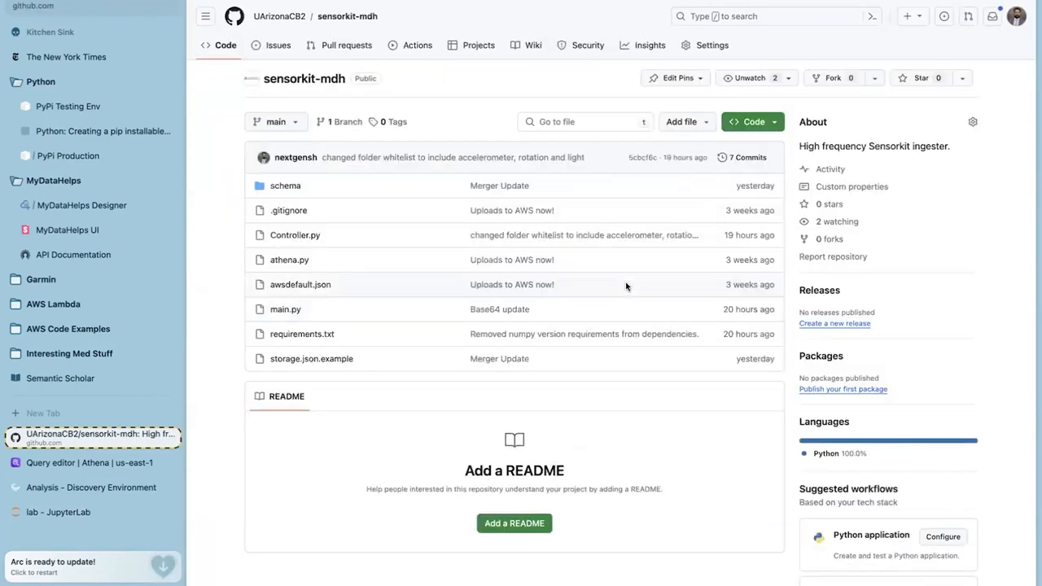
mouse_move(212, 421)
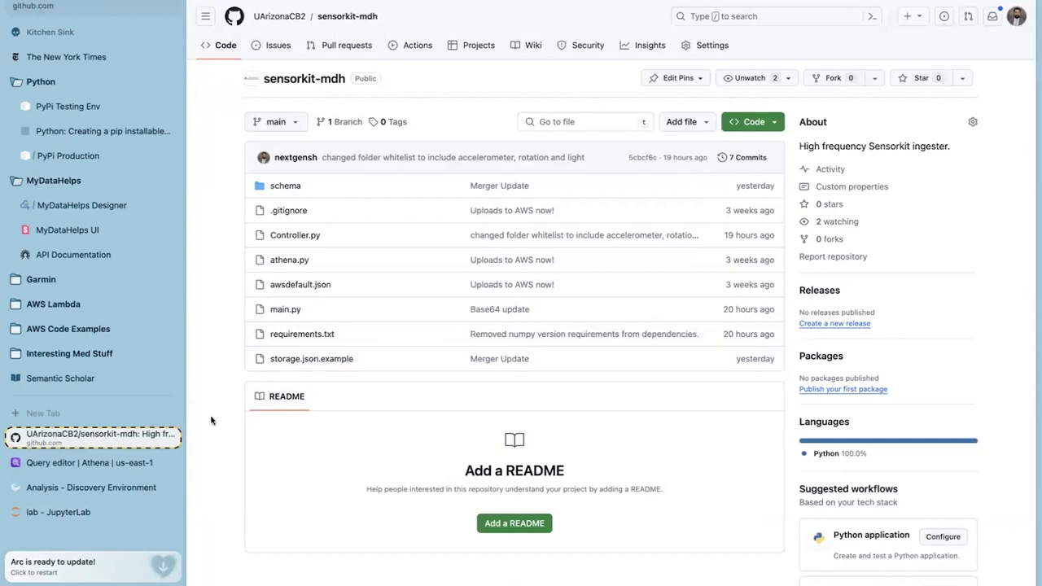
View the Athena count(*) result of 171076762 rows for sensorkit_accelerometer
click(89, 463)
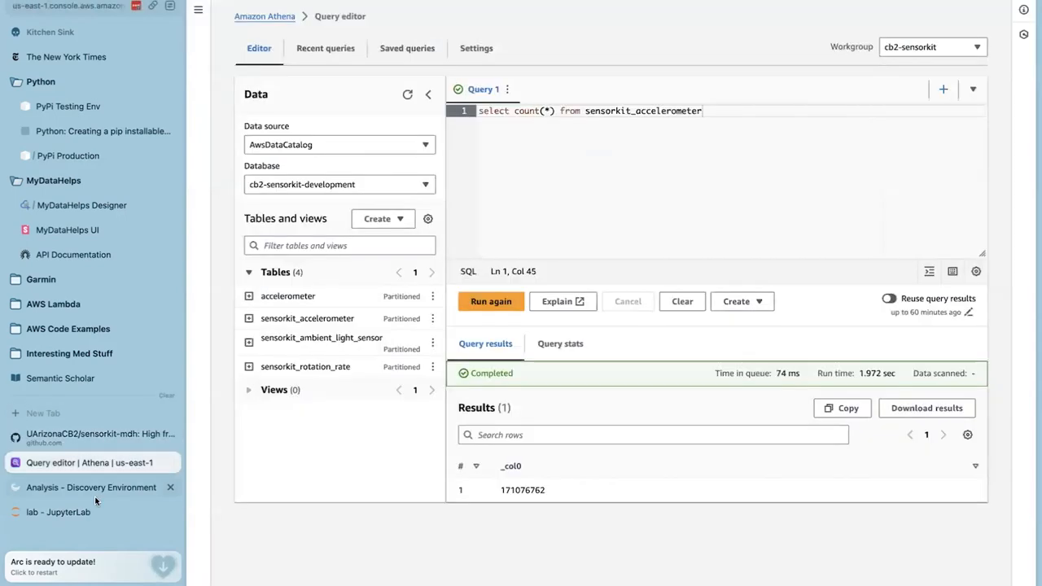
click(59, 512)
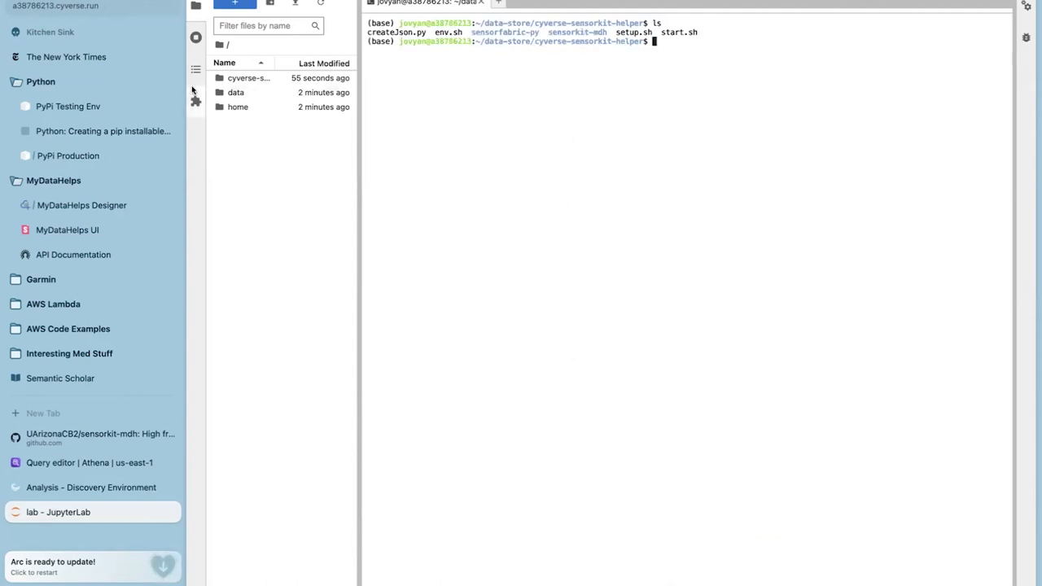
Look through the data and output folders, then open the nextgensh folder under home
double_click(235, 92)
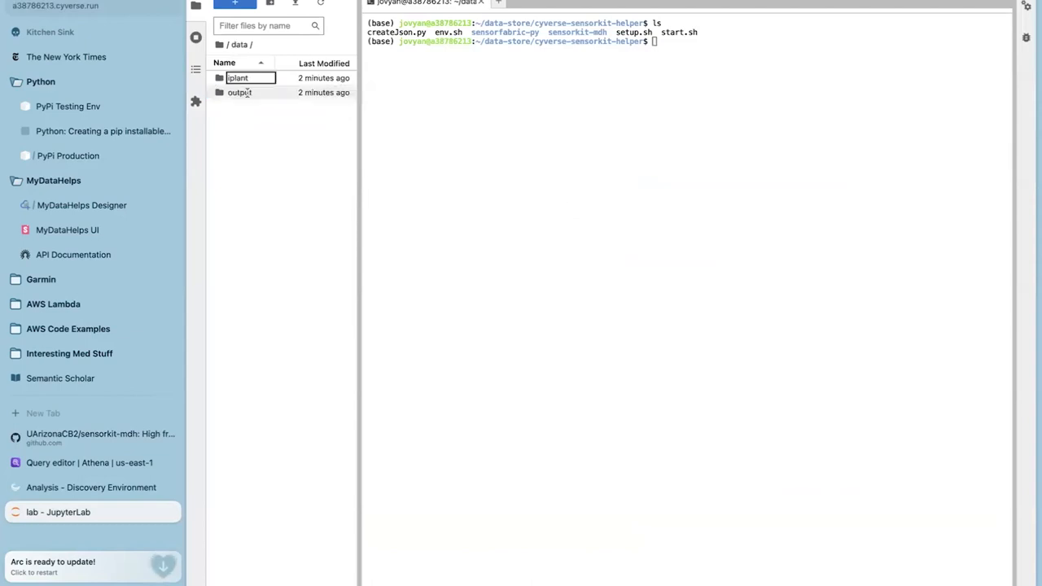
double_click(239, 92)
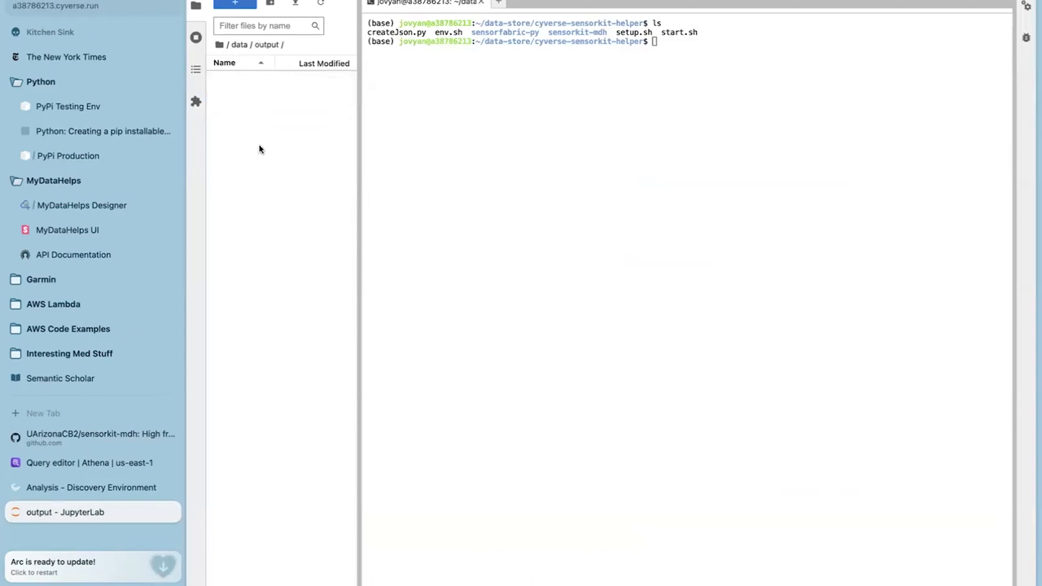
click(239, 45)
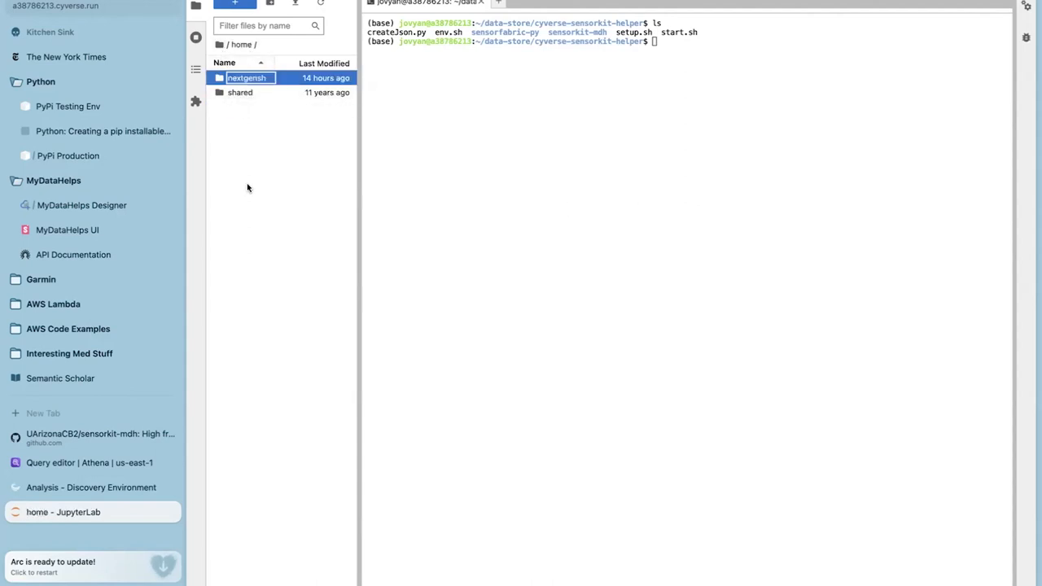
double_click(247, 77)
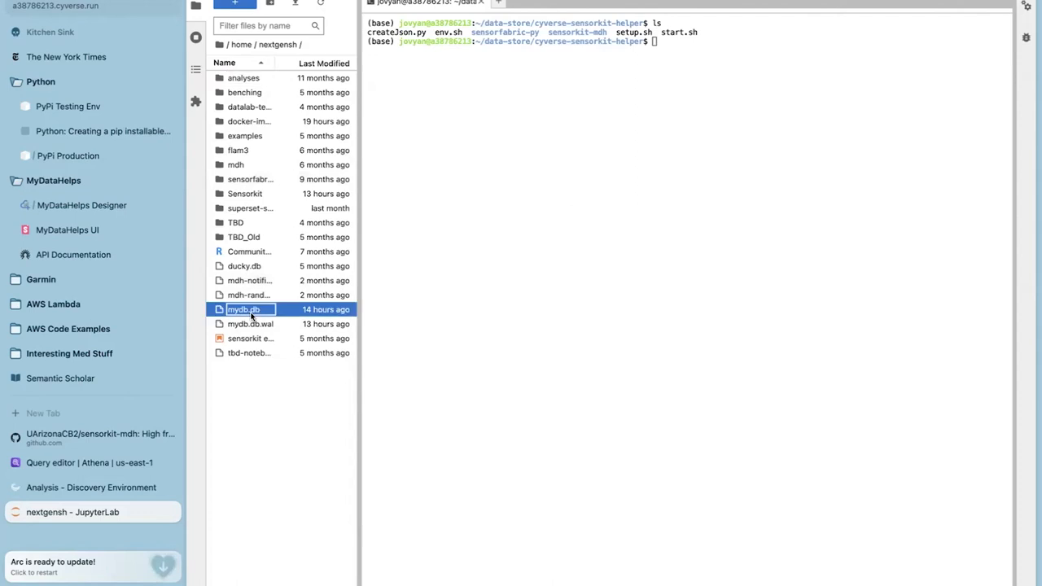
Rename mydb.db to mydb1.db and dismiss the rename error message
right_click(243, 310)
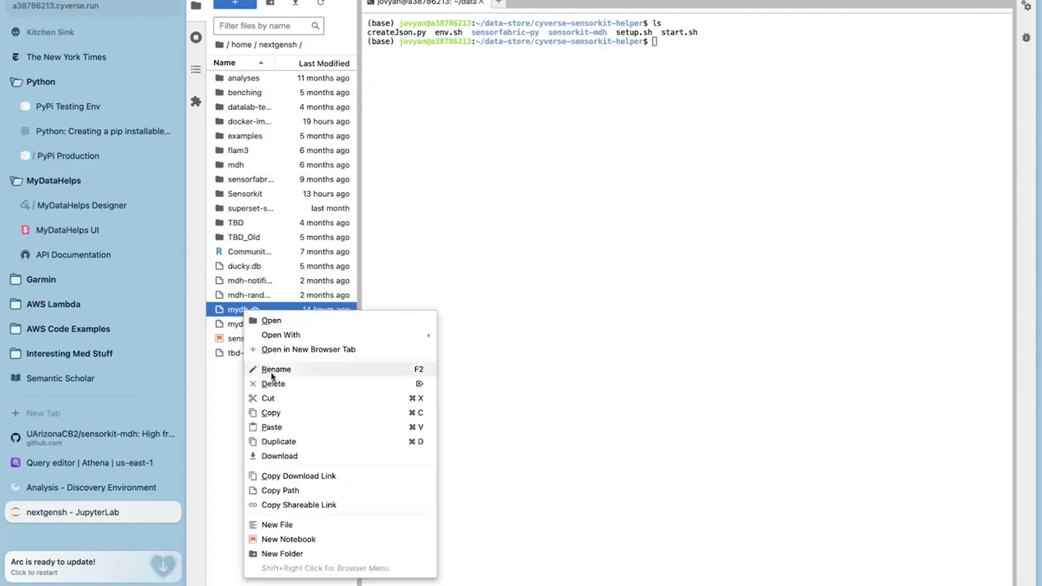
click(276, 368)
text(1)
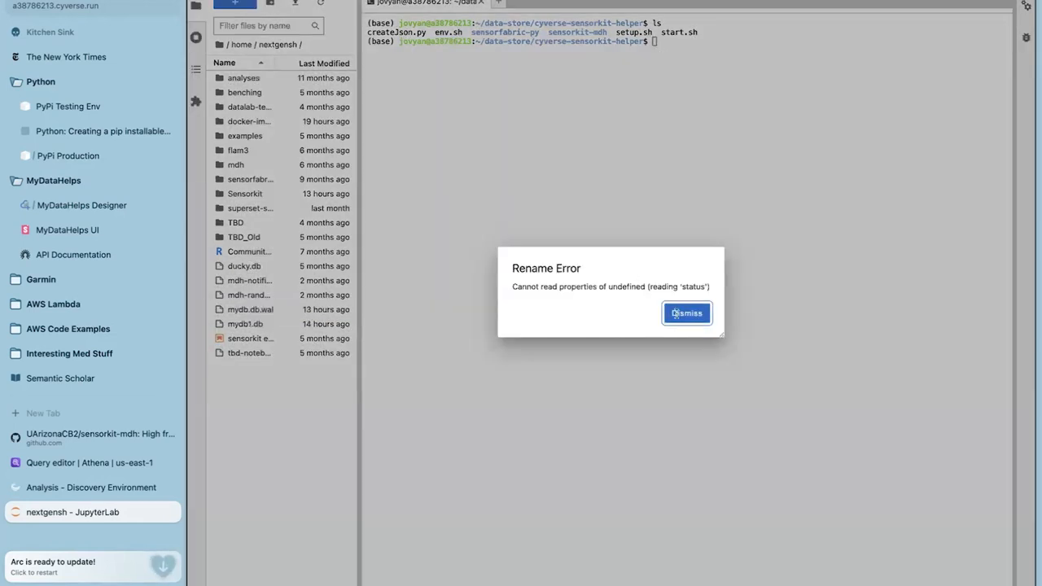
click(686, 313)
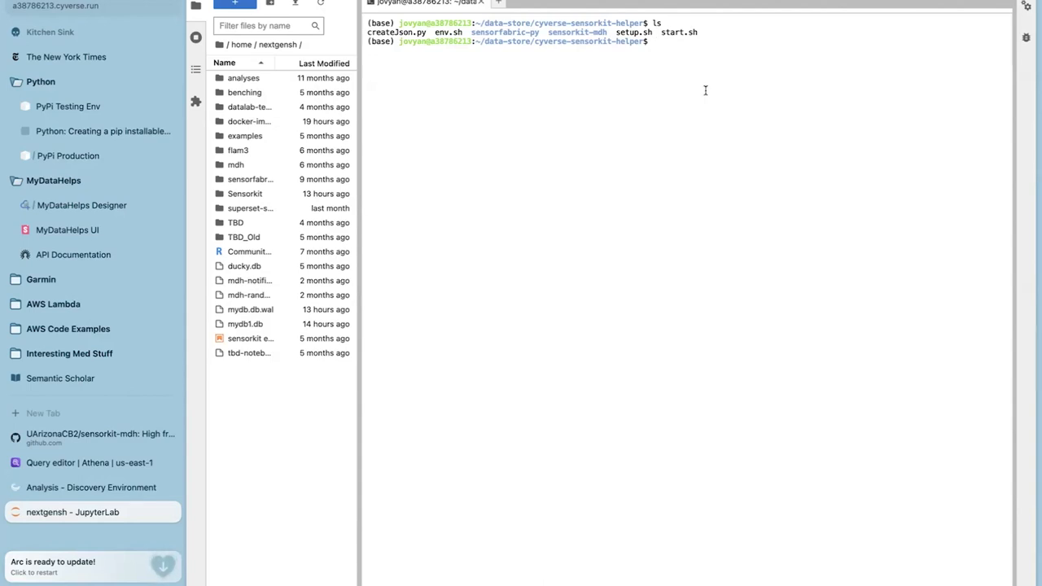
Check that sensorkit-mdh's storage.json points at nextgensh/mydb.db, then return to cyverse-sensorkit-helper
text(bash s)
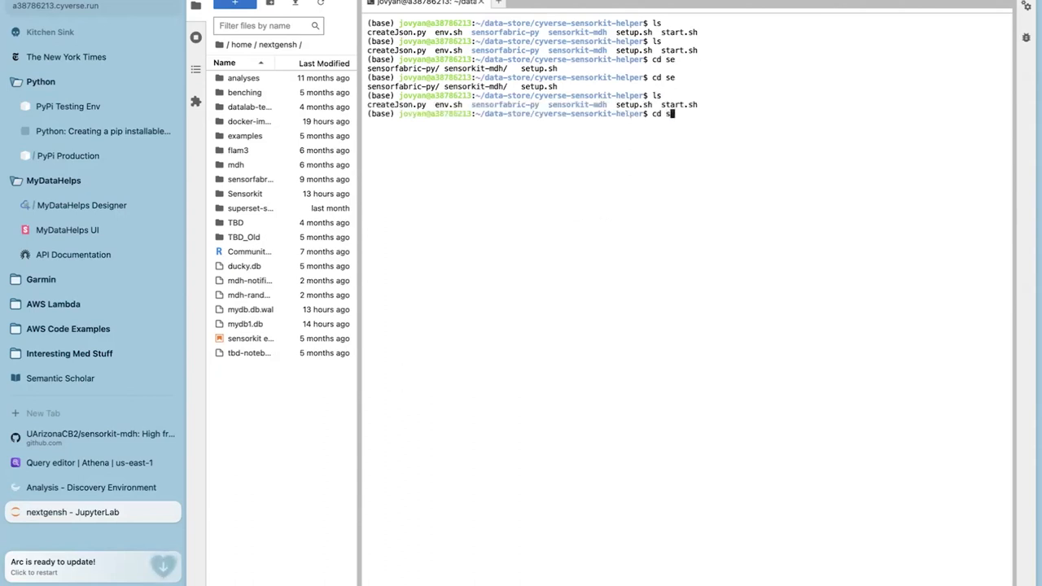
text(ensorkit-mdh)
text(cat storage.json)
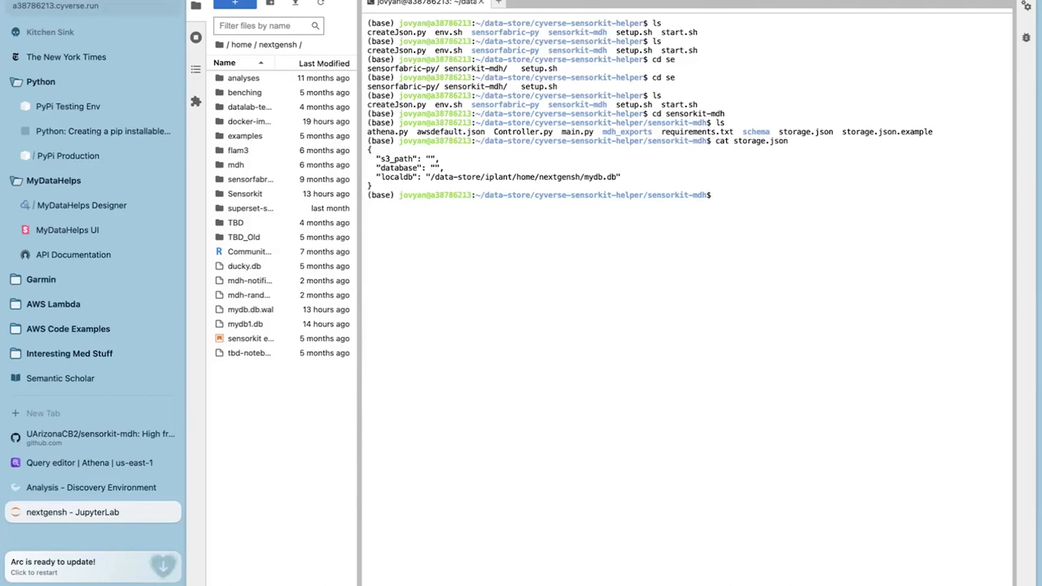
text(cd ...)
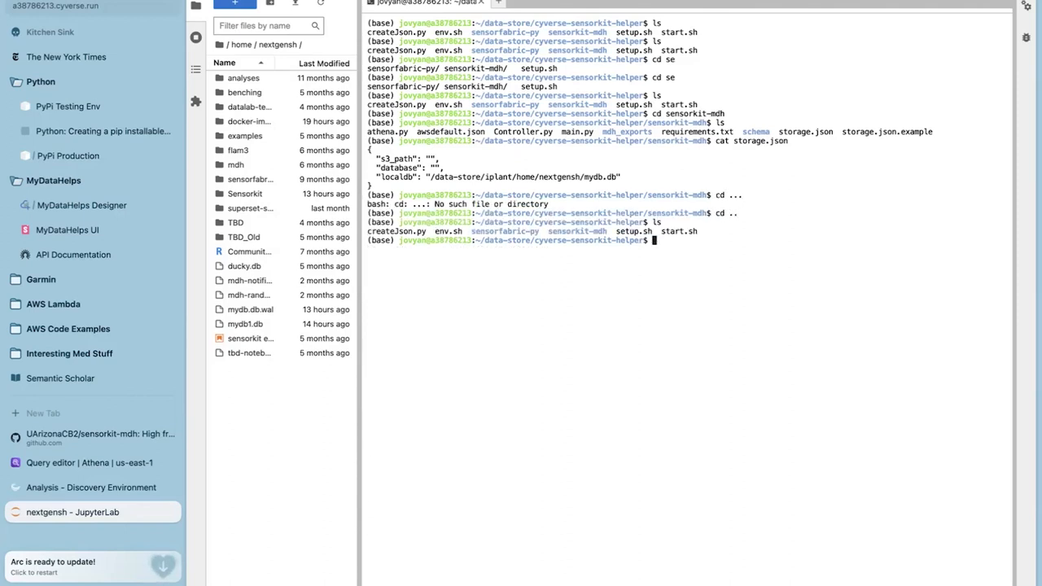
text(b)
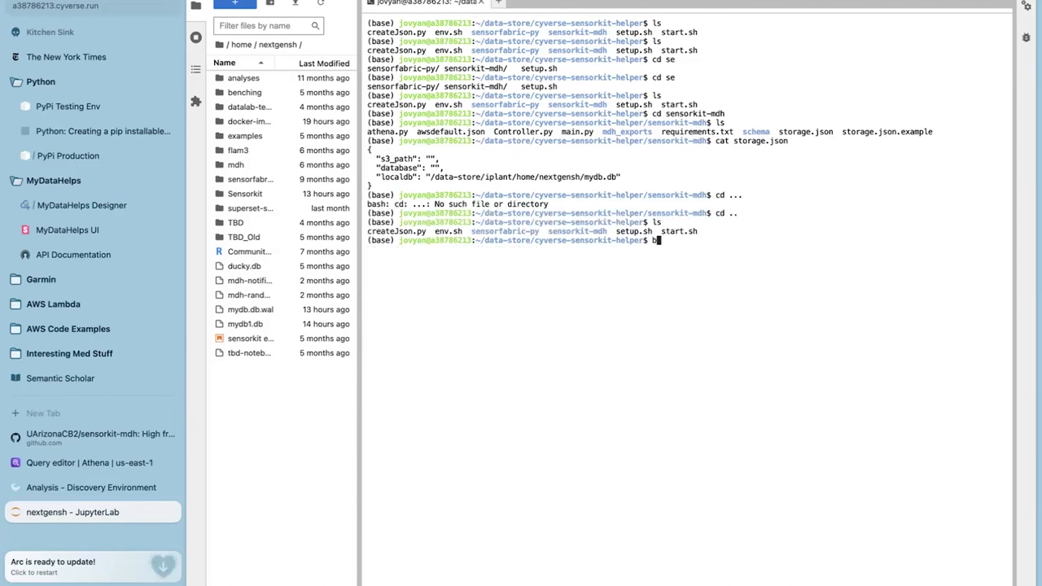
Run start.sh to ingest the August 21–22 export, hitting a DuckDB I/O error on mydb.db
text(ash start.sh)
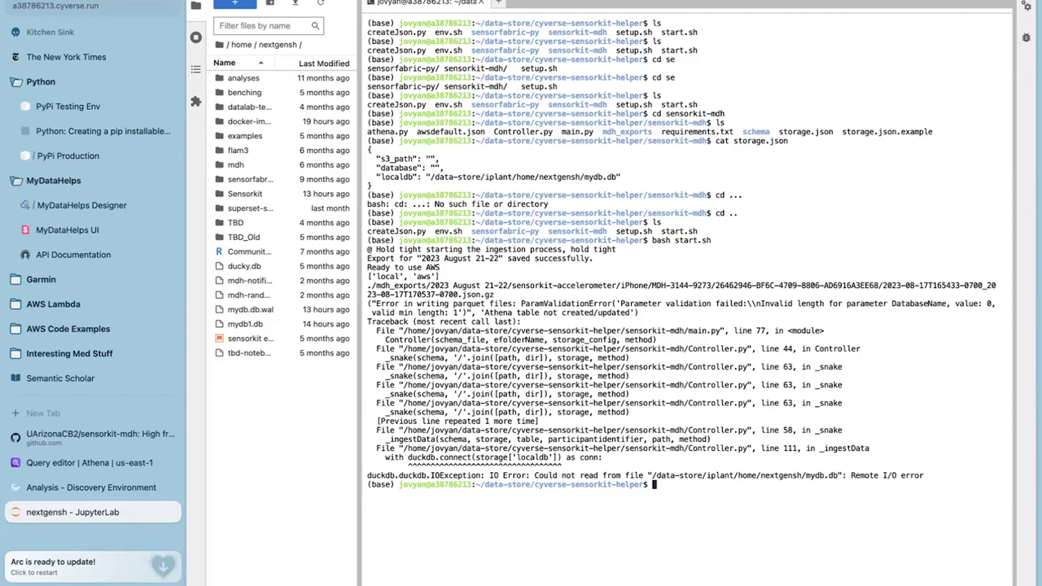
mouse_move(678, 82)
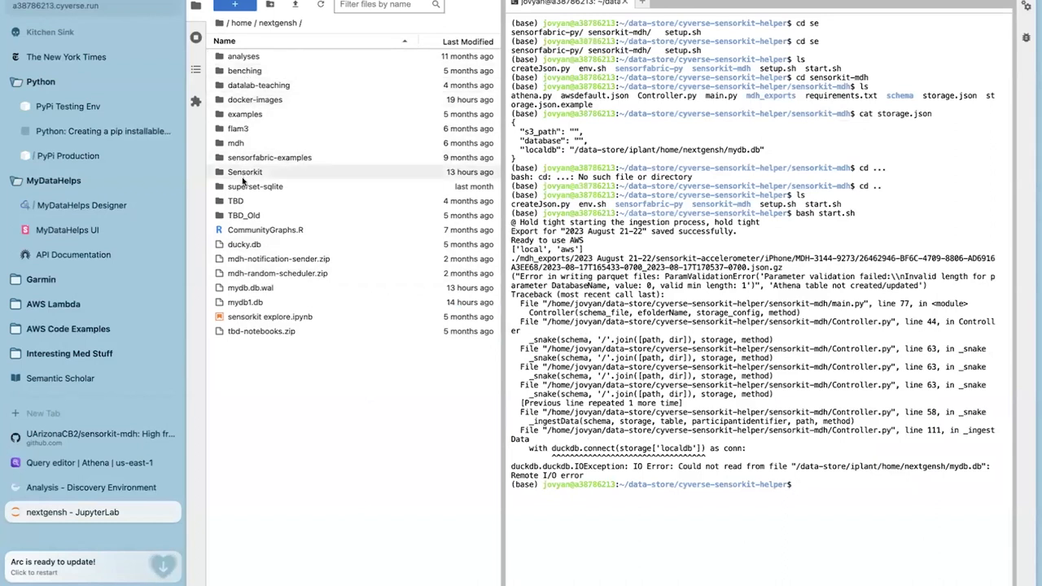
Open Sensorkit/explore.ipynb and review the table list, accelerometer description and timestamp-cast query cells
double_click(244, 172)
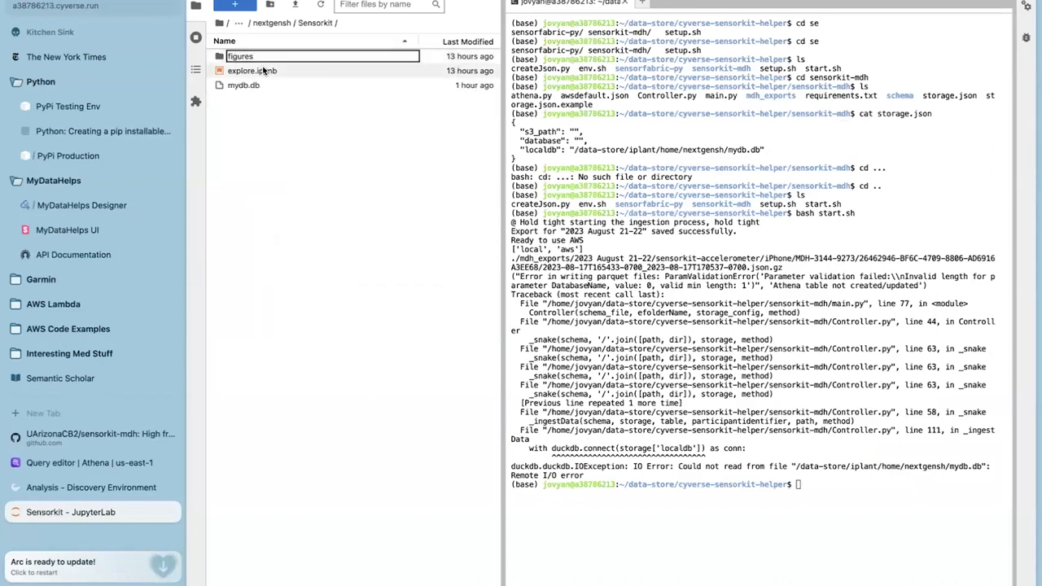
double_click(252, 70)
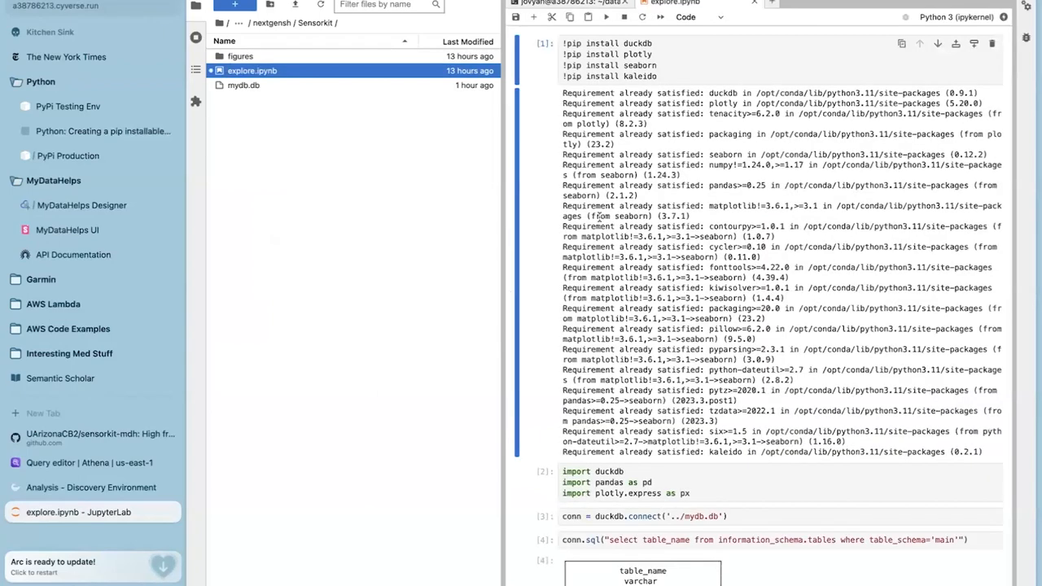
mouse_move(811, 299)
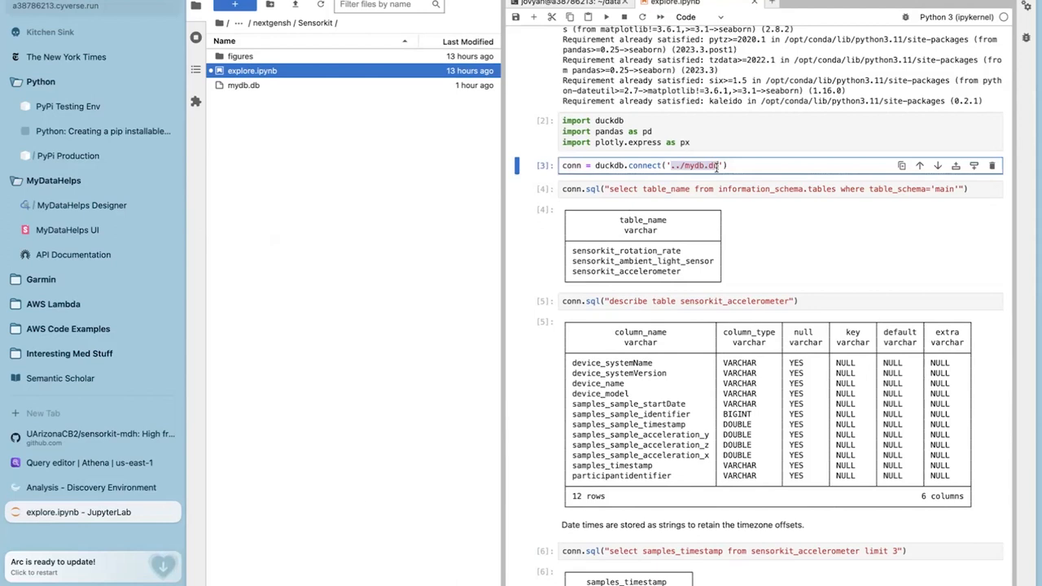
mouse_move(749, 177)
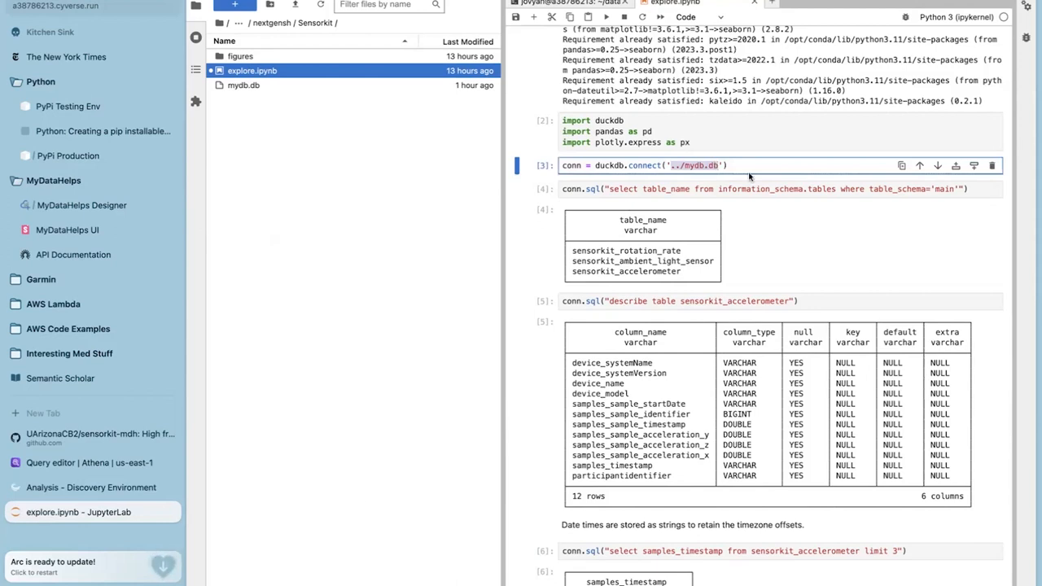
mouse_move(698, 263)
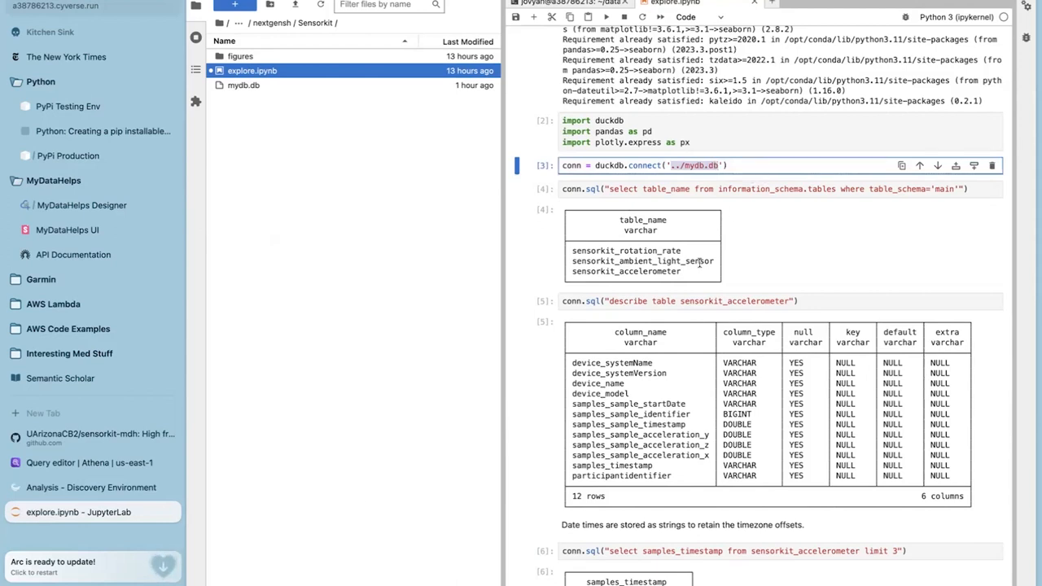
scroll(down, 3)
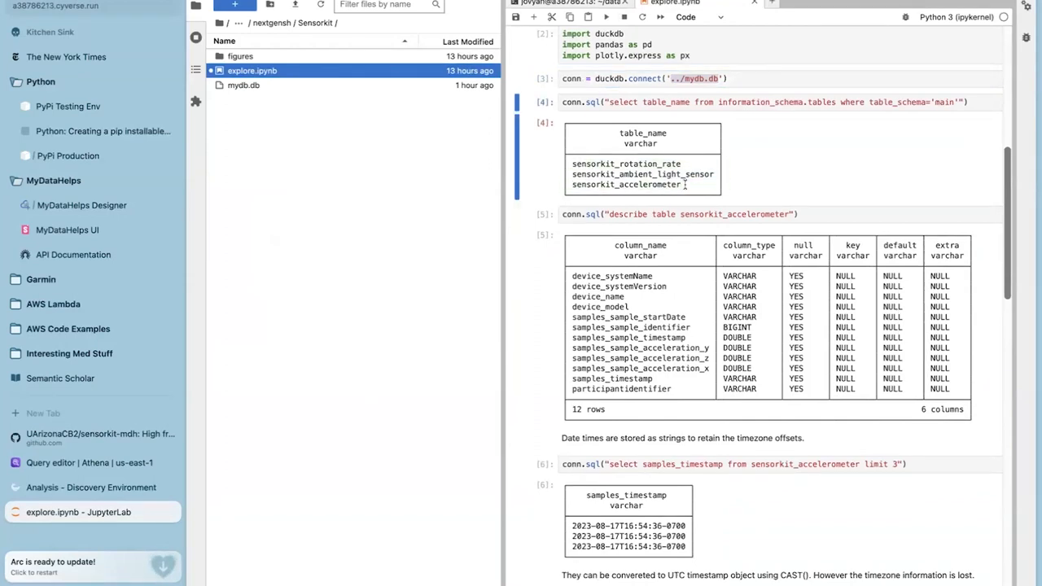
mouse_move(756, 261)
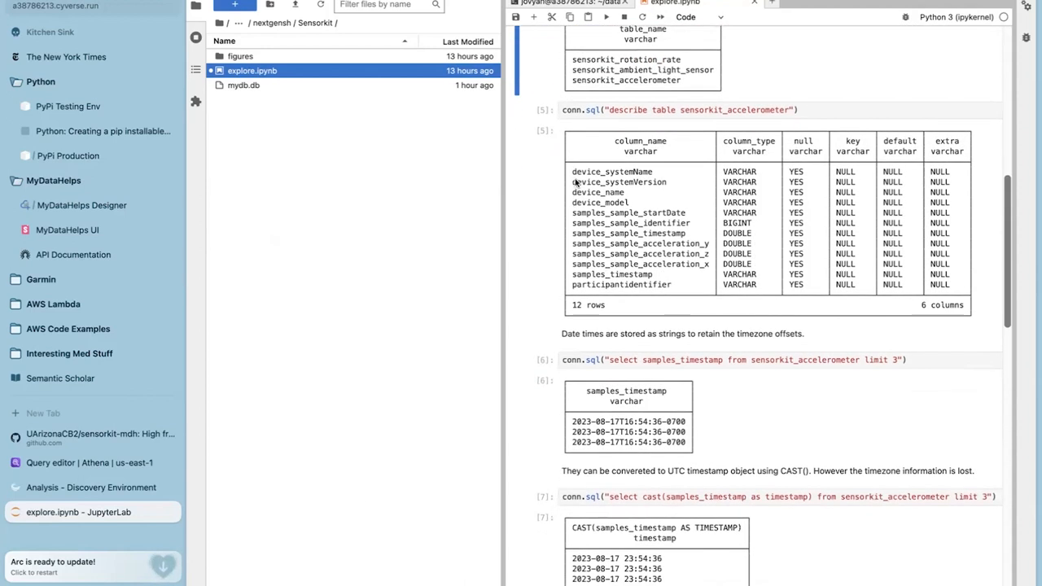
click(643, 236)
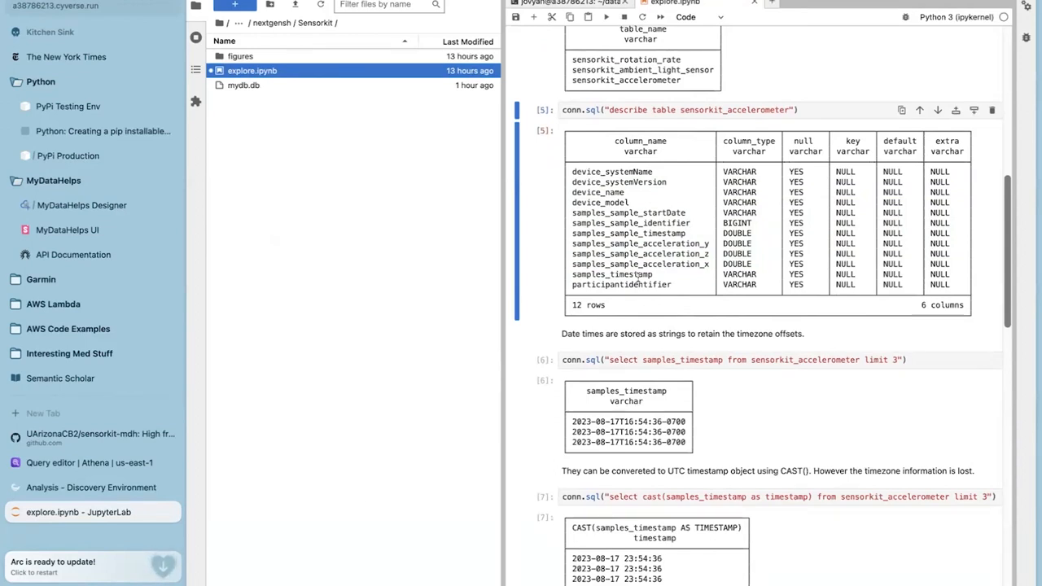
mouse_move(733, 171)
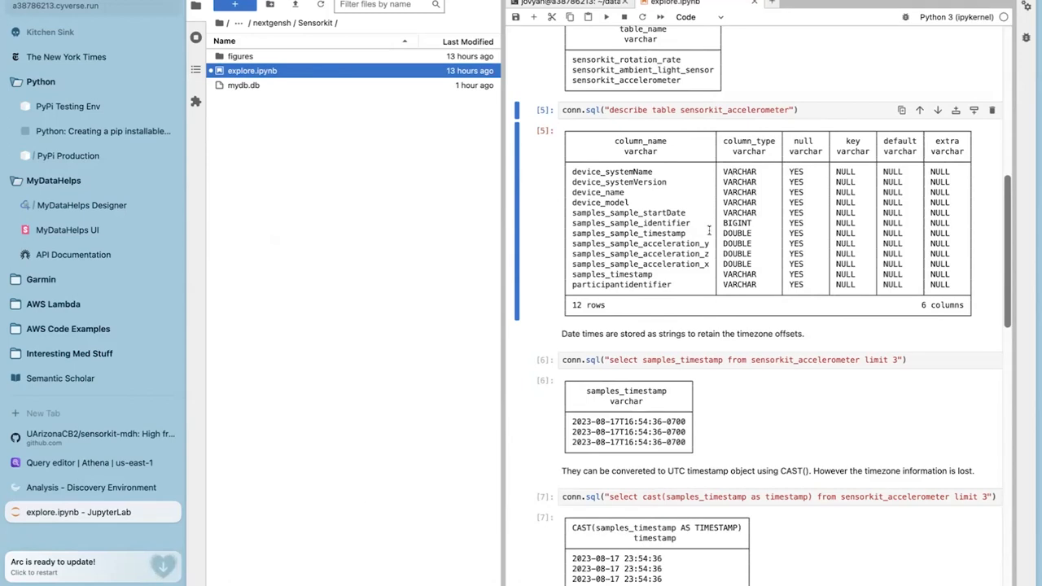
scroll(down, 3)
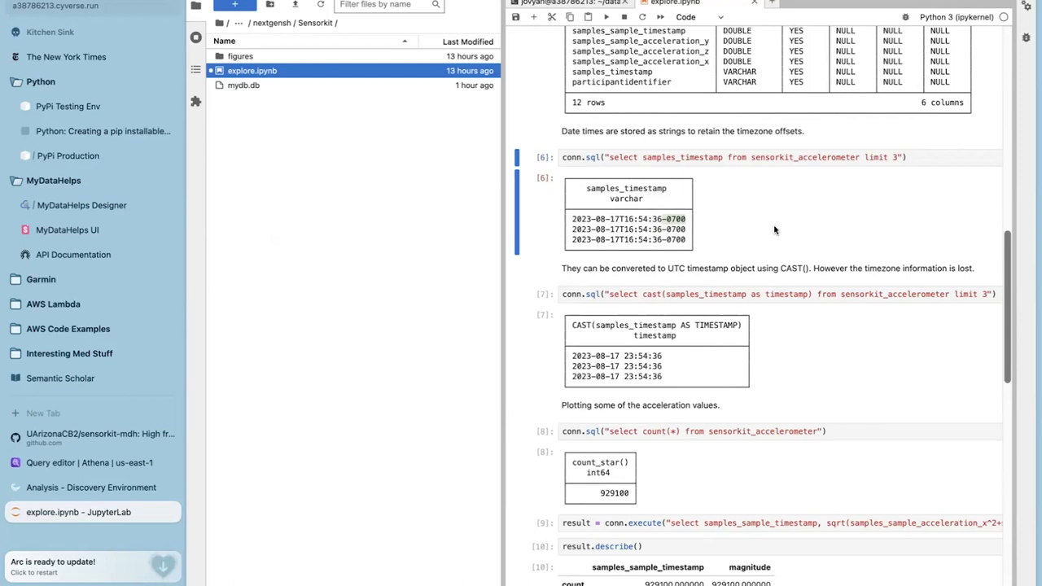
scroll(down, 3)
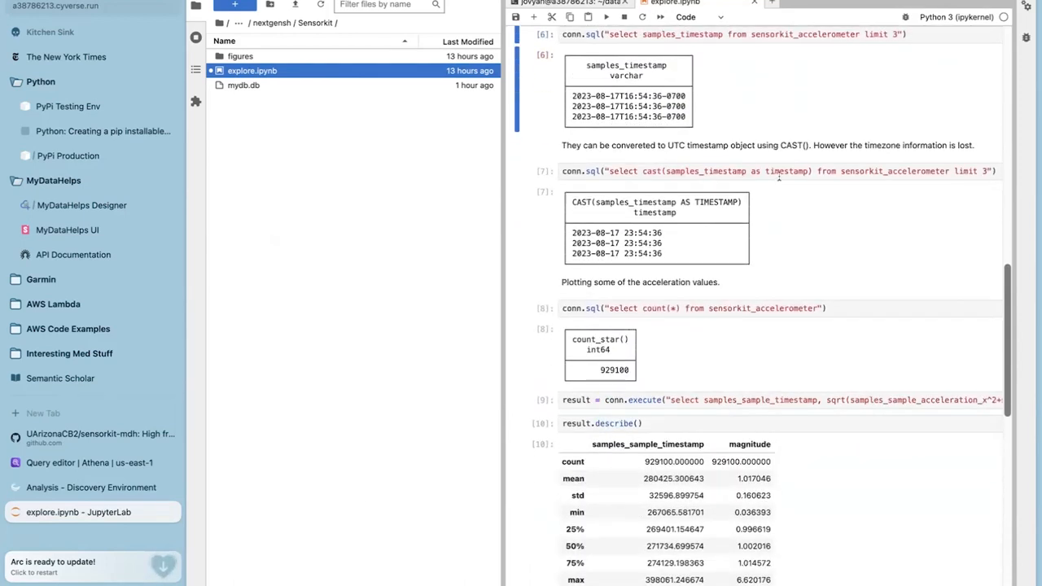
click(781, 171)
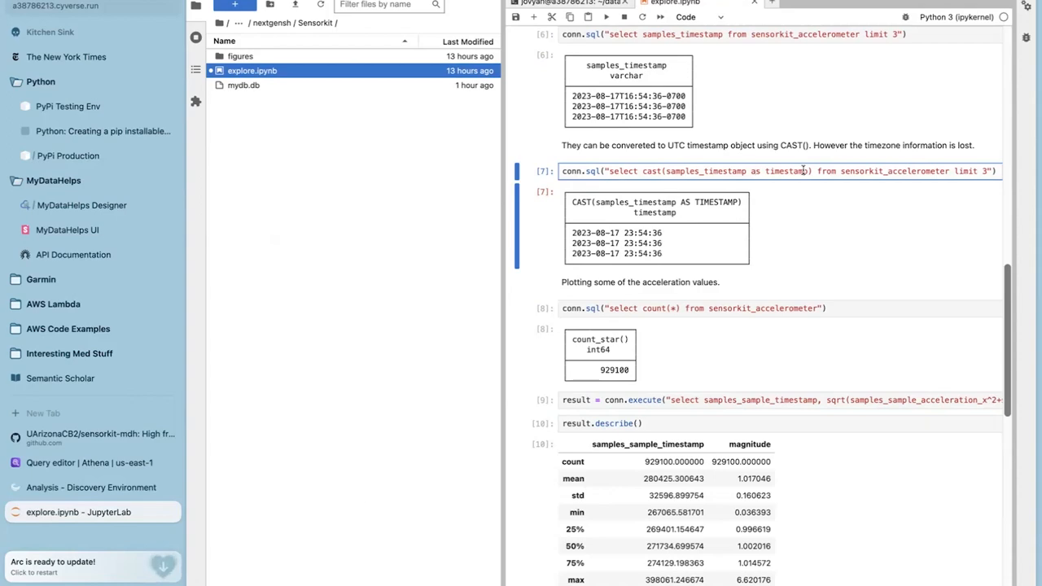
scroll(down, 3)
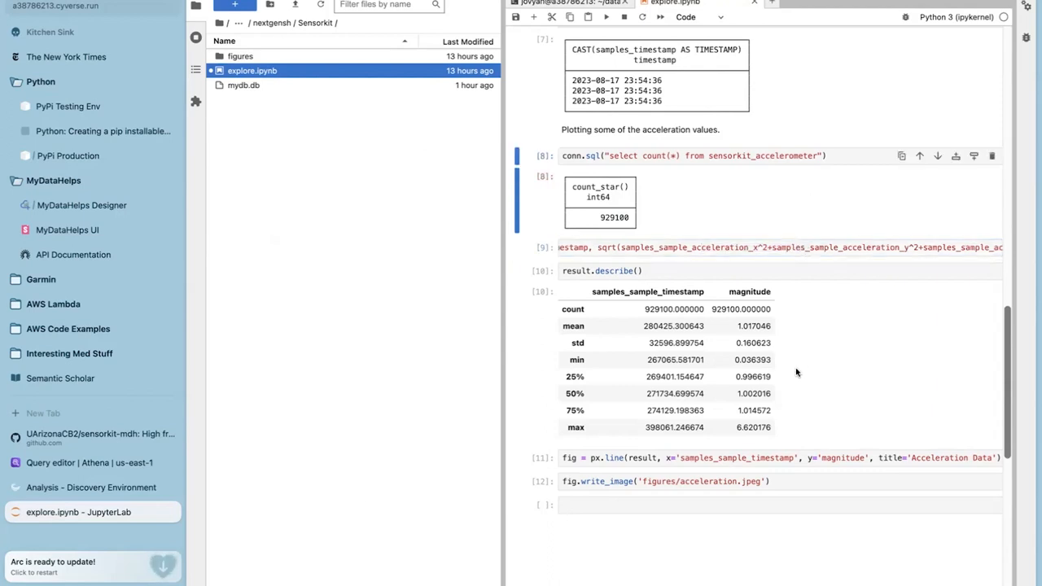
scroll(down, 3)
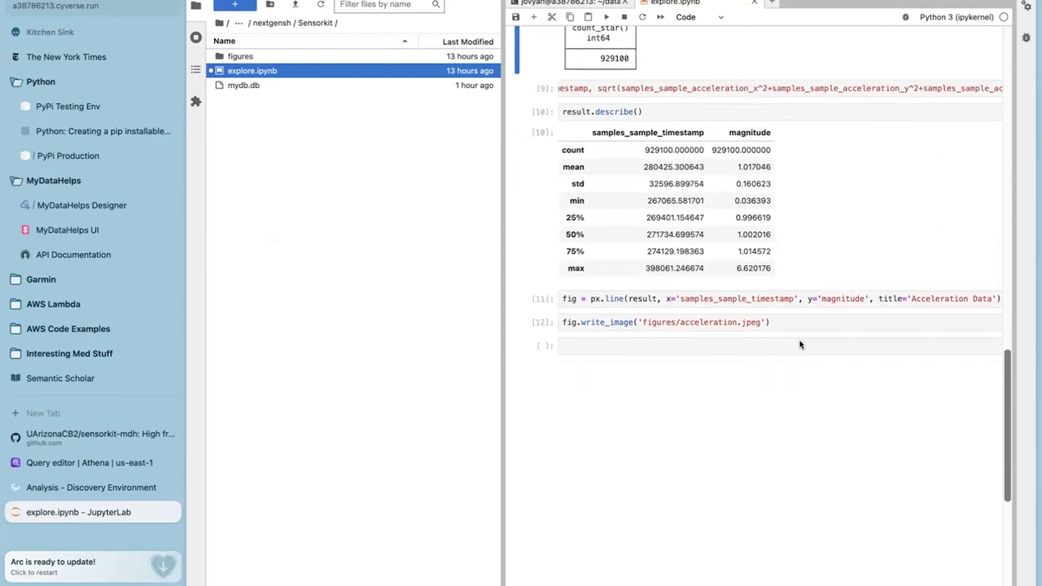
scroll(down, 3)
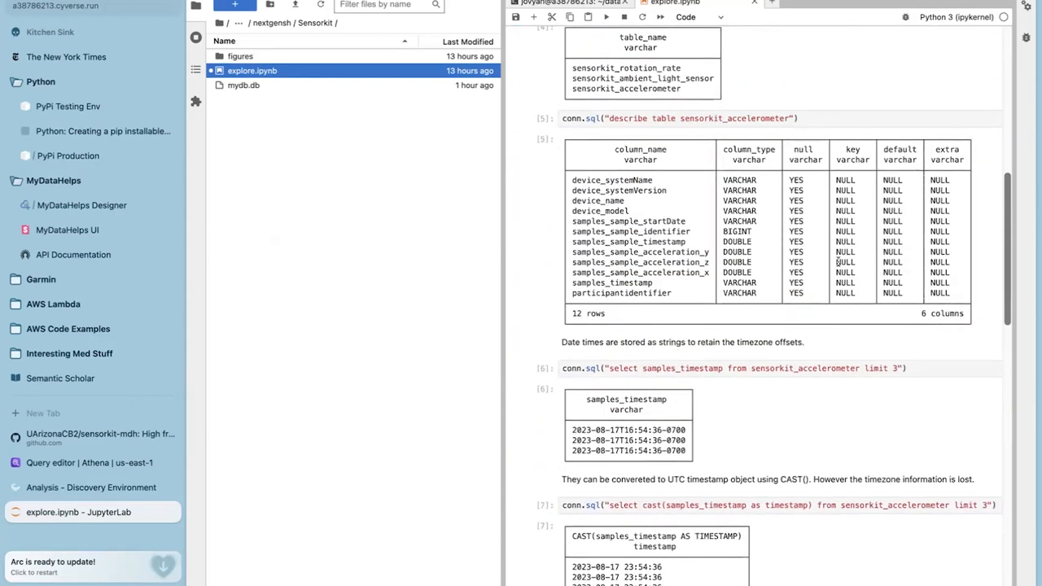
click(570, 3)
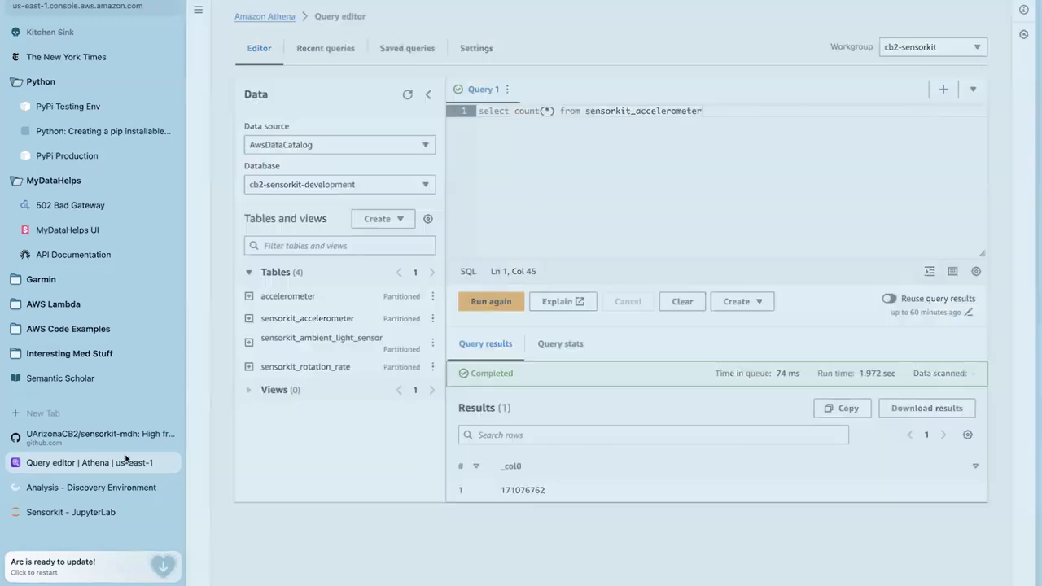
mouse_move(455, 559)
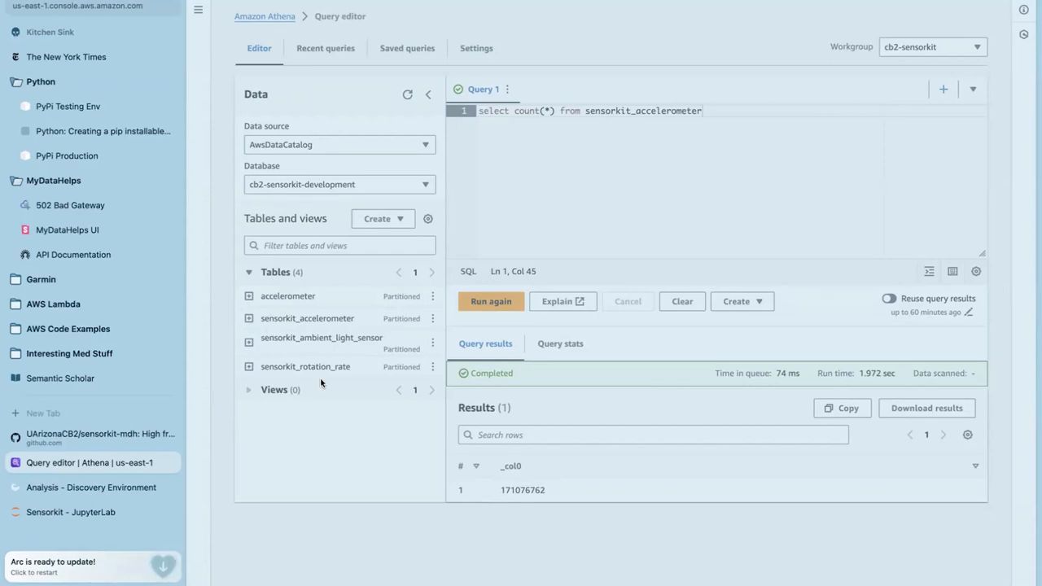
mouse_move(330, 444)
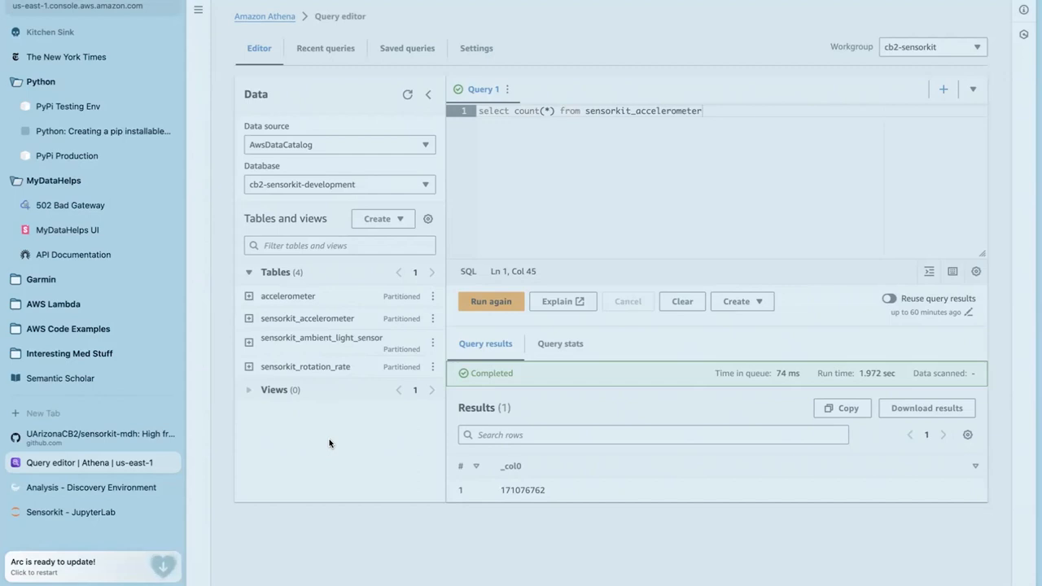
mouse_move(247, 322)
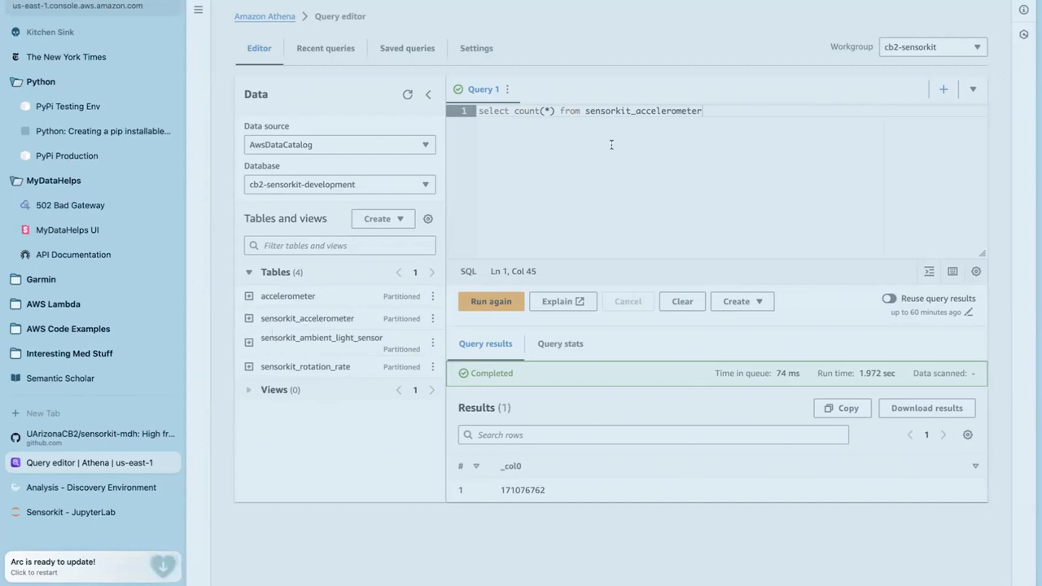
mouse_move(490, 232)
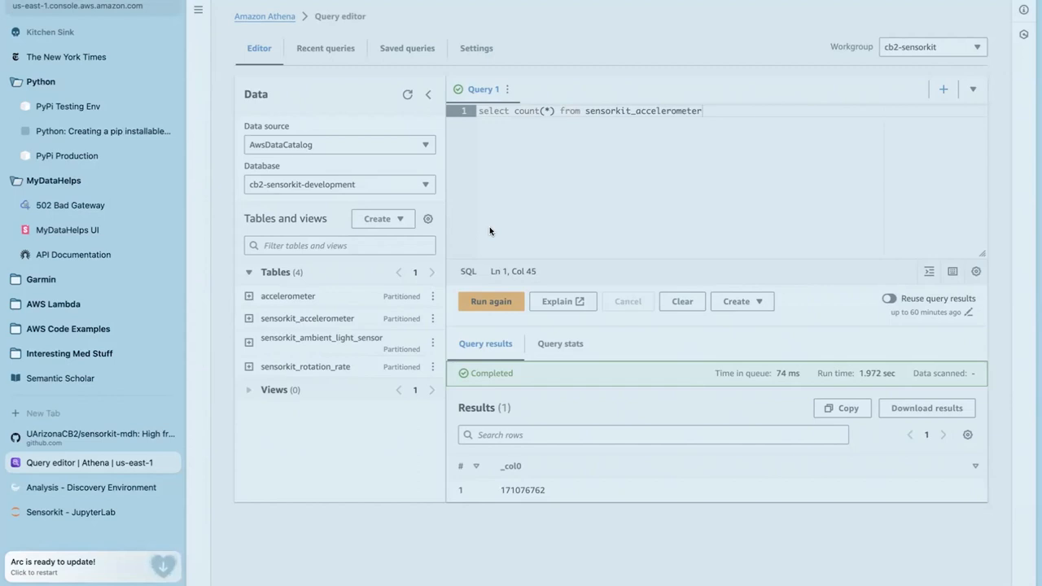
mouse_move(432, 270)
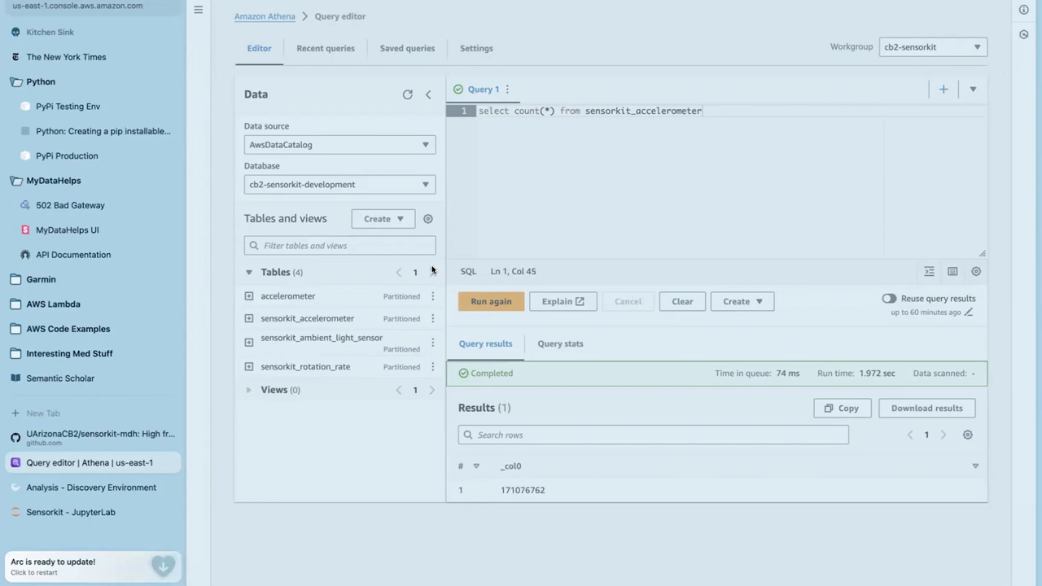
mouse_move(502, 462)
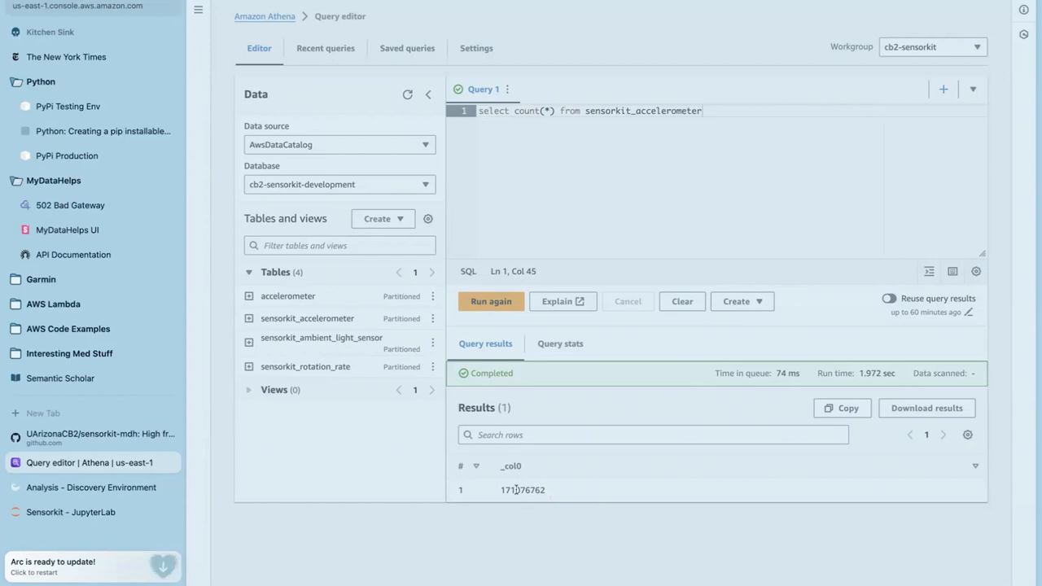
mouse_move(575, 487)
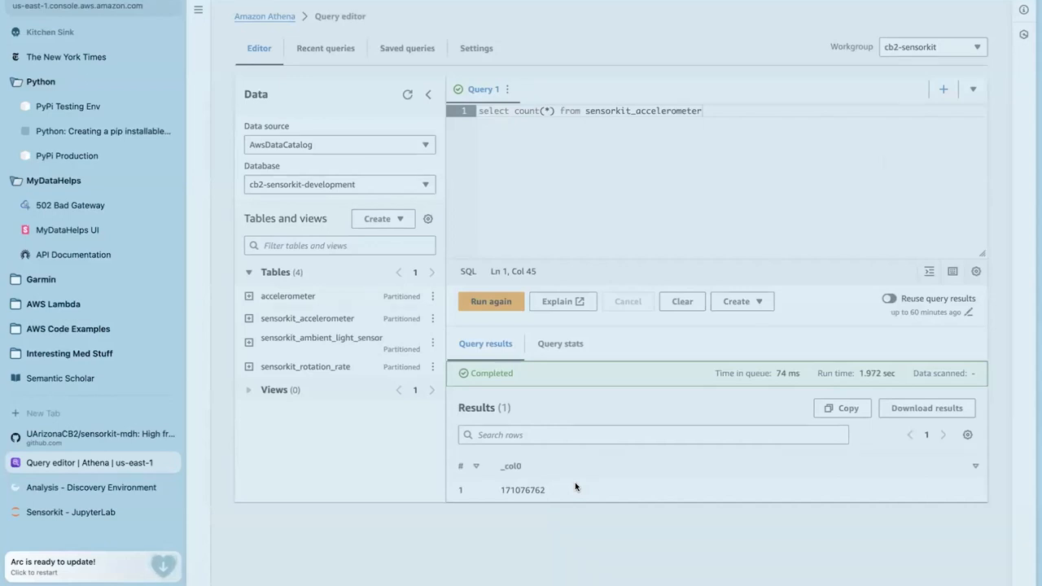
mouse_move(904, 343)
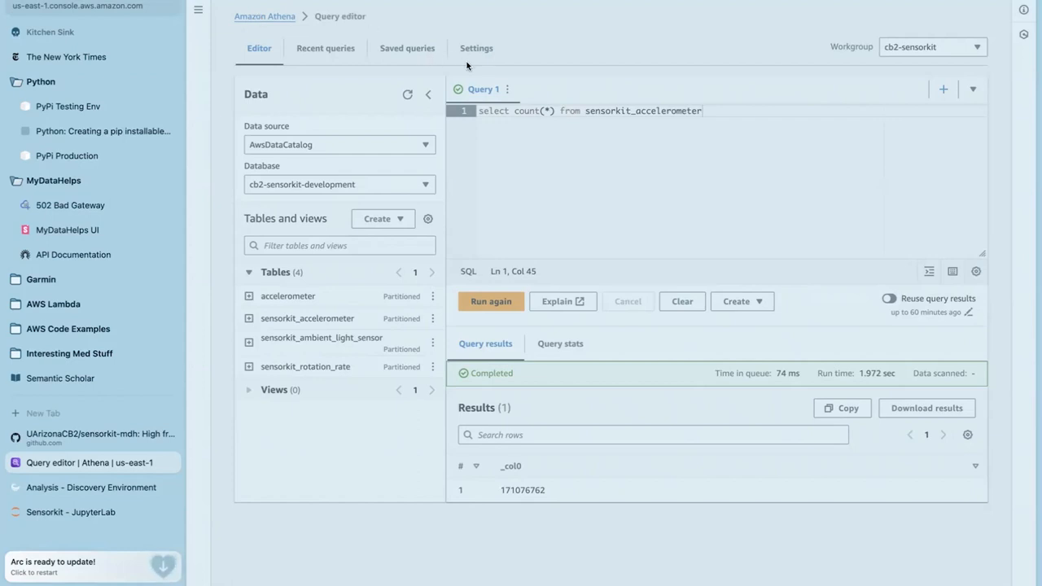
mouse_move(448, 562)
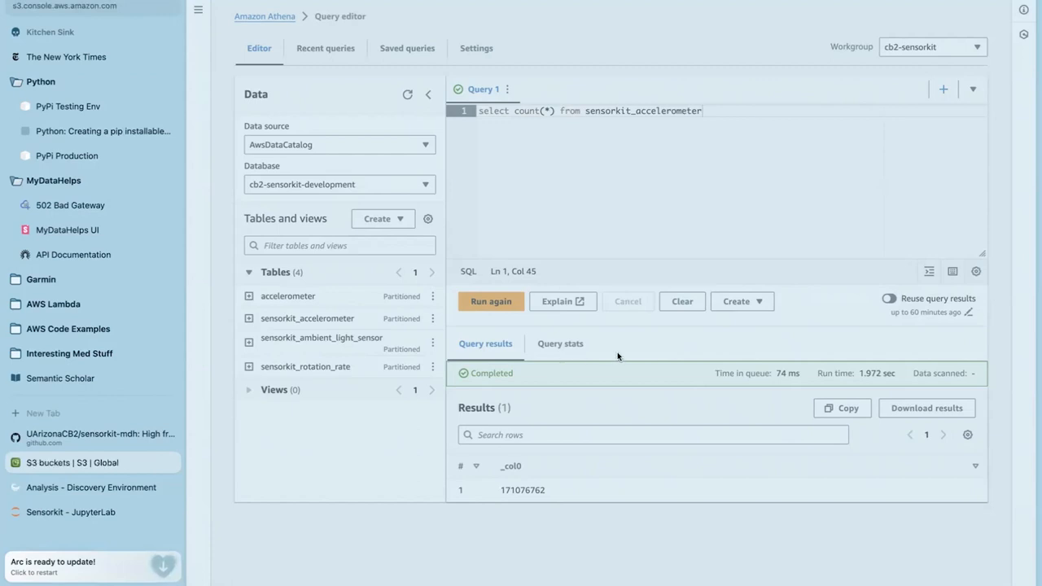
mouse_move(481, 272)
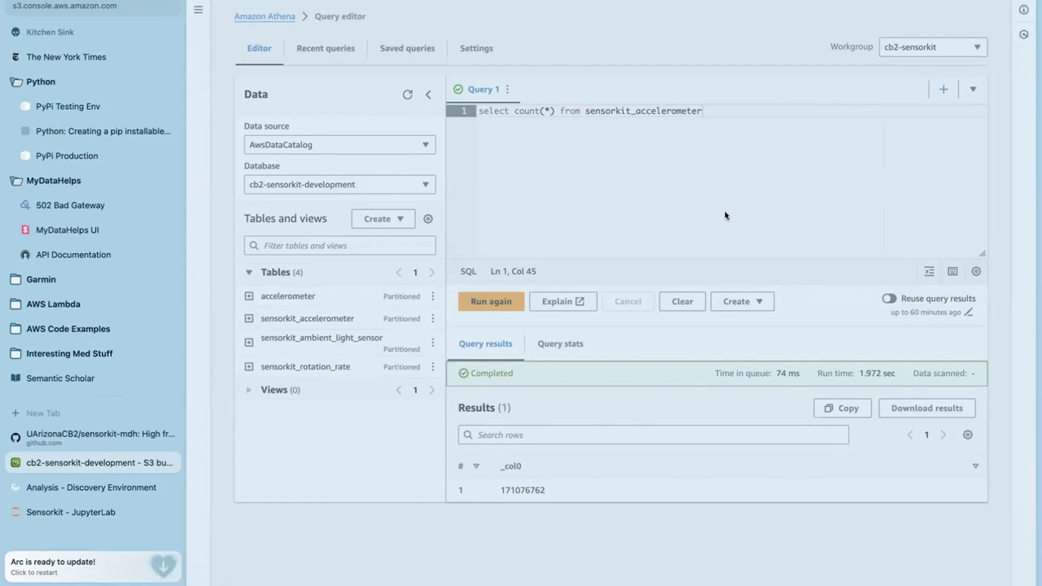
mouse_move(682, 234)
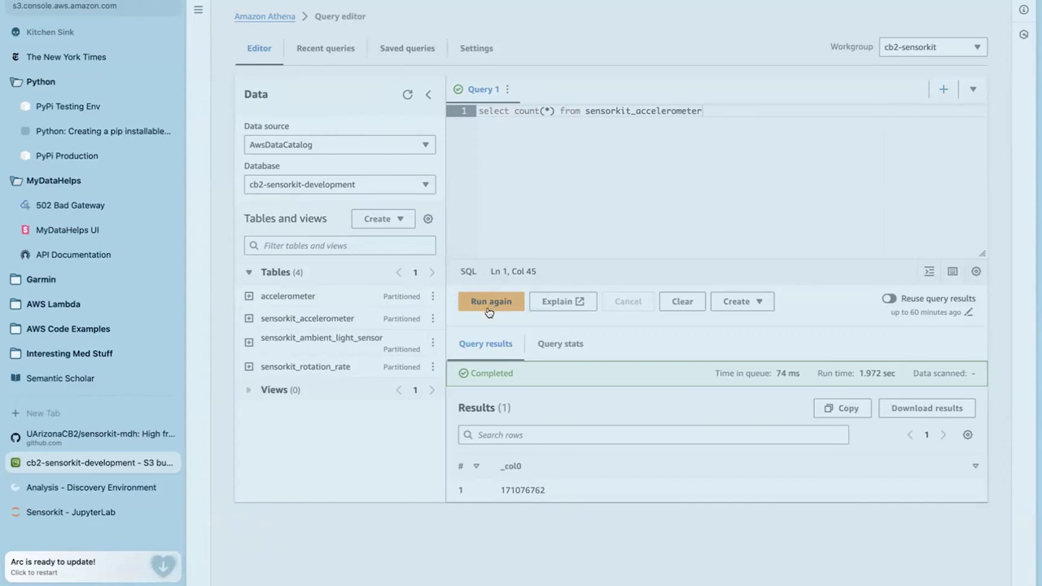
mouse_move(586, 403)
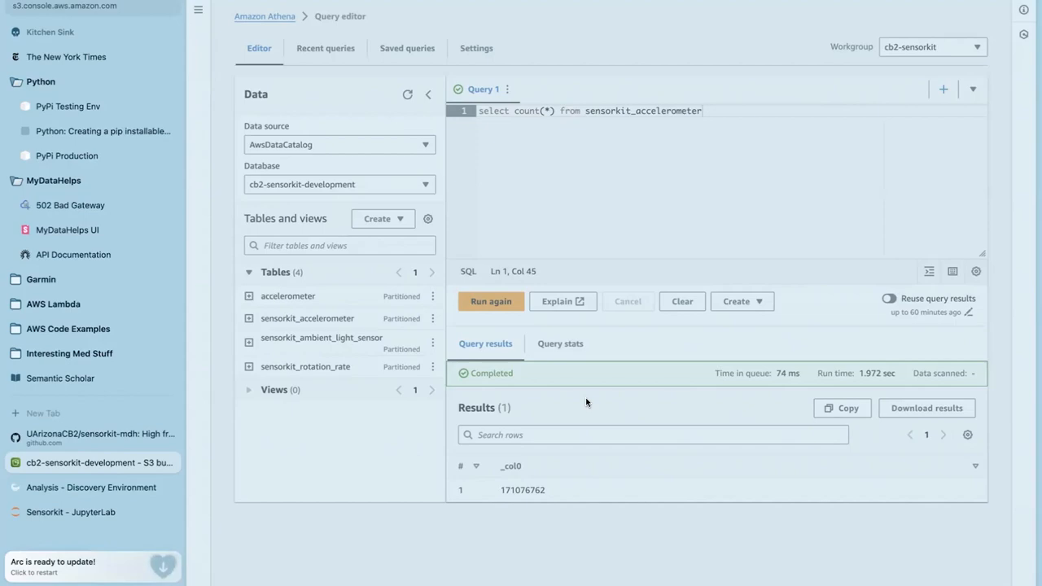
mouse_move(505, 551)
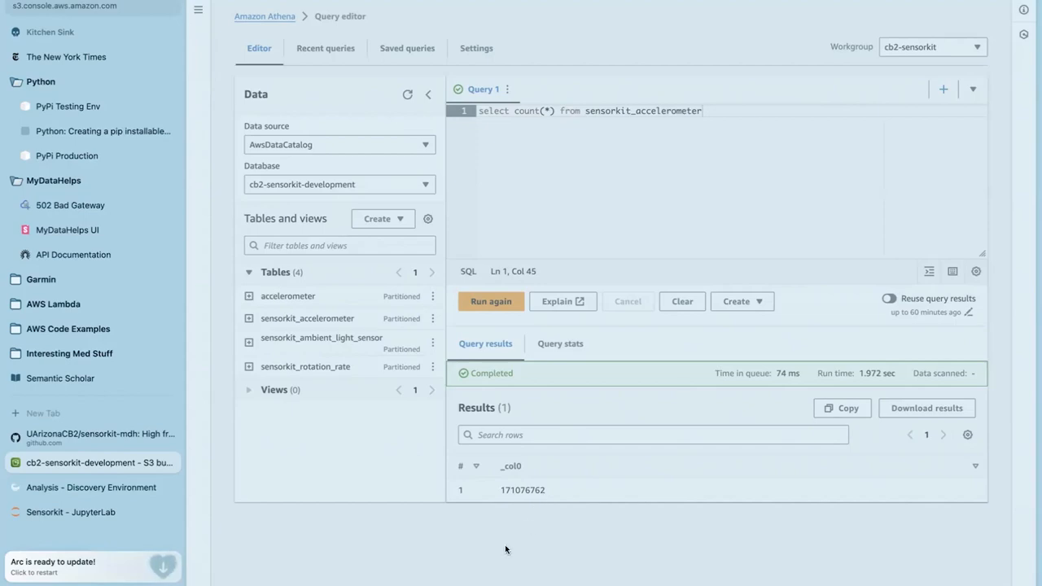